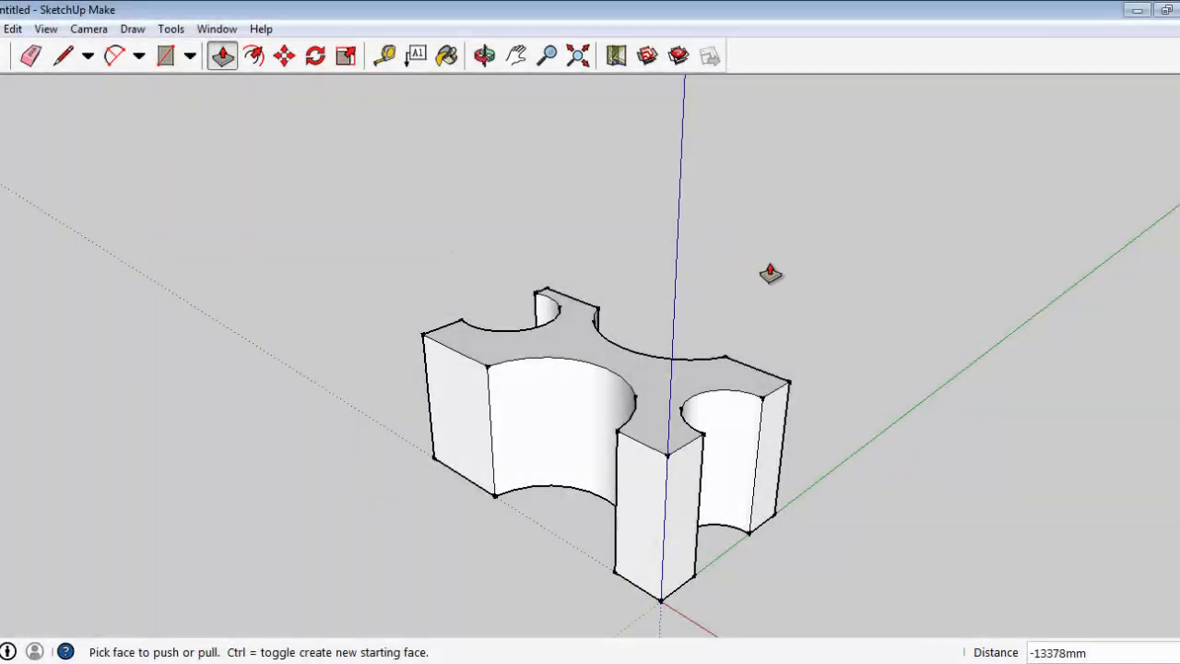
{"action": "mouse_move", "coordinate": [774, 216]}
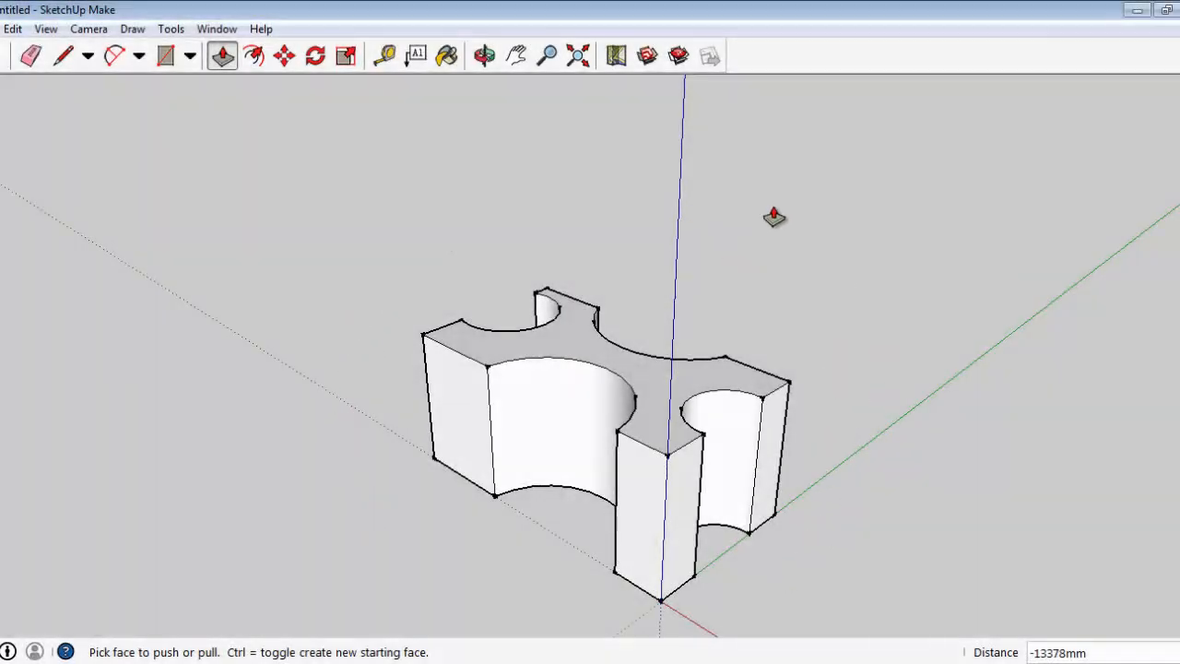
{"action": "mouse_move", "coordinate": [853, 498]}
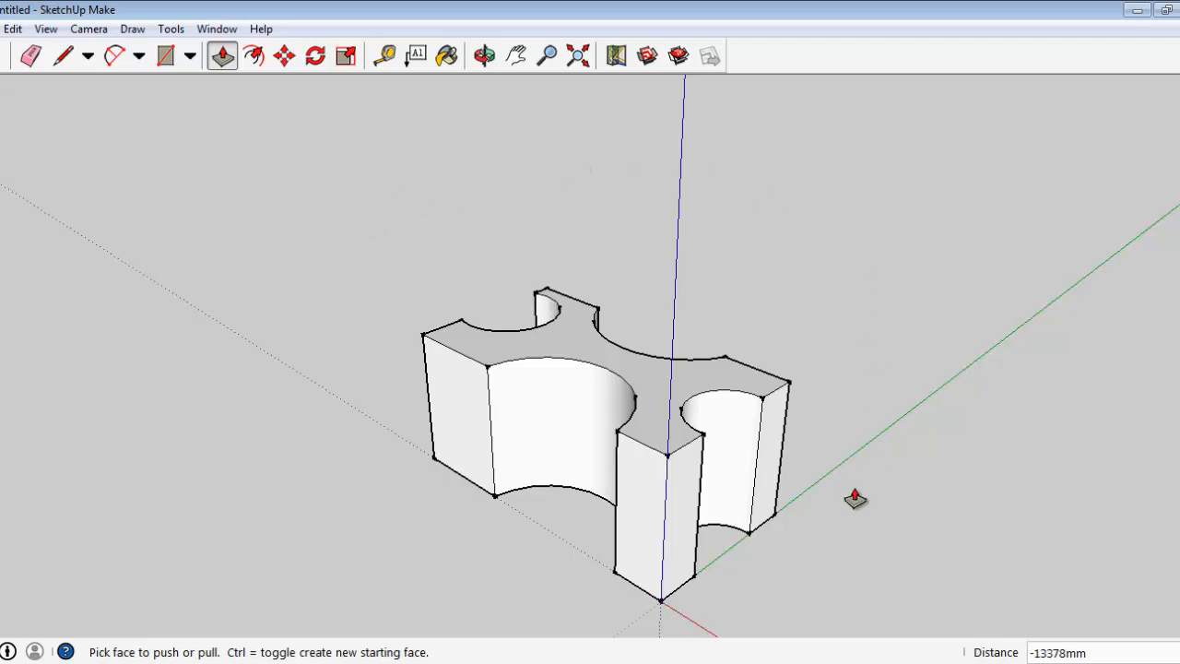
{"action": "mouse_move", "coordinate": [671, 181]}
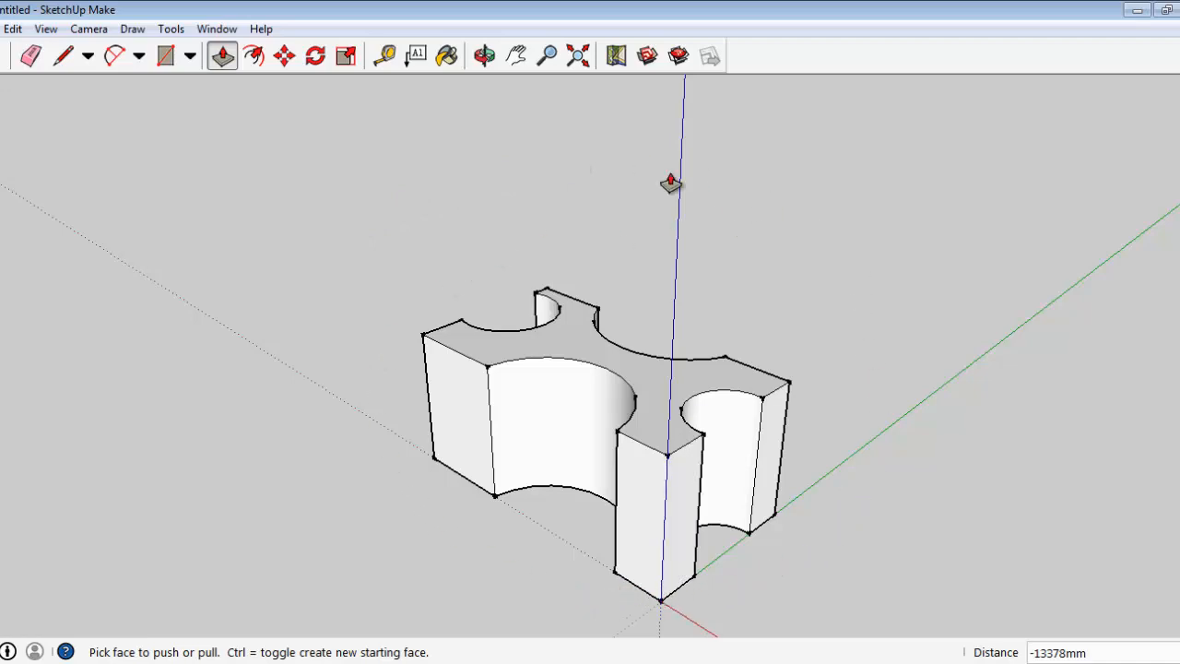
{"action": "mouse_move", "coordinate": [352, 241]}
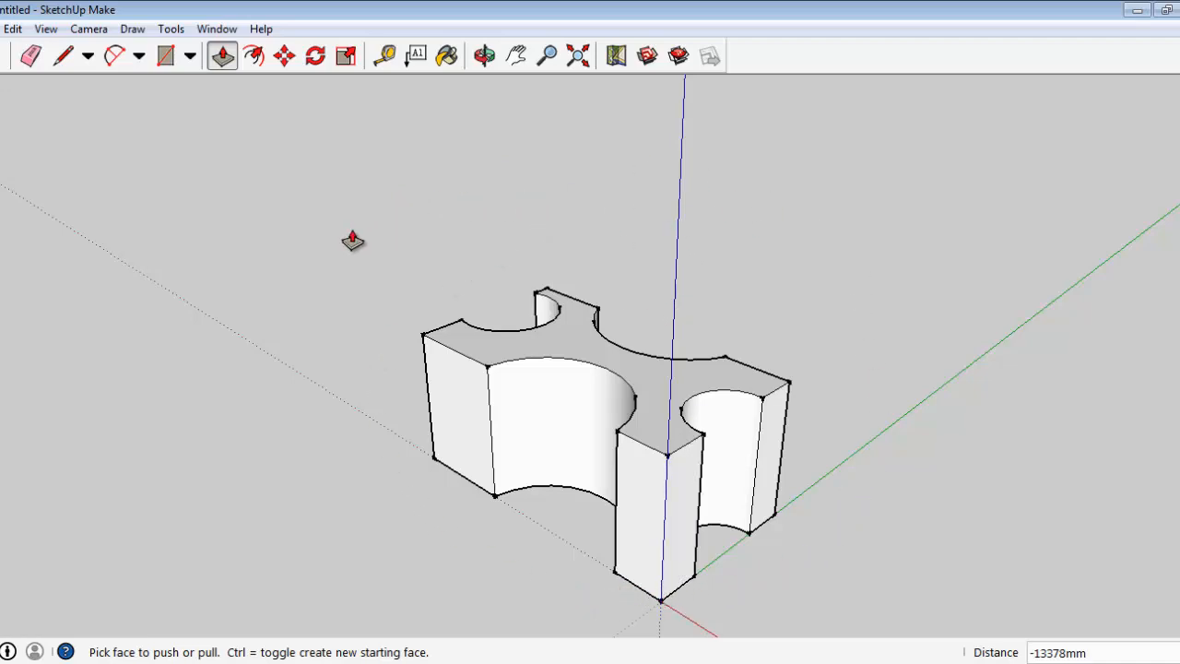
{"action": "mouse_move", "coordinate": [454, 231]}
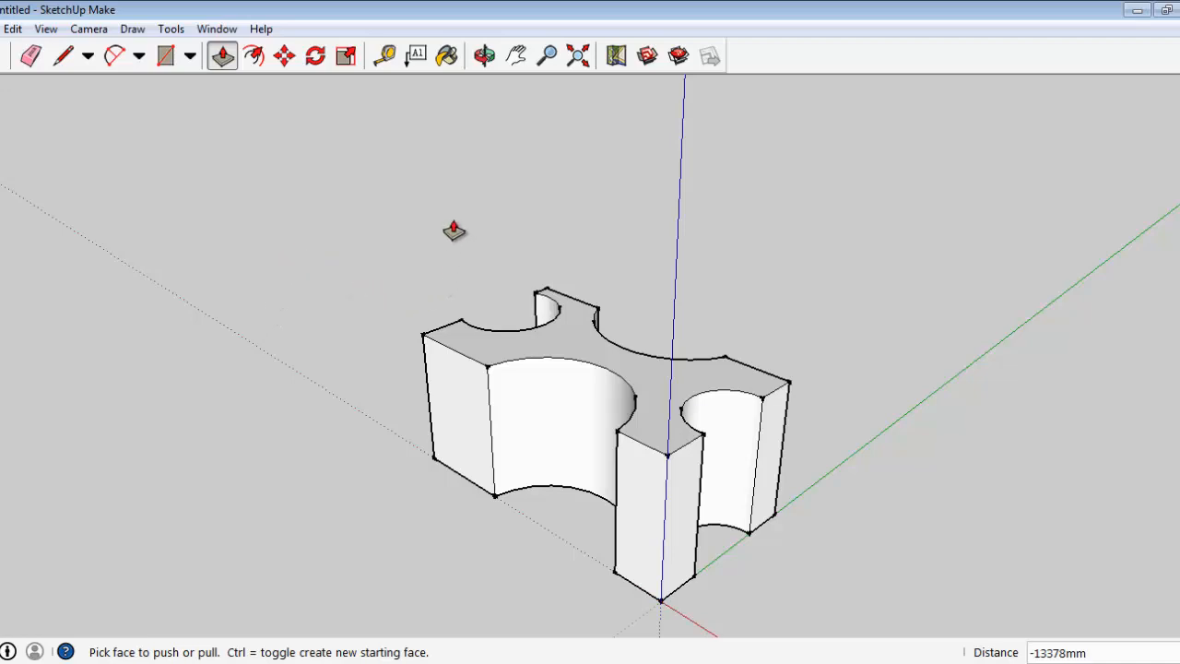
{"action": "mouse_move", "coordinate": [242, 244]}
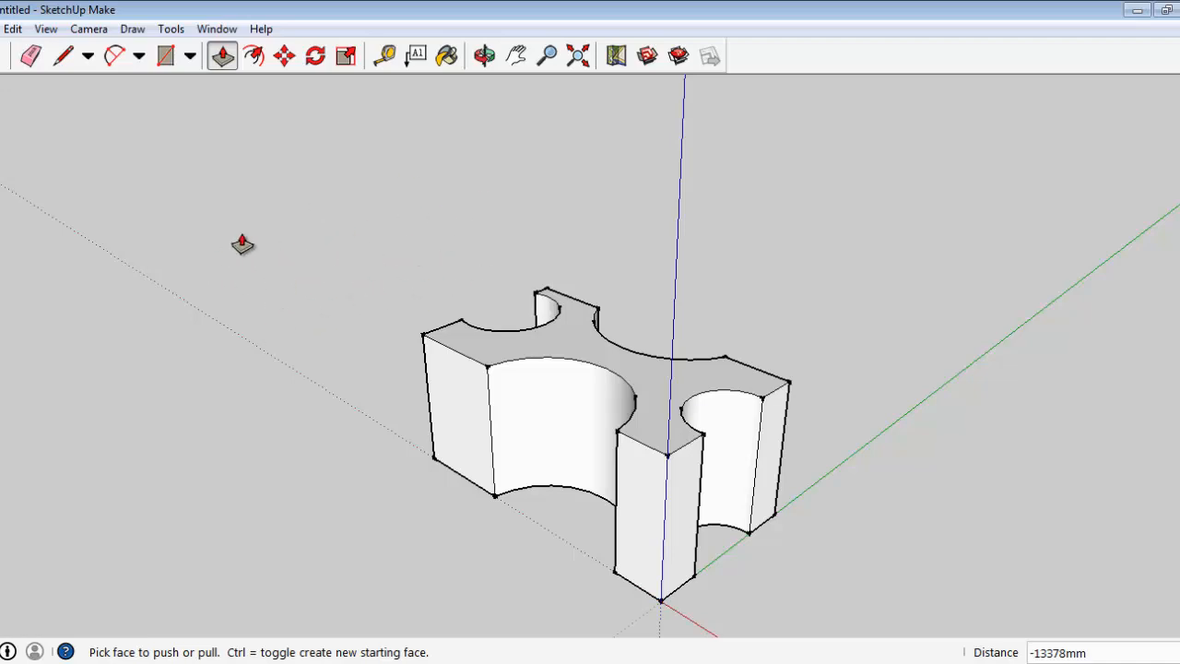
{"action": "mouse_move", "coordinate": [927, 296]}
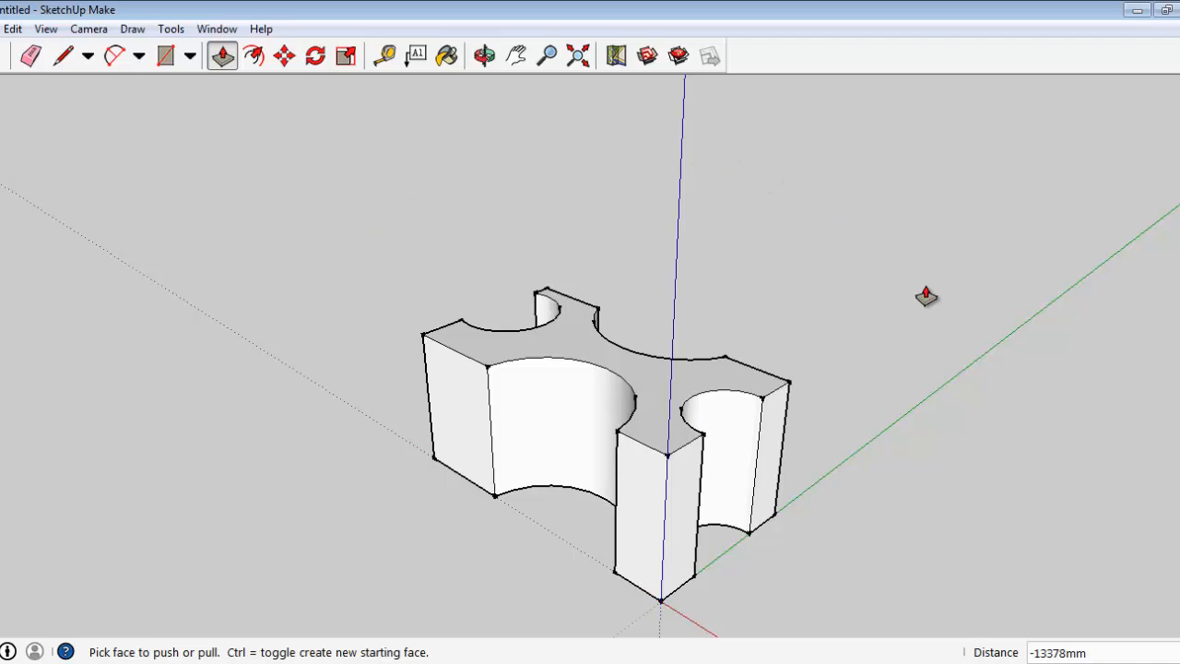
{"action": "mouse_move", "coordinate": [473, 566]}
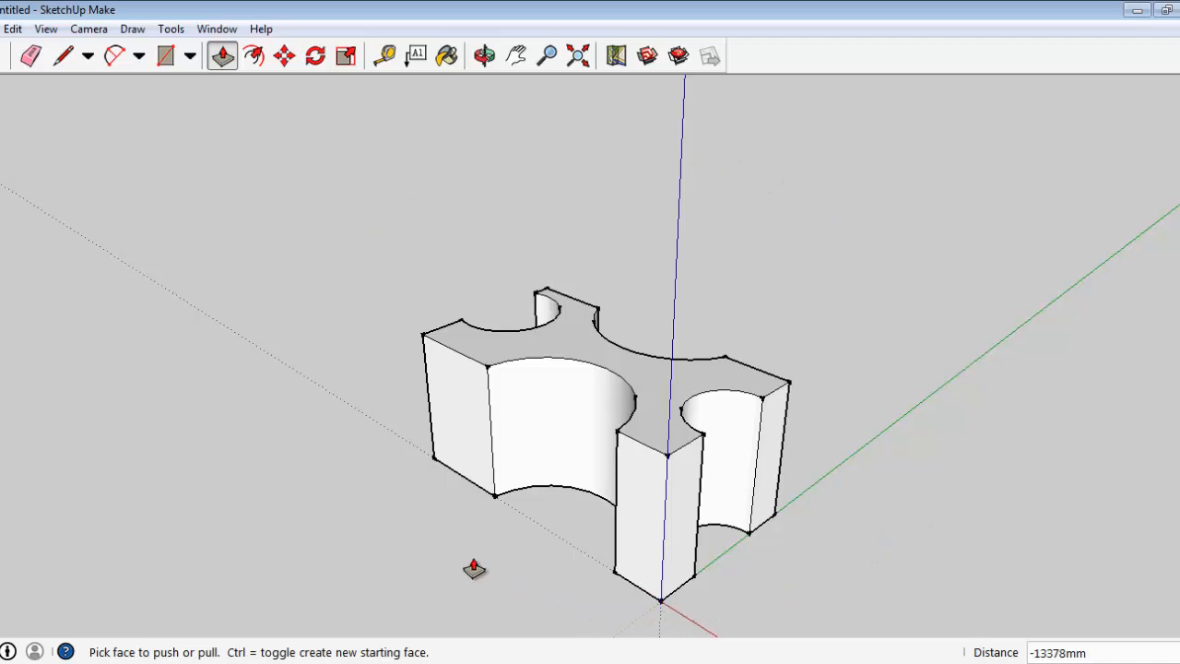
{"action": "mouse_move", "coordinate": [187, 381]}
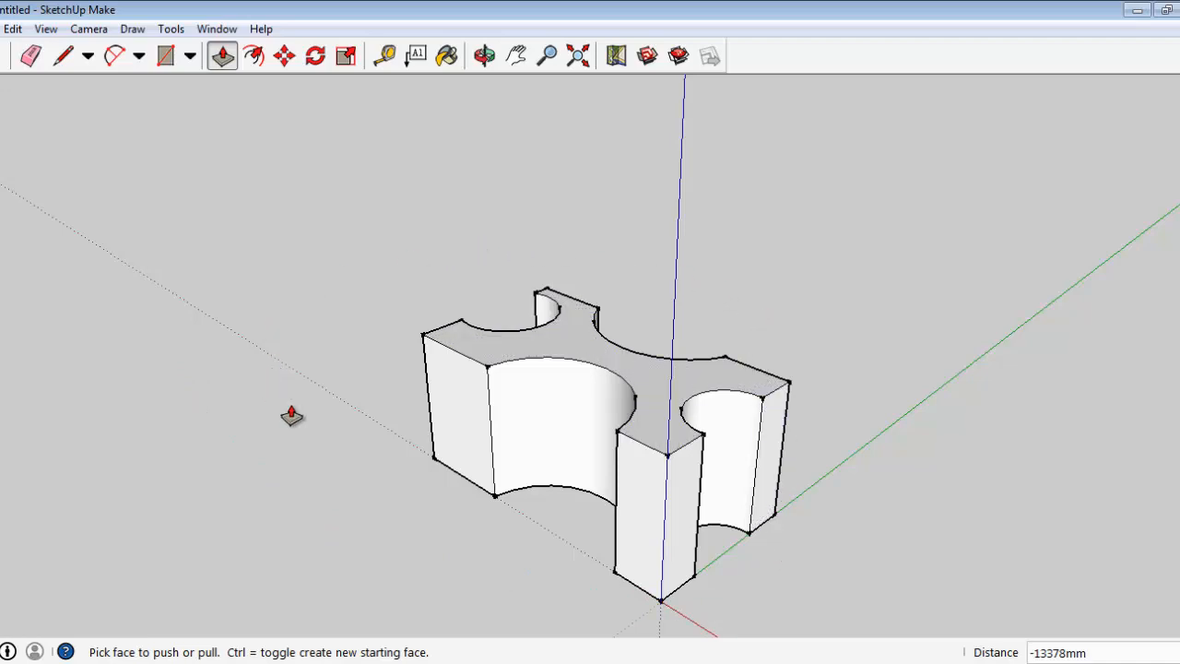
{"action": "mouse_move", "coordinate": [354, 295]}
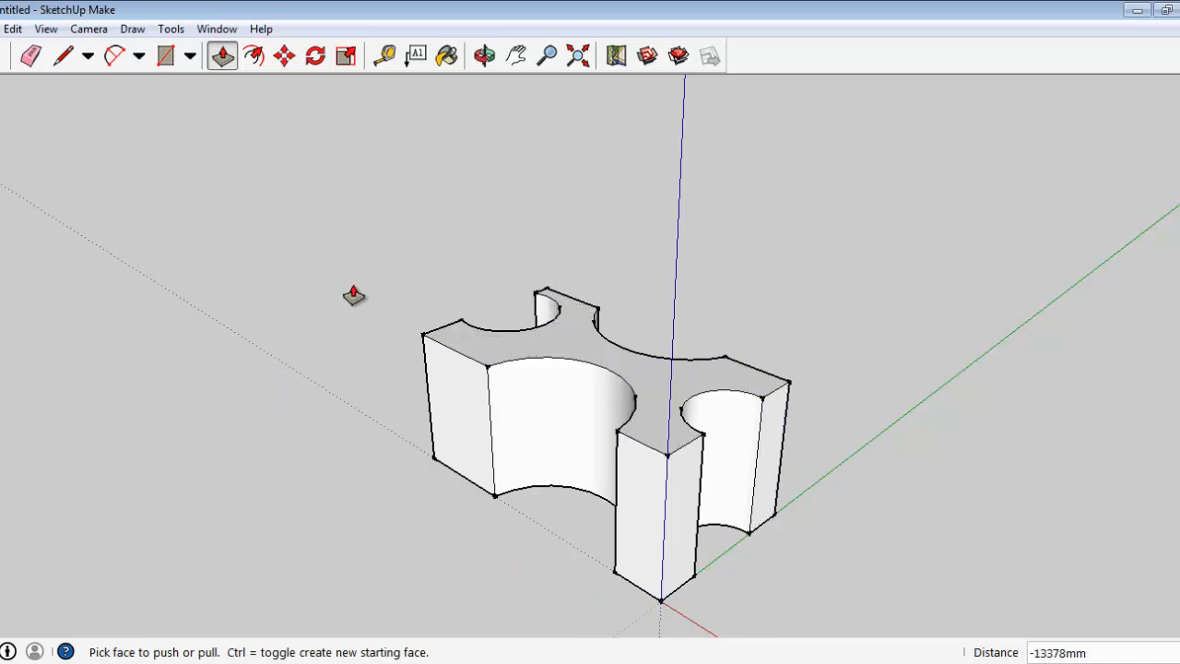
{"action": "mouse_move", "coordinate": [754, 609]}
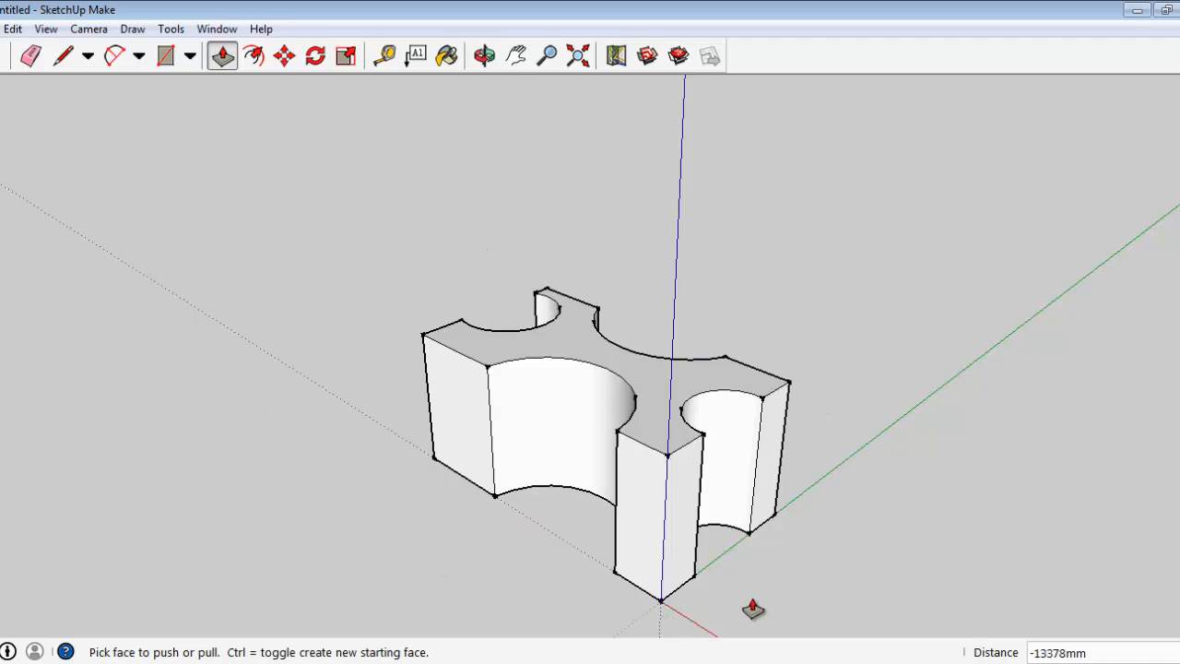
{"action": "mouse_move", "coordinate": [777, 280]}
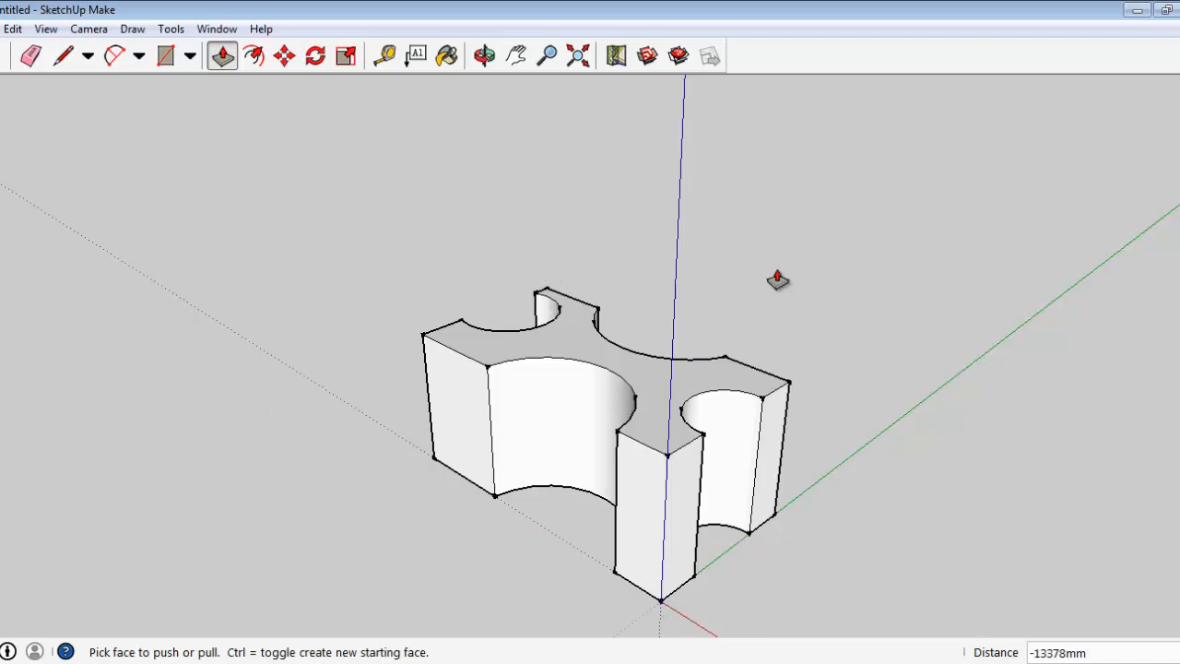
{"action": "mouse_move", "coordinate": [776, 238]}
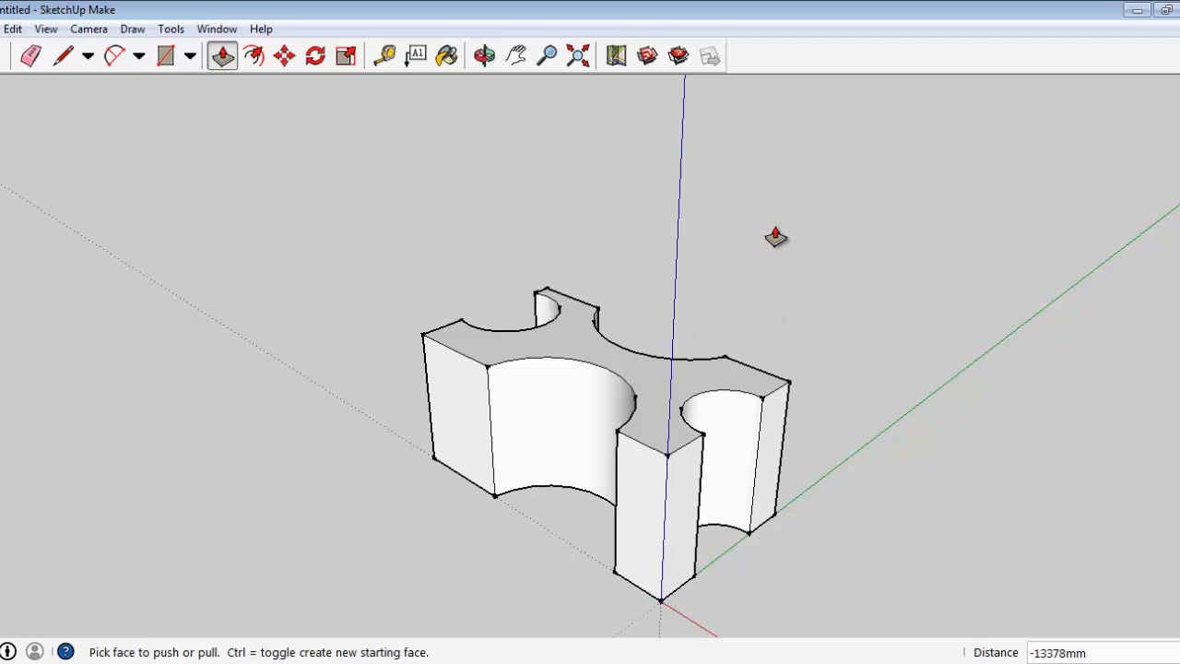
{"action": "mouse_move", "coordinate": [320, 358]}
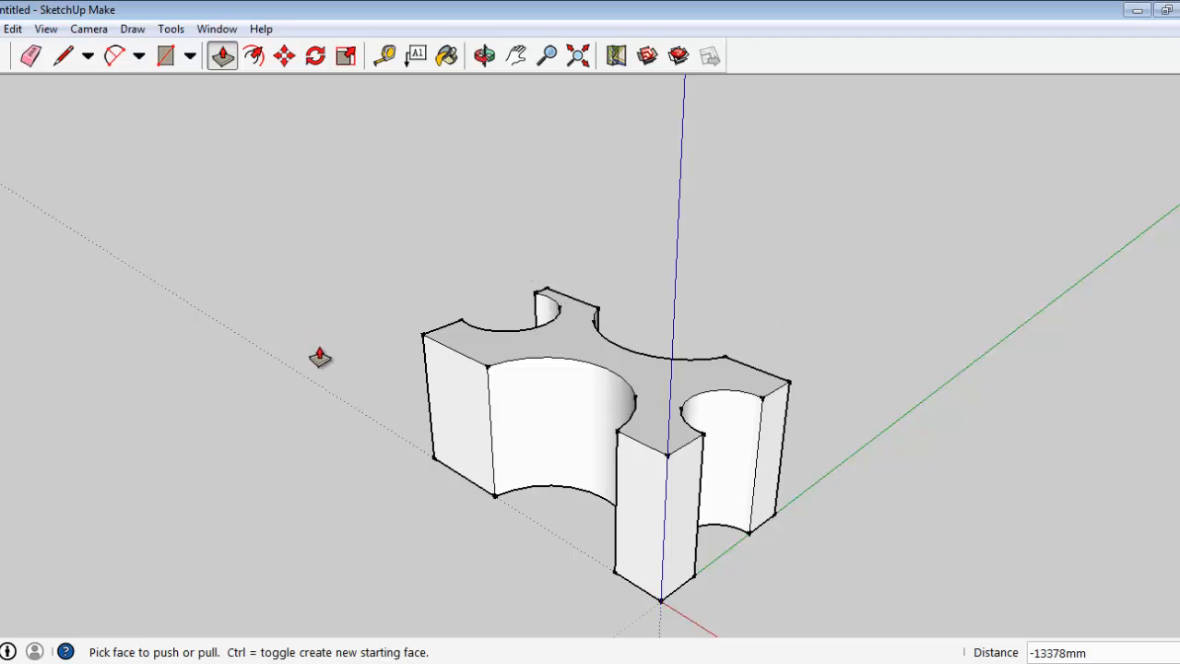
{"action": "mouse_move", "coordinate": [549, 527]}
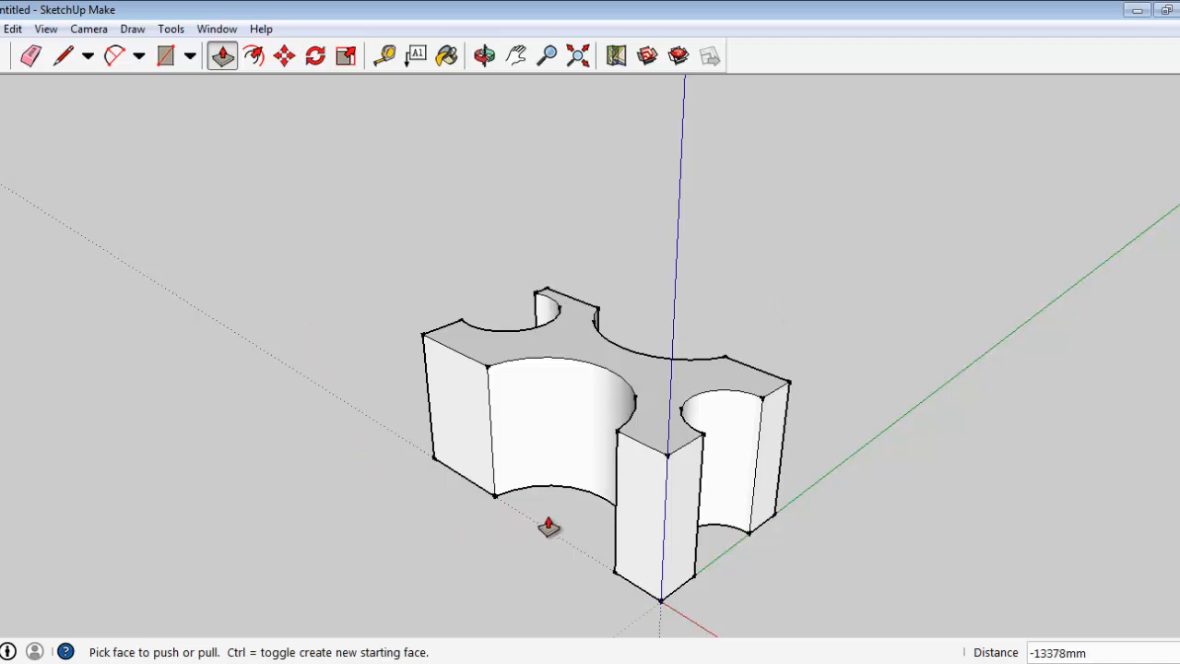
{"action": "mouse_move", "coordinate": [784, 367]}
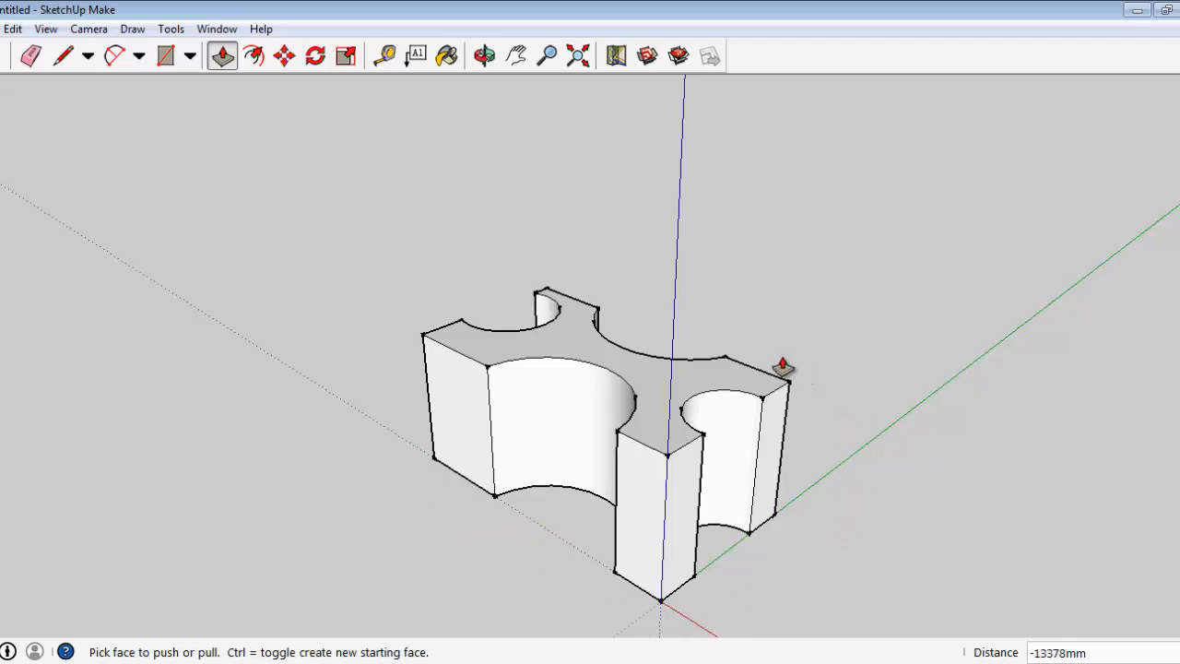
{"action": "mouse_move", "coordinate": [778, 301]}
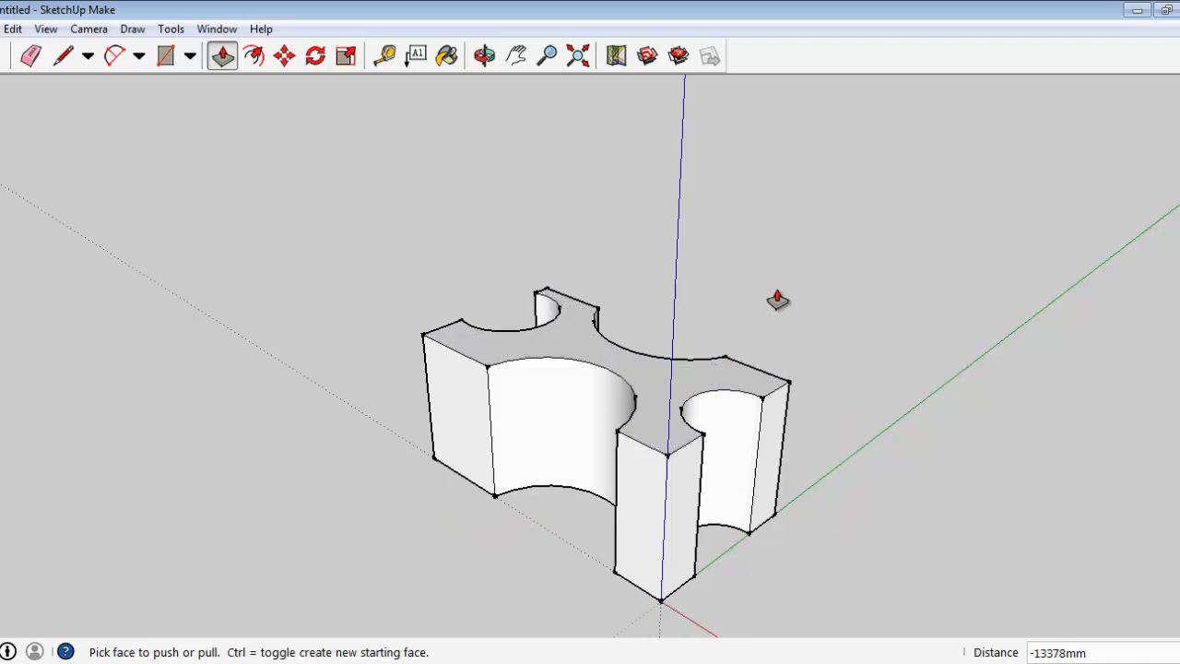
{"action": "mouse_move", "coordinate": [504, 340]}
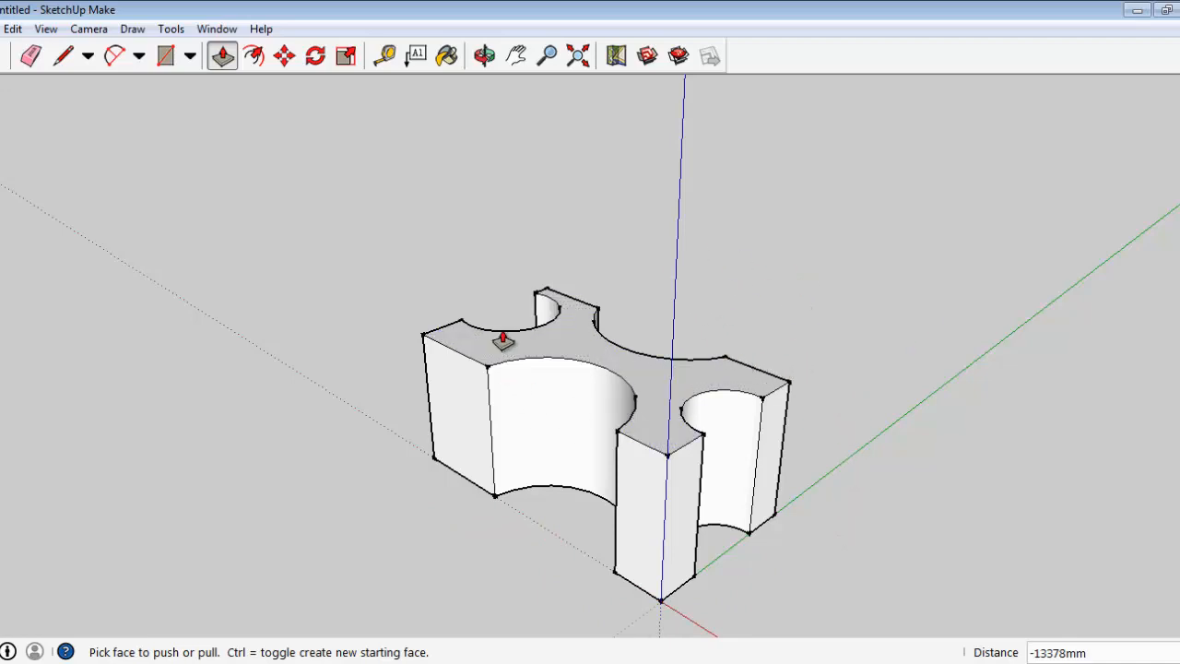
{"action": "mouse_move", "coordinate": [783, 419]}
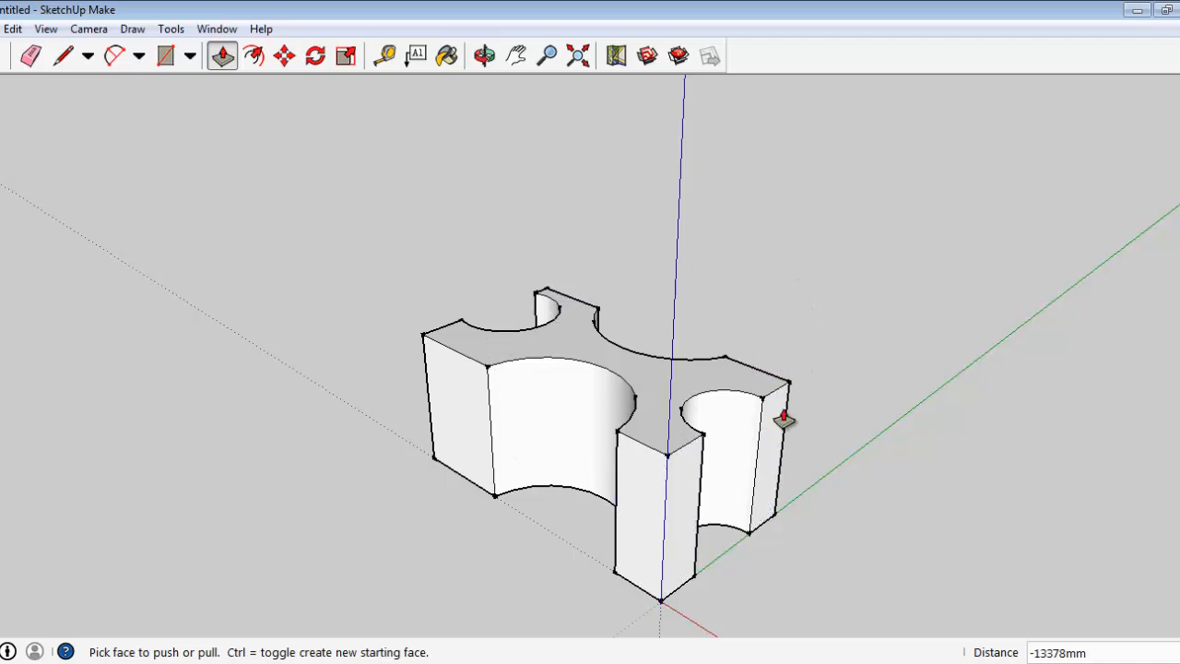
{"action": "mouse_move", "coordinate": [754, 291]}
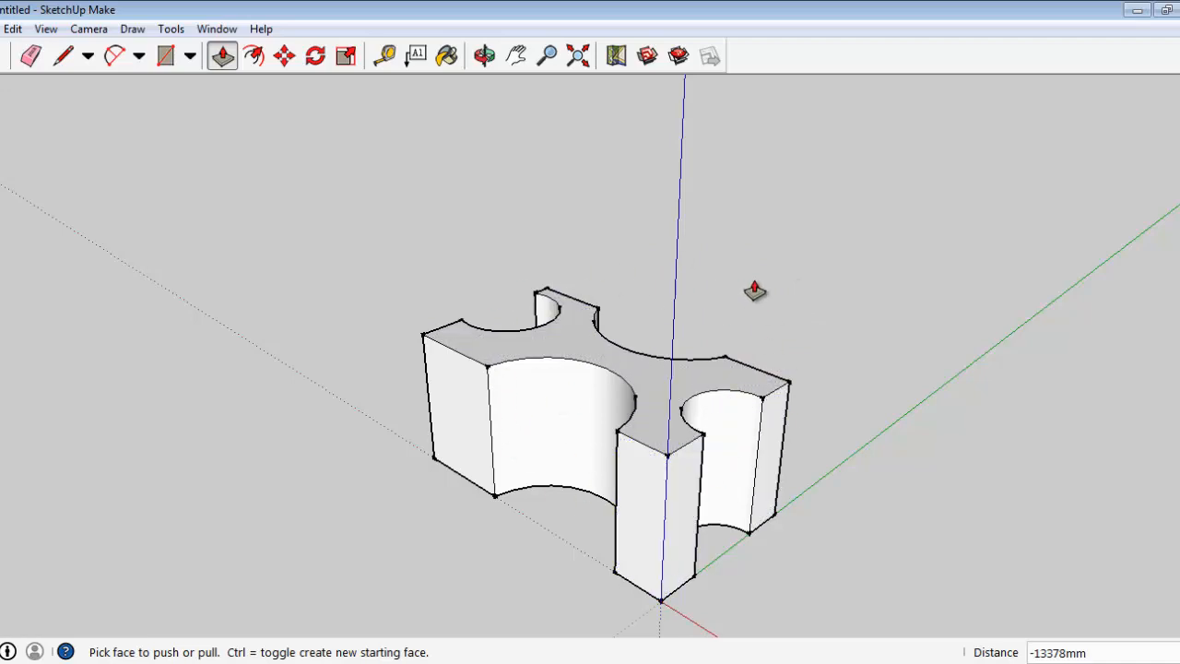
{"action": "mouse_move", "coordinate": [646, 517]}
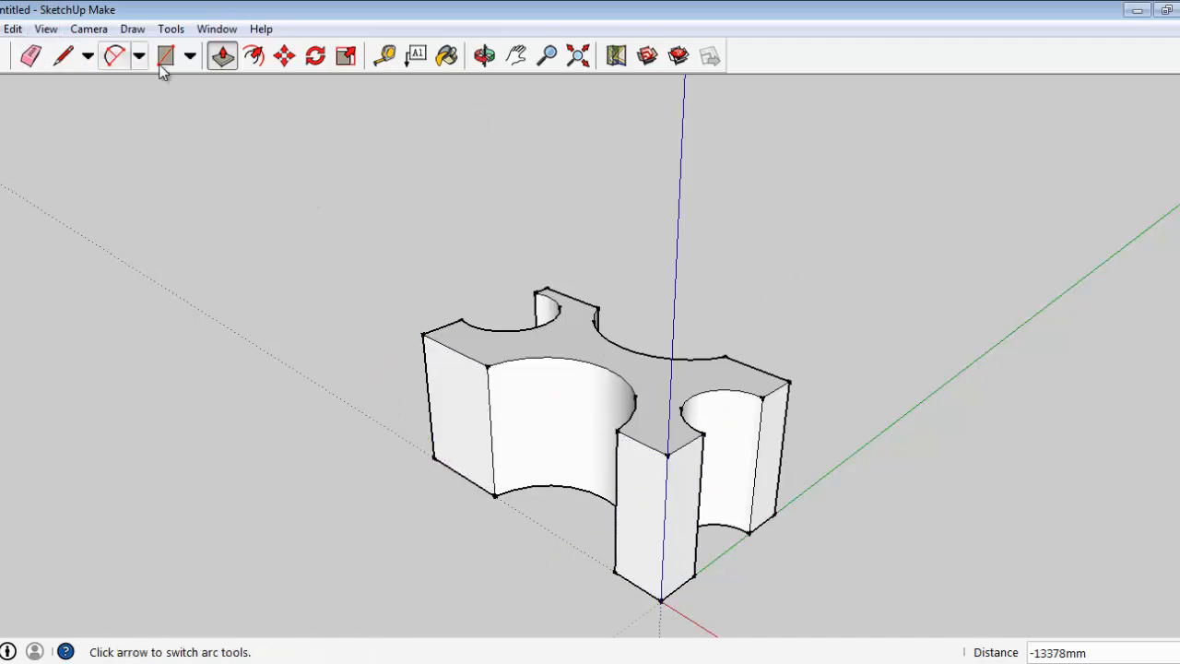
Paste the SketchUp screenshot into a new document and crop it to the block's modelling area.
{"action": "left_click", "coordinate": [222, 55]}
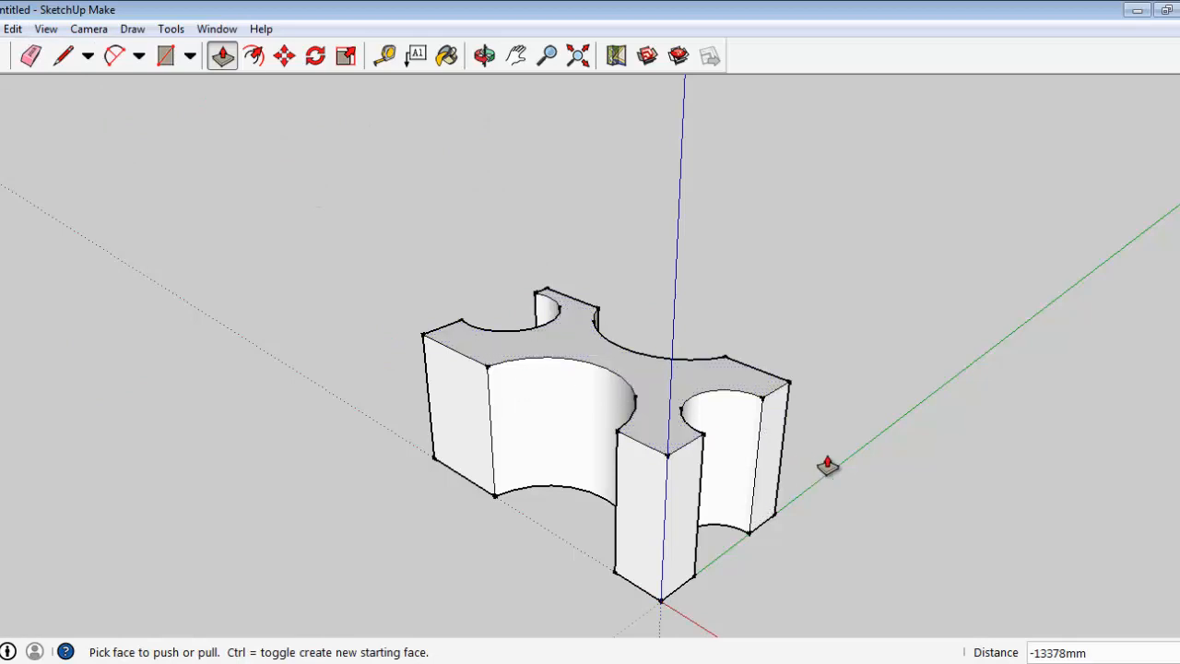
{"action": "mouse_move", "coordinate": [834, 392]}
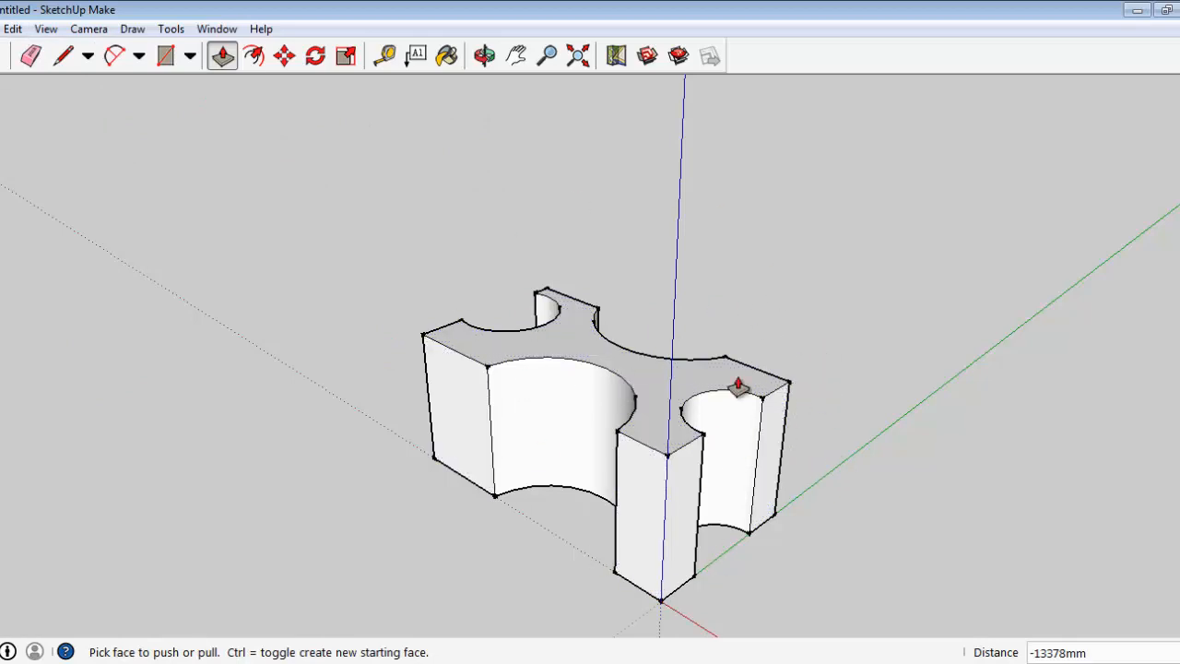
{"action": "mouse_move", "coordinate": [544, 419]}
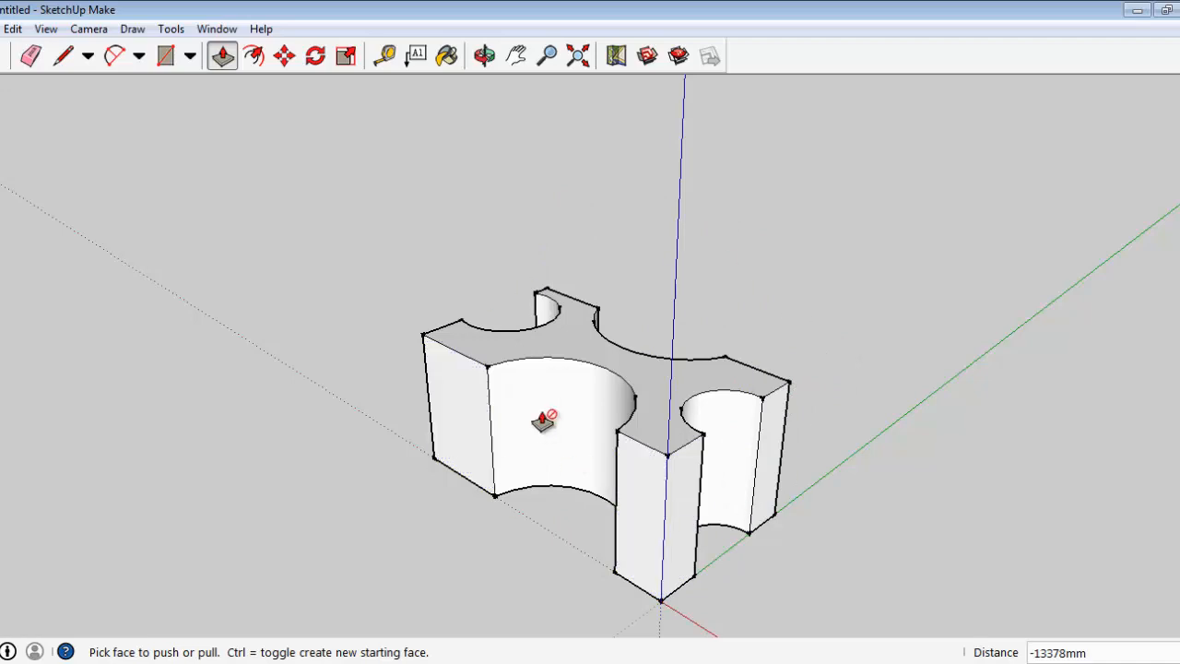
{"action": "mouse_move", "coordinate": [747, 507]}
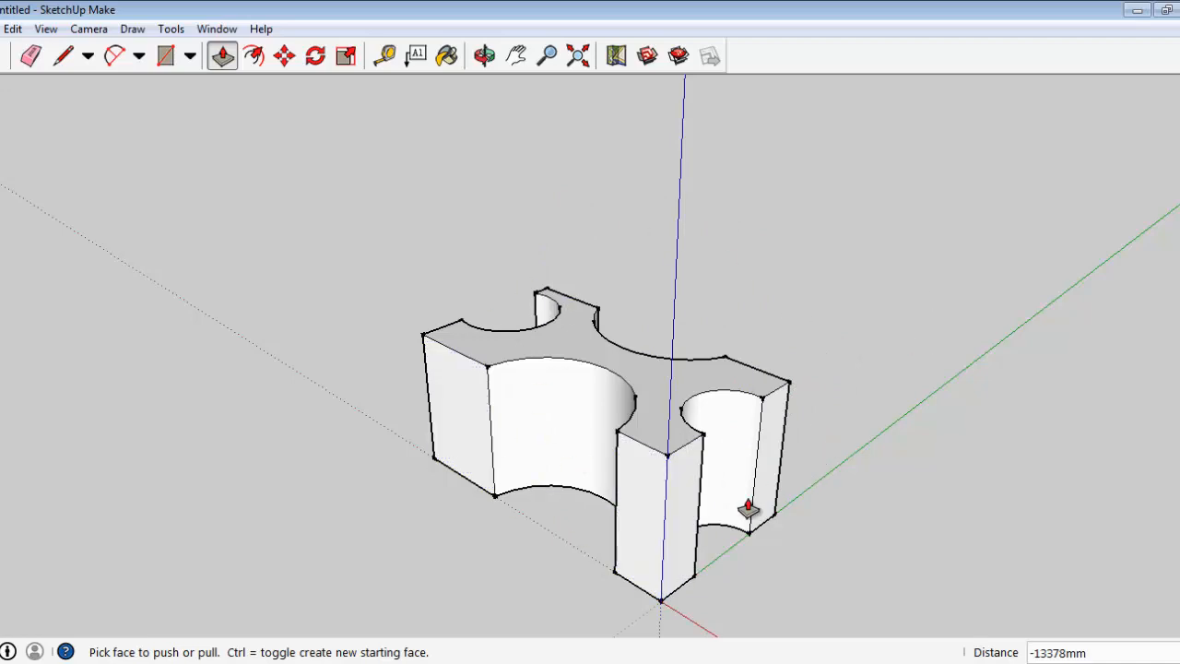
{"action": "mouse_move", "coordinate": [704, 249]}
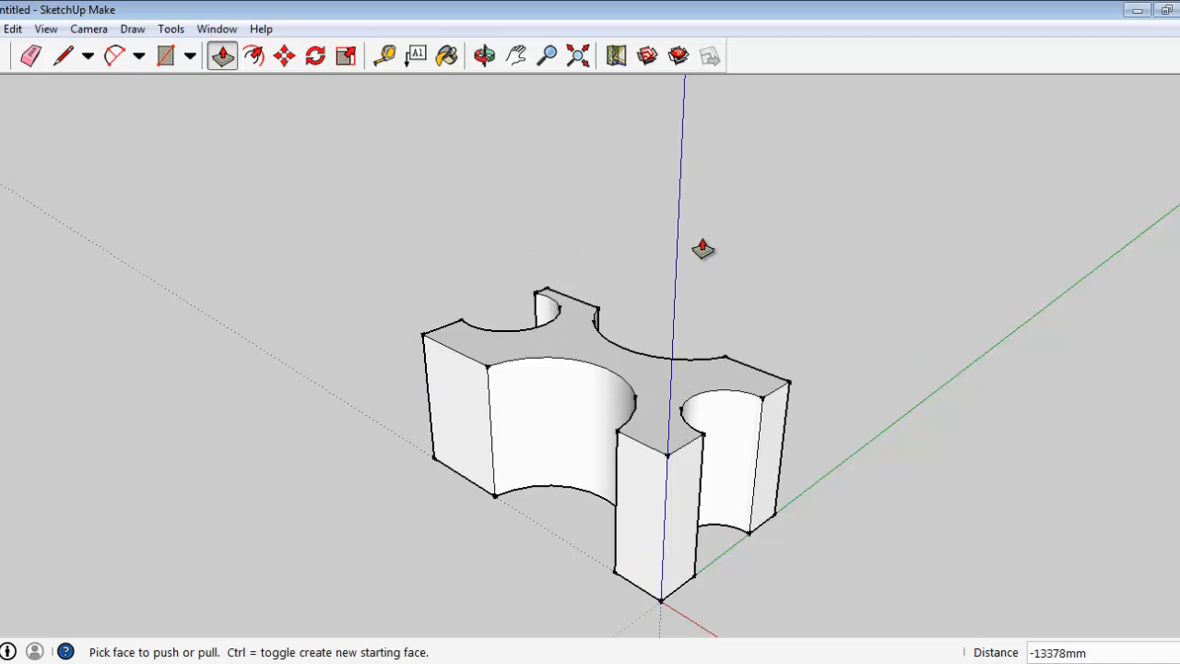
{"action": "mouse_move", "coordinate": [443, 395]}
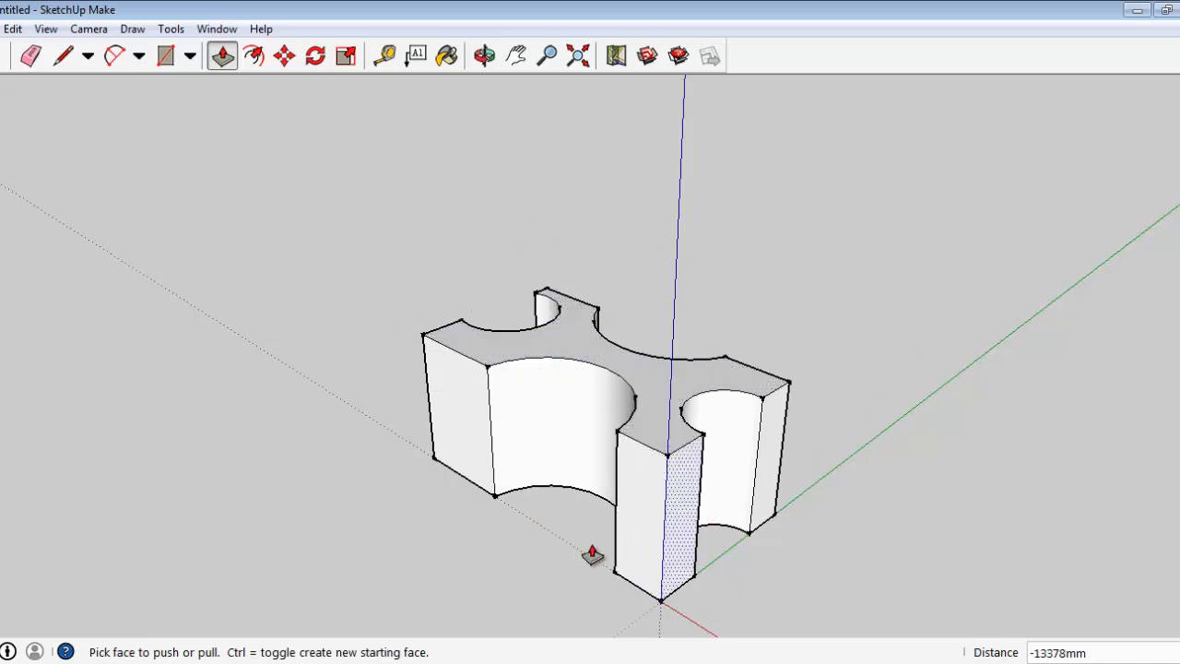
{"action": "mouse_move", "coordinate": [710, 332]}
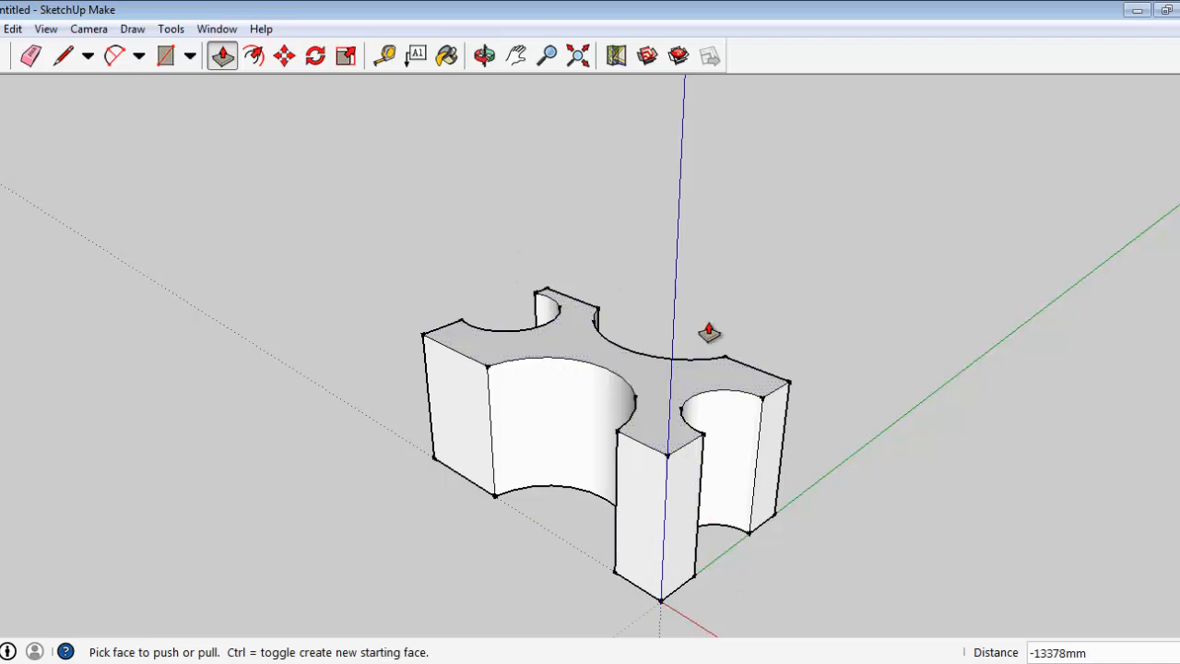
{"action": "mouse_move", "coordinate": [535, 237]}
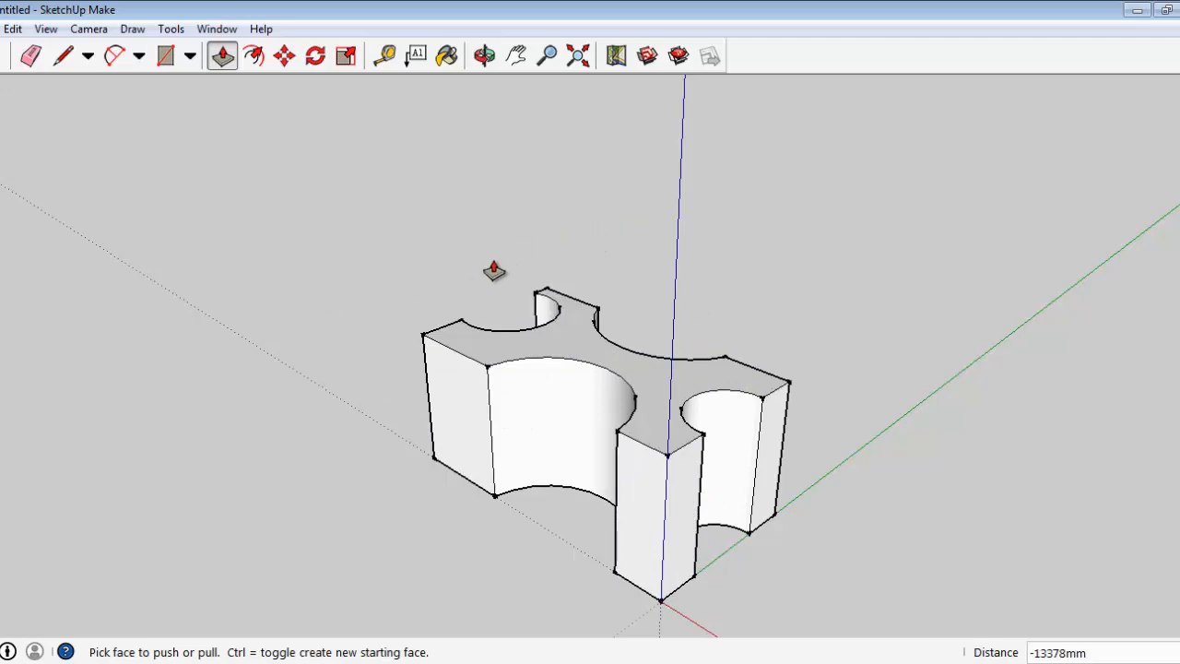
{"action": "mouse_move", "coordinate": [825, 227]}
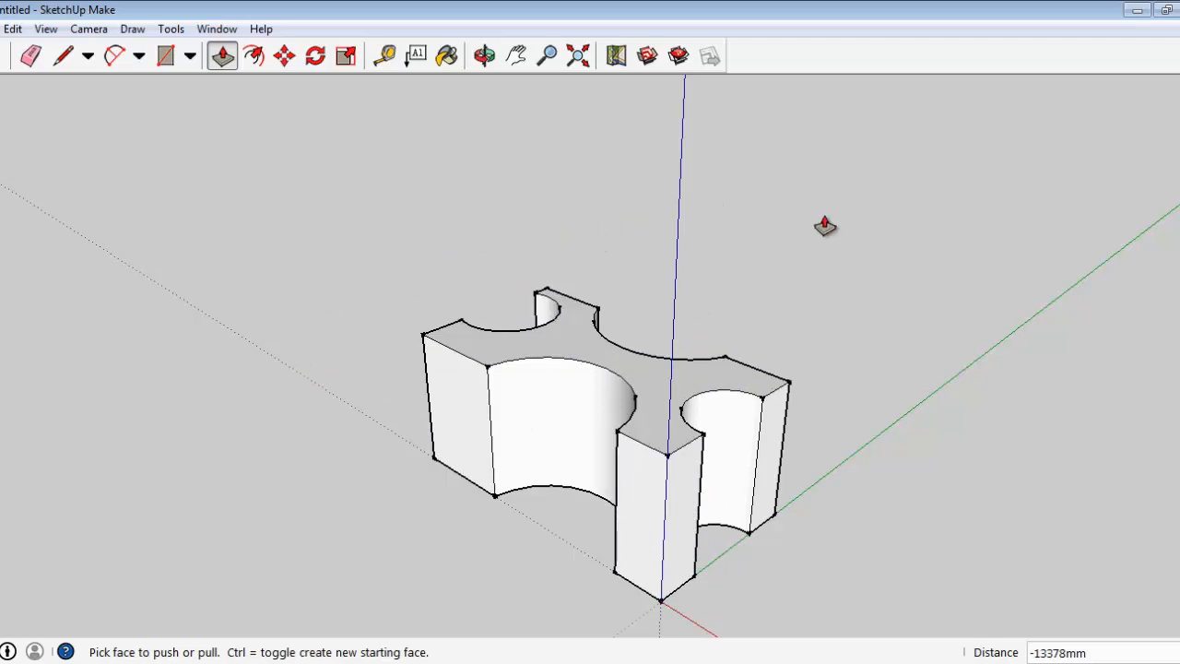
{"action": "mouse_move", "coordinate": [583, 529]}
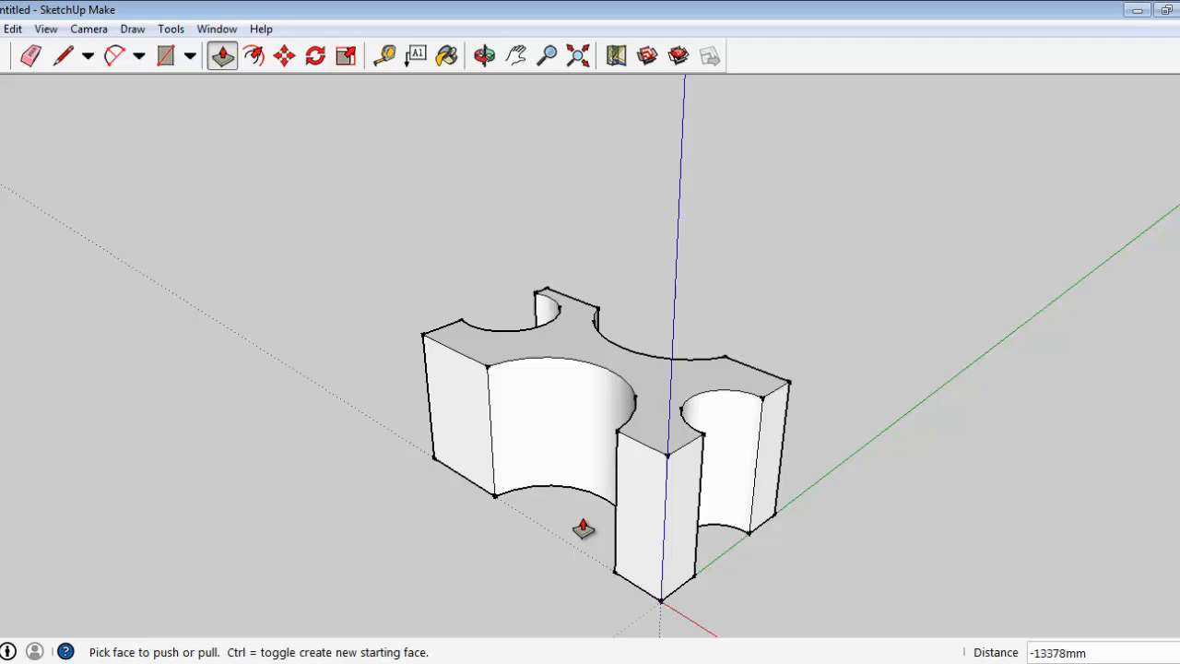
{"action": "mouse_move", "coordinate": [795, 347]}
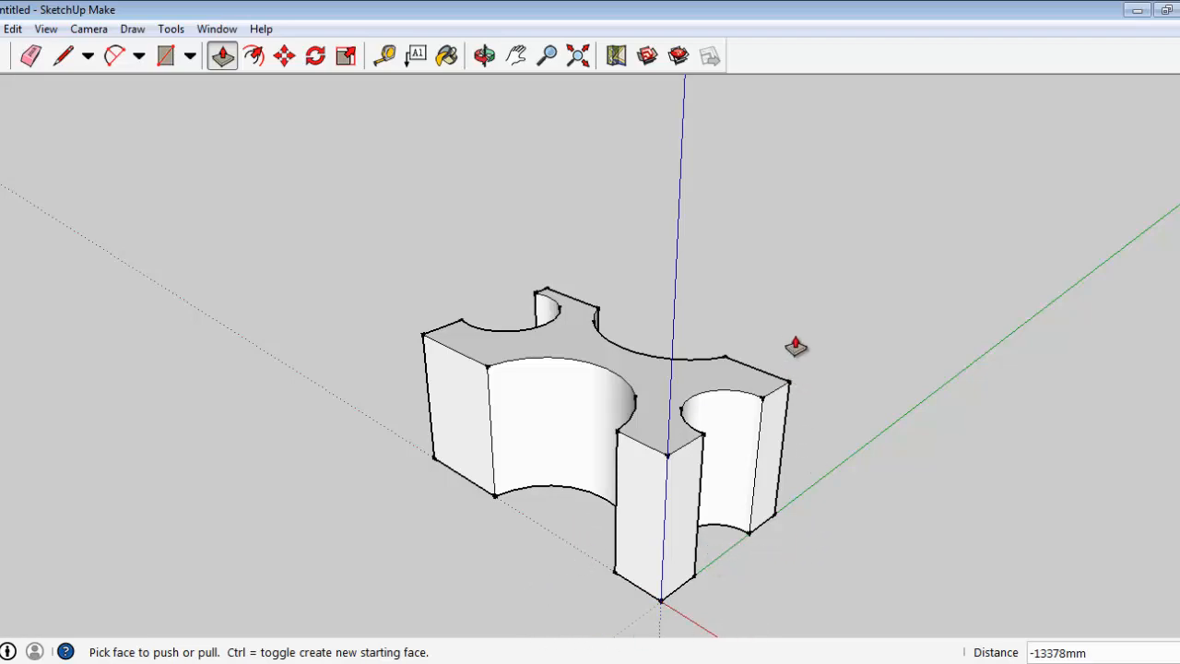
{"action": "mouse_move", "coordinate": [478, 316]}
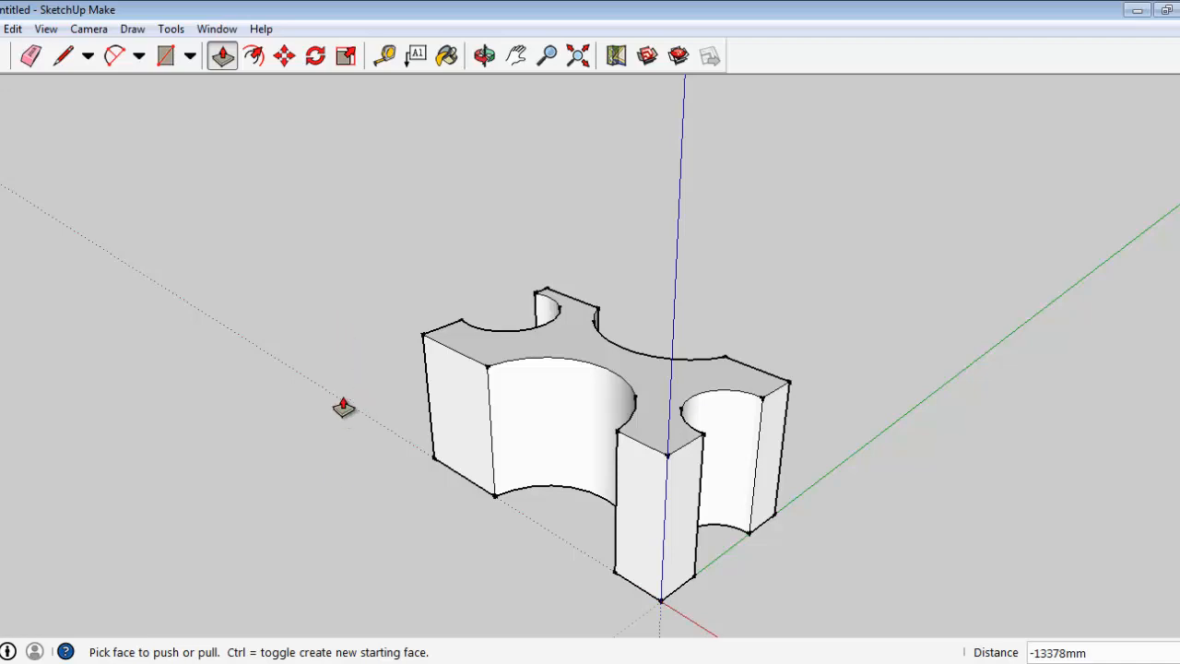
{"action": "mouse_move", "coordinate": [839, 342]}
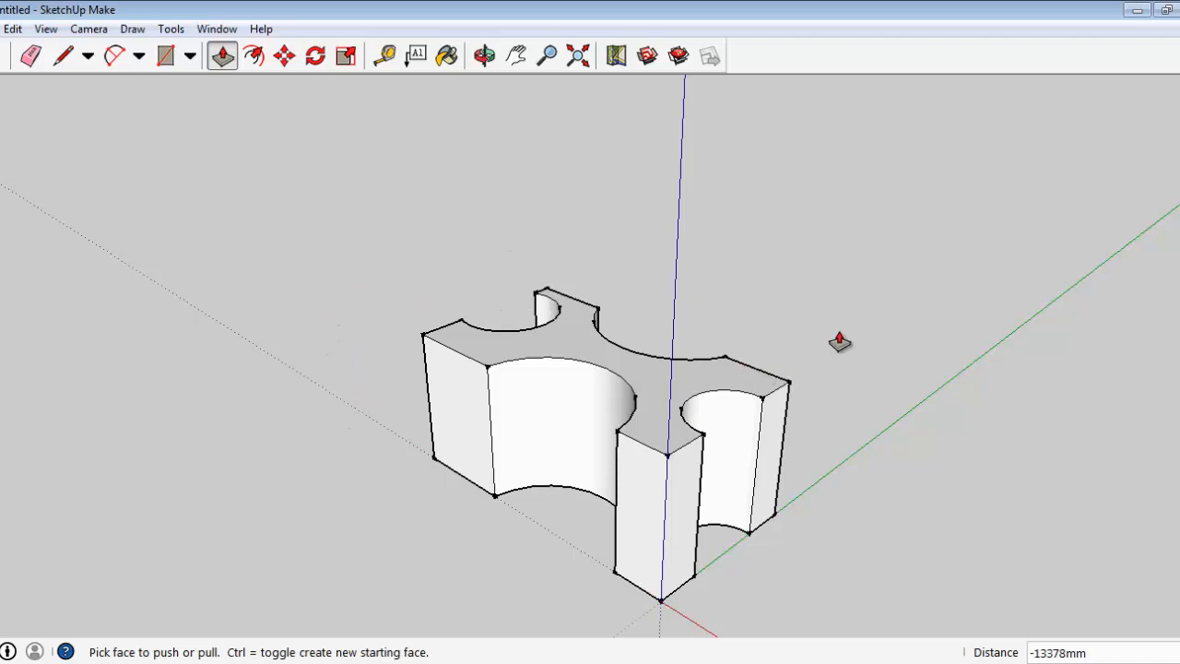
{"action": "mouse_move", "coordinate": [753, 337]}
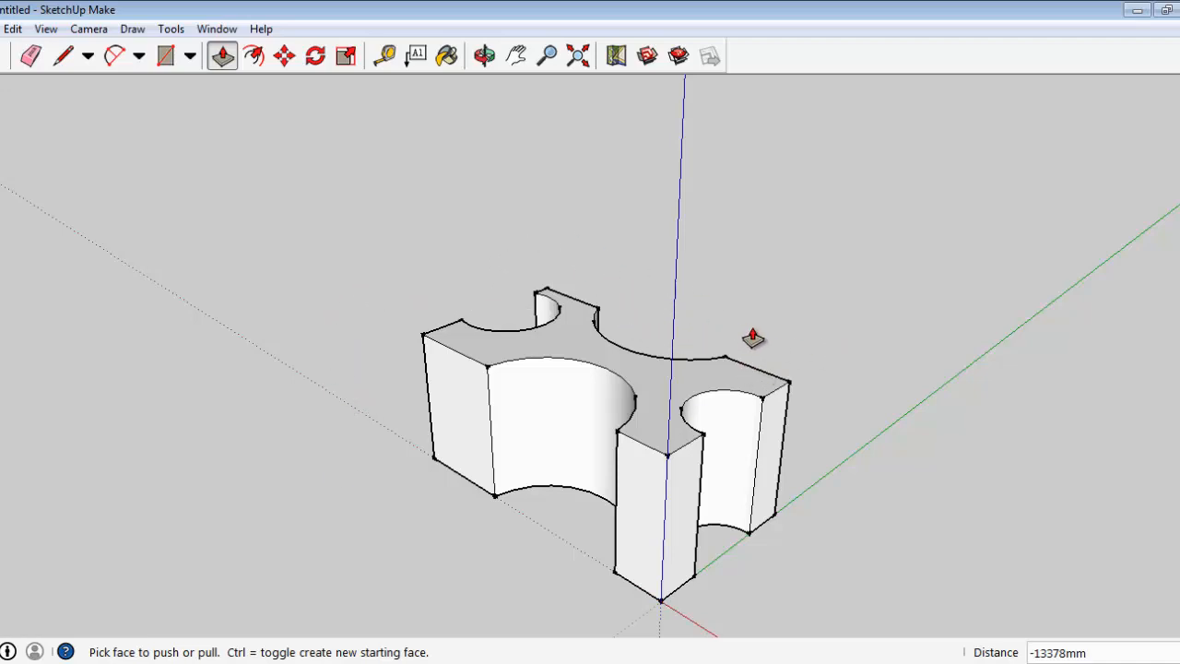
{"action": "mouse_move", "coordinate": [722, 542]}
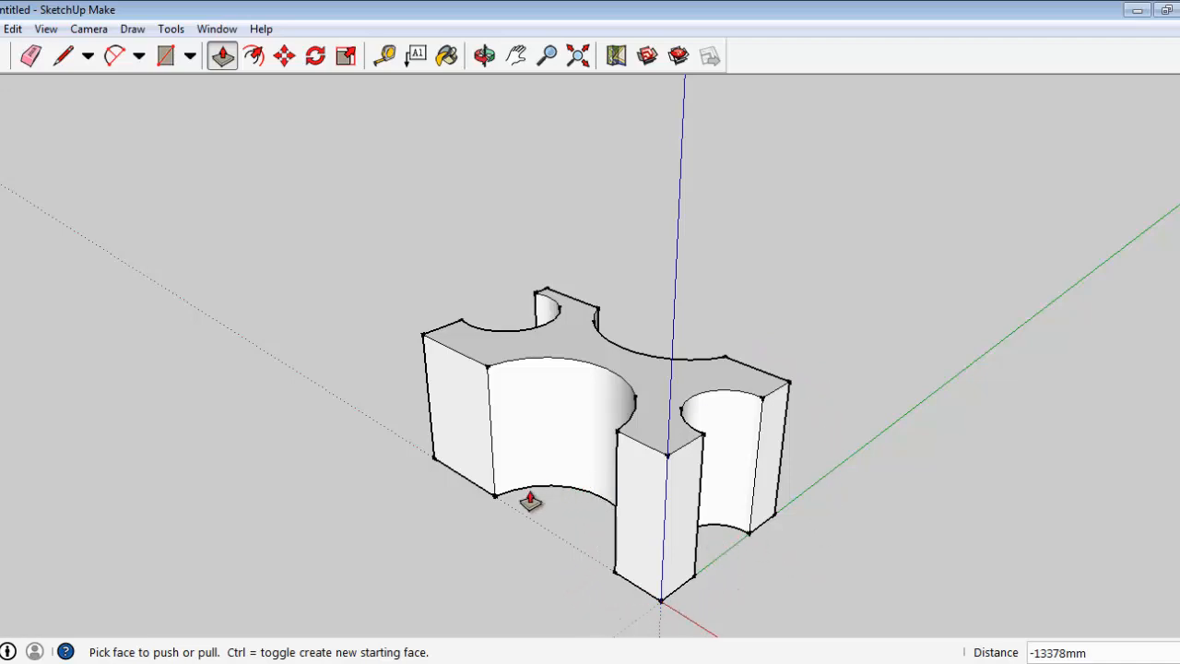
{"action": "mouse_move", "coordinate": [705, 369]}
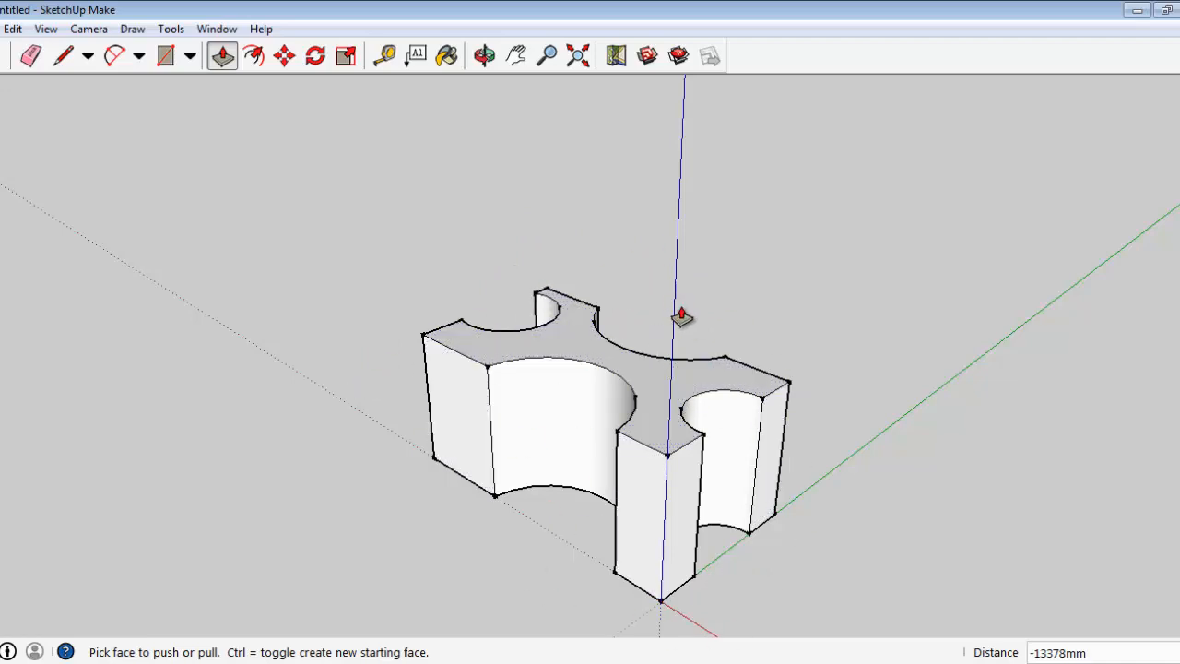
{"action": "mouse_move", "coordinate": [779, 316]}
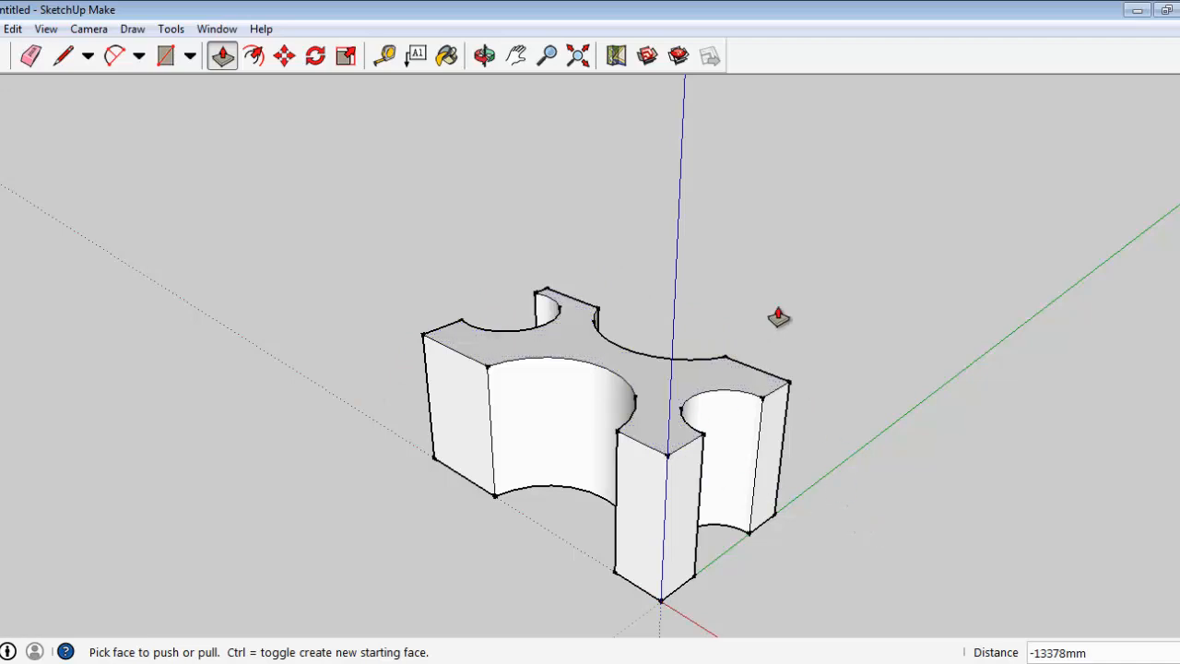
{"action": "mouse_move", "coordinate": [597, 352]}
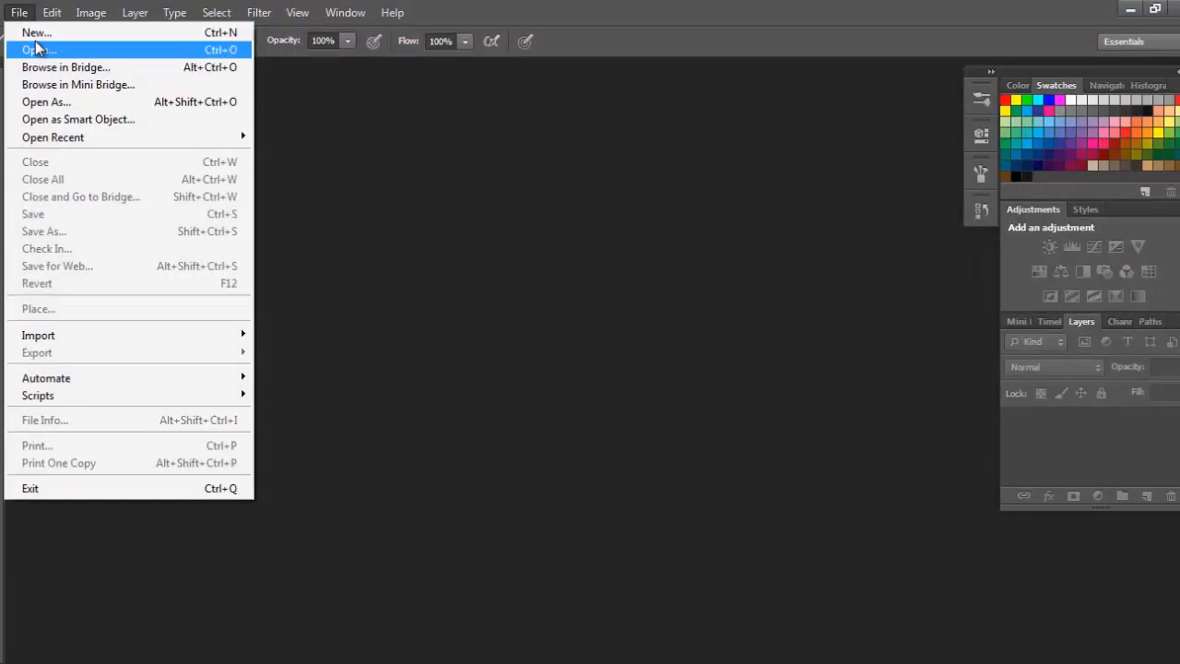
{"action": "left_click", "coordinate": [36, 32]}
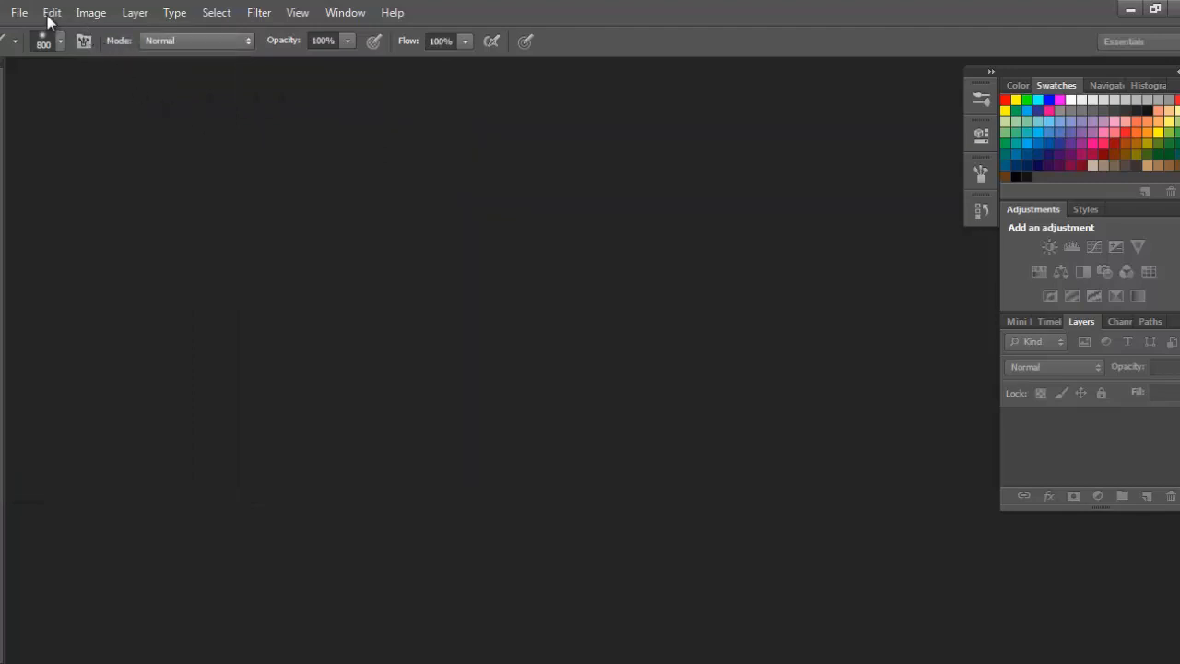
{"action": "left_click", "coordinate": [52, 12]}
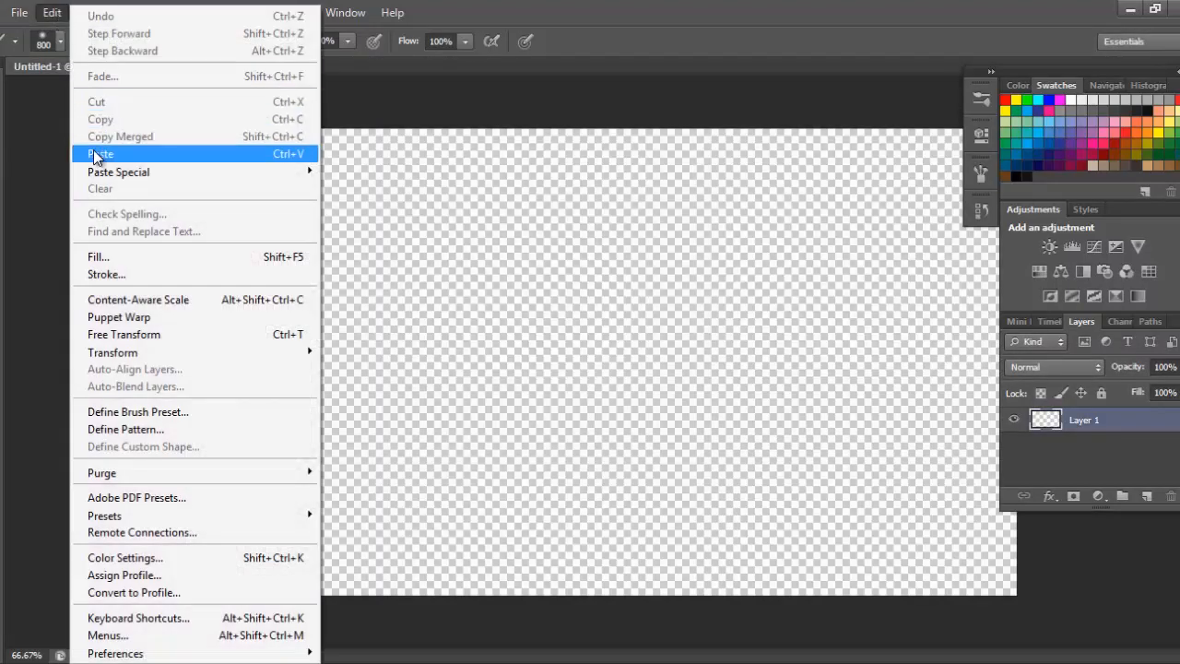
{"action": "left_click", "coordinate": [101, 154]}
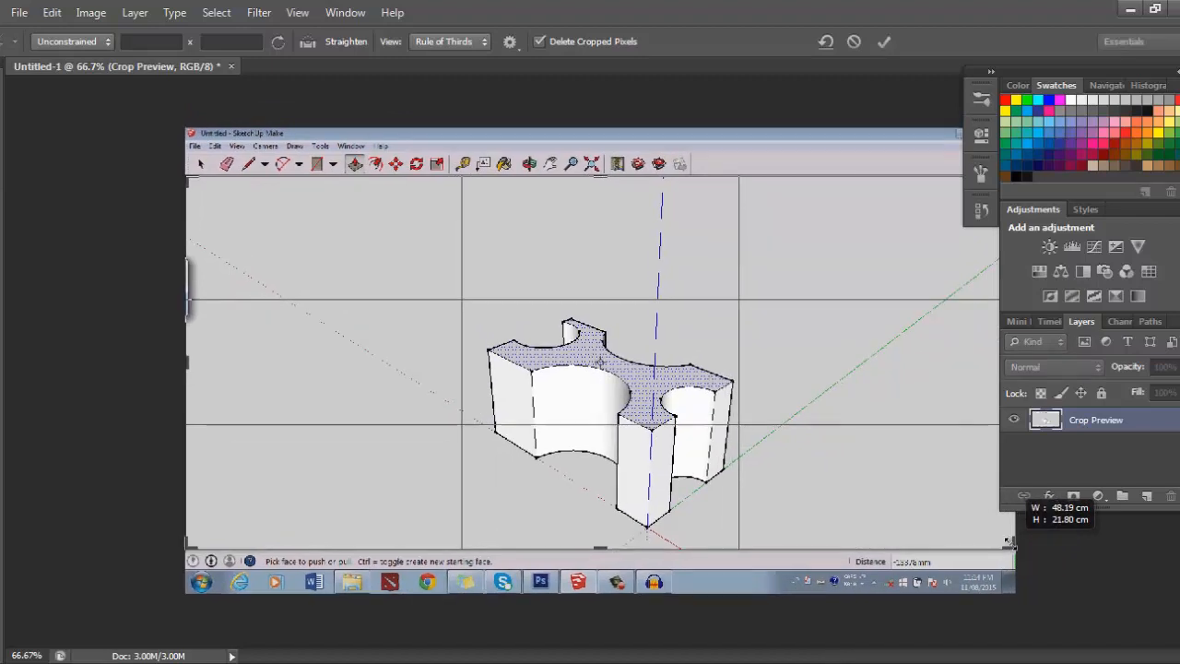
{"action": "left_click", "coordinate": [883, 42]}
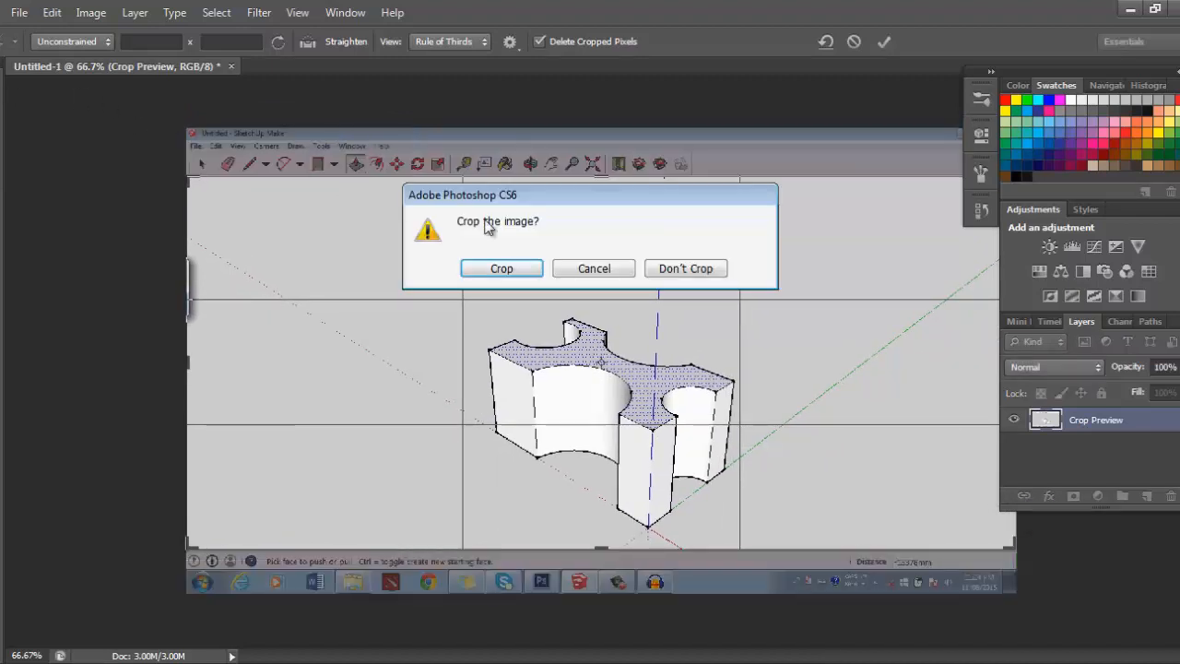
{"action": "left_click", "coordinate": [685, 268]}
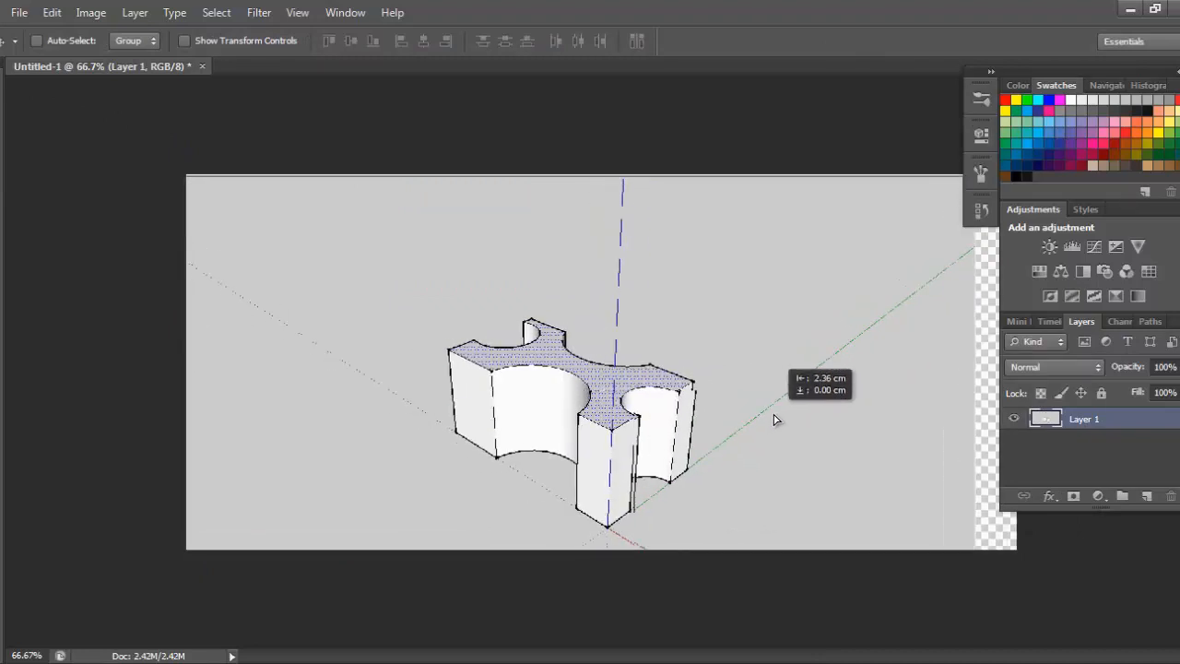
Shift the pasted screenshot with the Move tool so it fills the canvas.
{"action": "left_click_drag", "start_coordinate": [774, 419], "coordinate": [821, 417]}
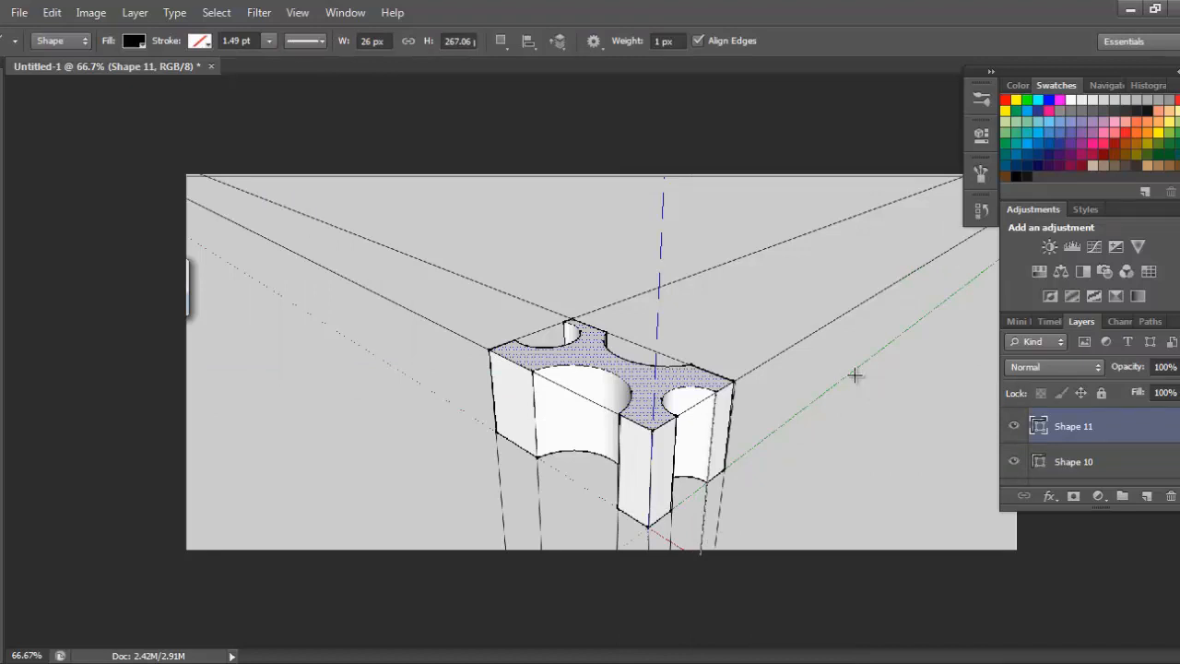
{"action": "mouse_move", "coordinate": [791, 249]}
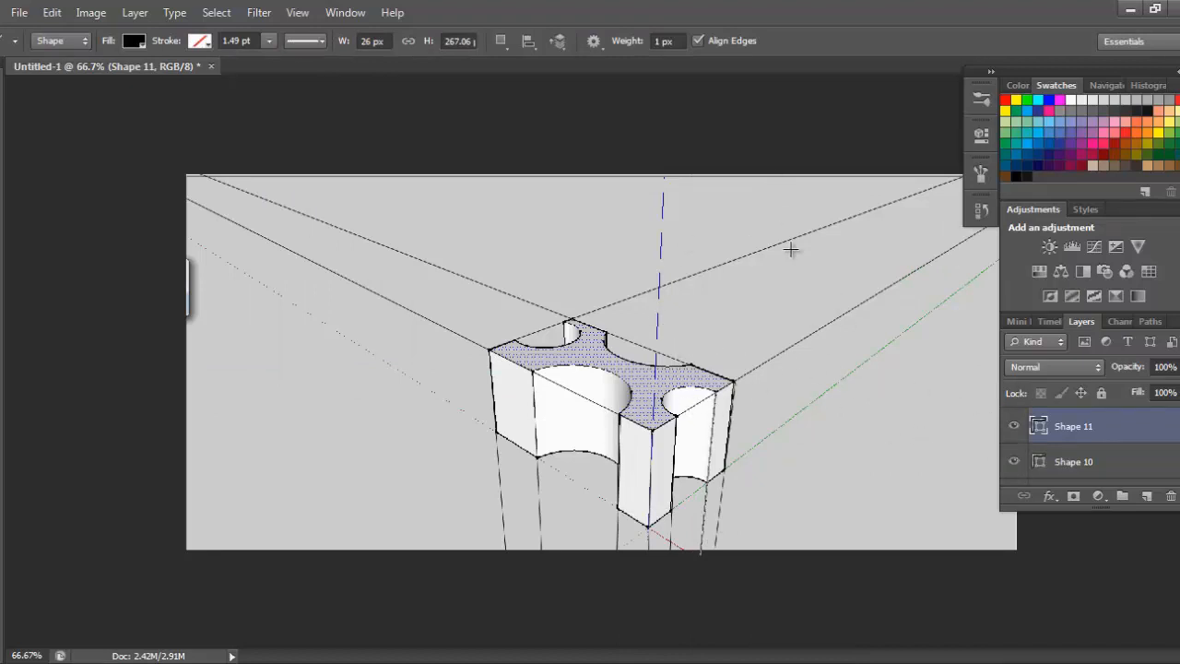
{"action": "mouse_move", "coordinate": [614, 411]}
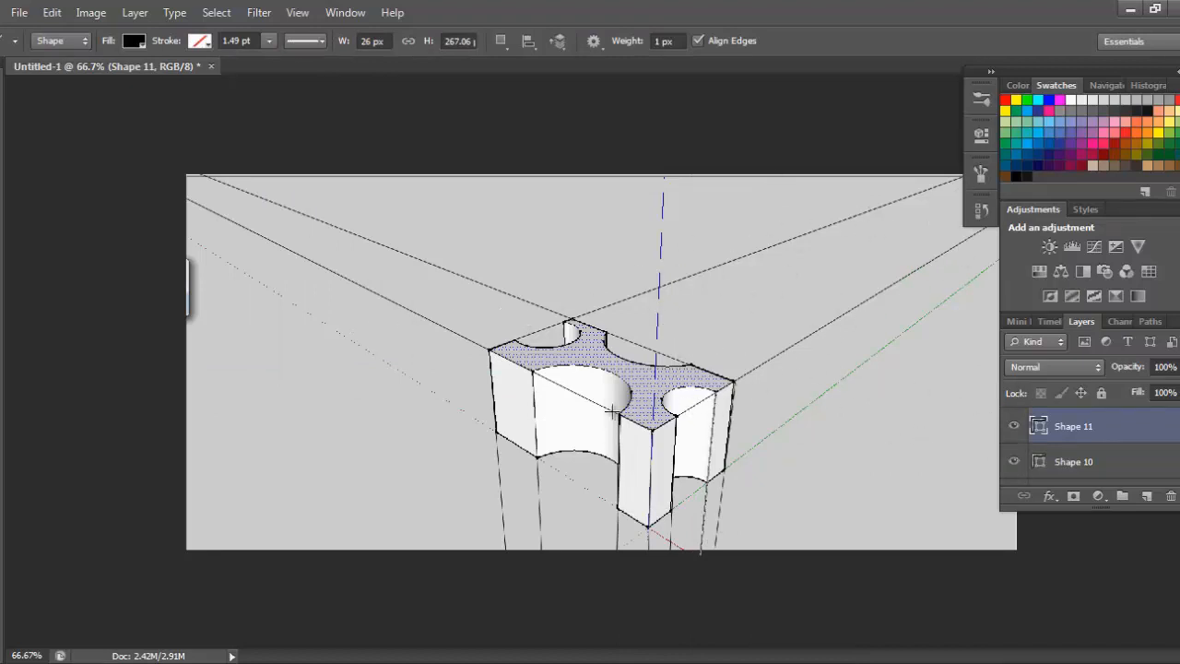
{"action": "mouse_move", "coordinate": [438, 292]}
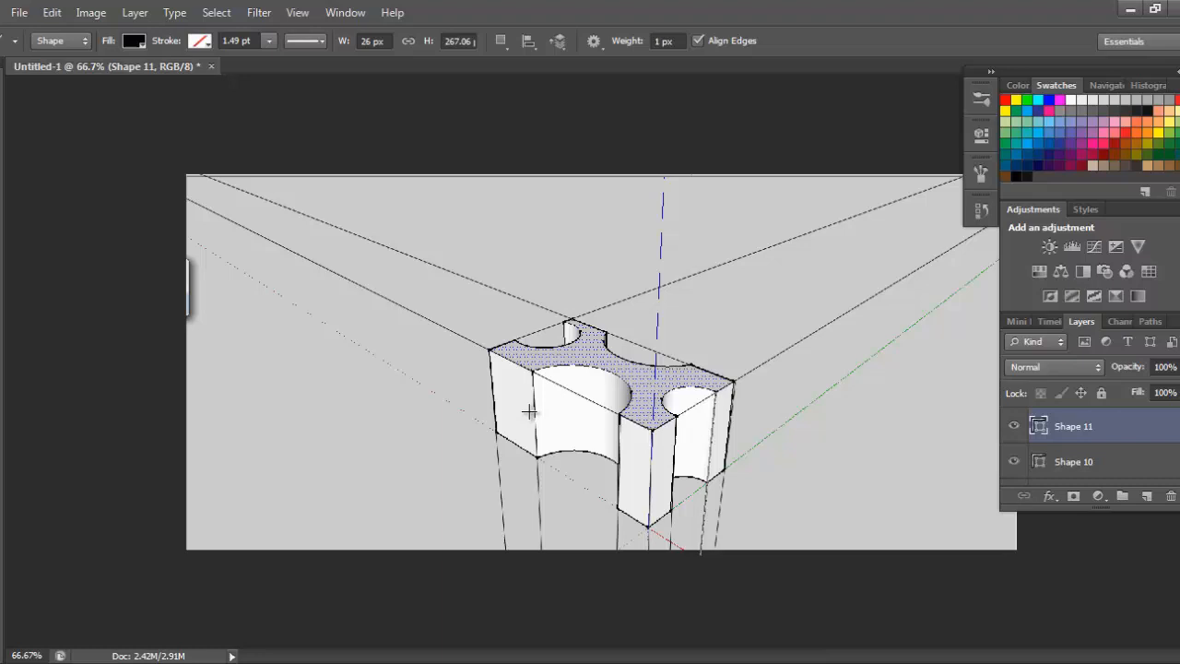
{"action": "mouse_move", "coordinate": [606, 273]}
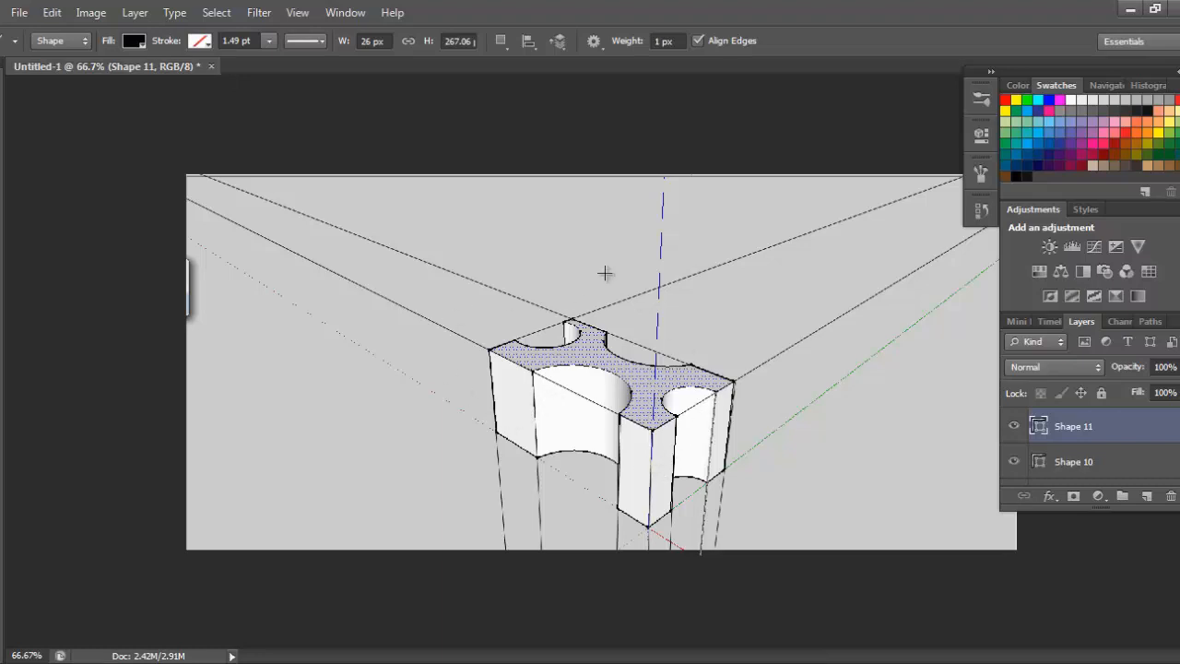
{"action": "mouse_move", "coordinate": [599, 239]}
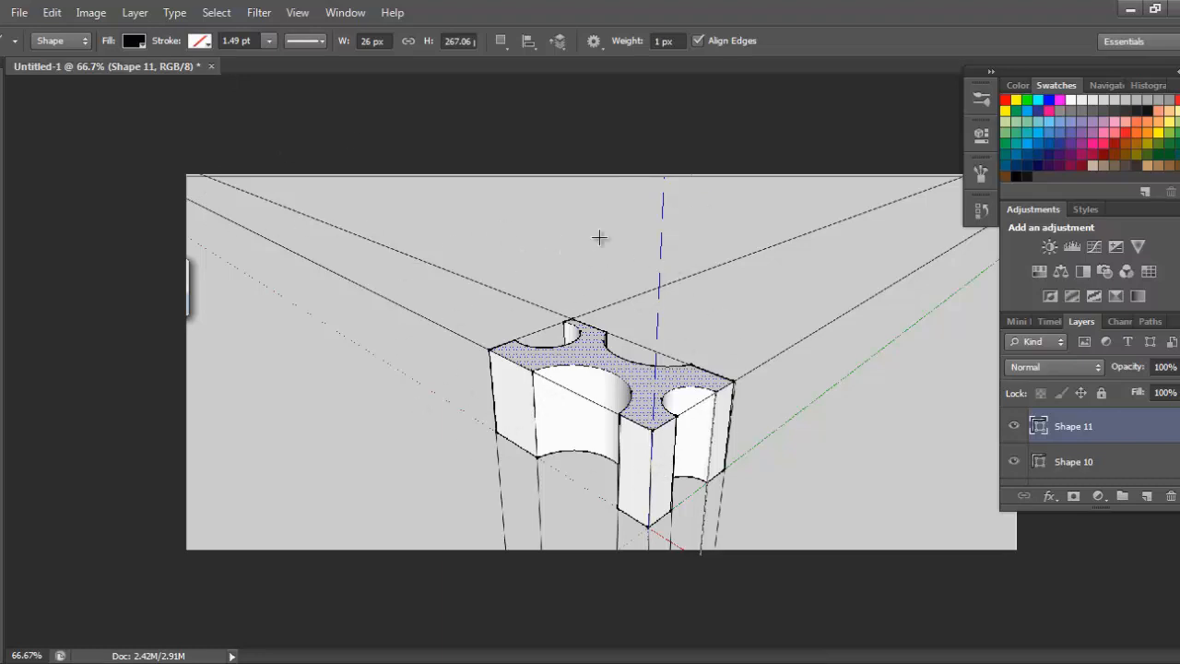
{"action": "mouse_move", "coordinate": [722, 314]}
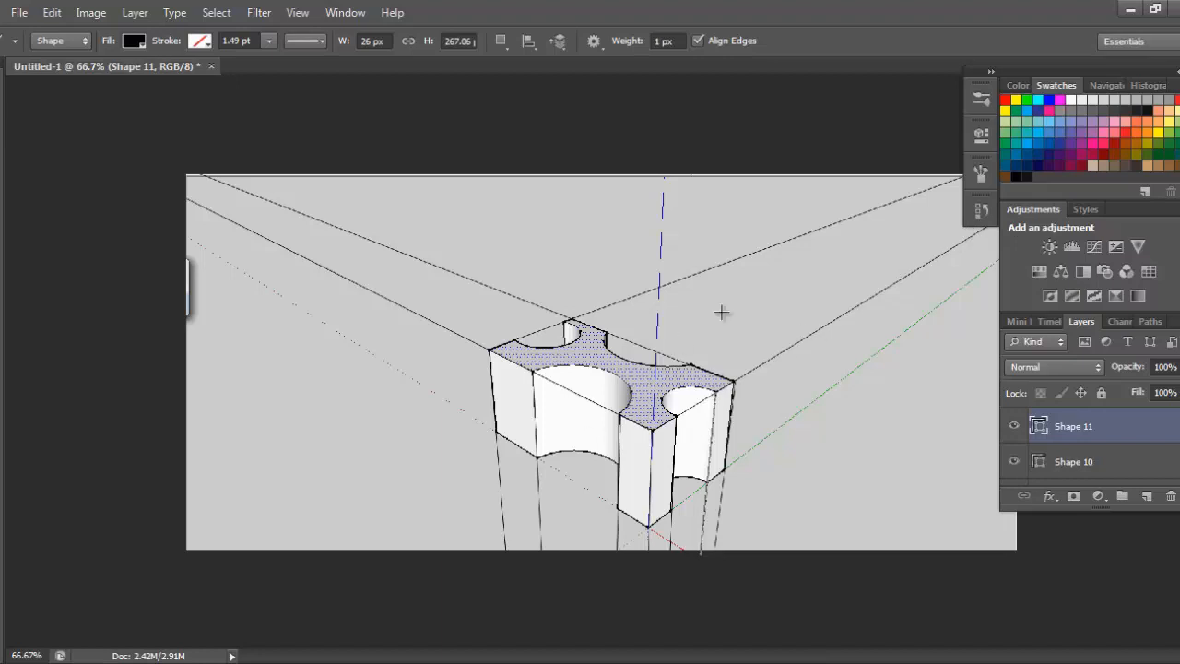
{"action": "mouse_move", "coordinate": [949, 184]}
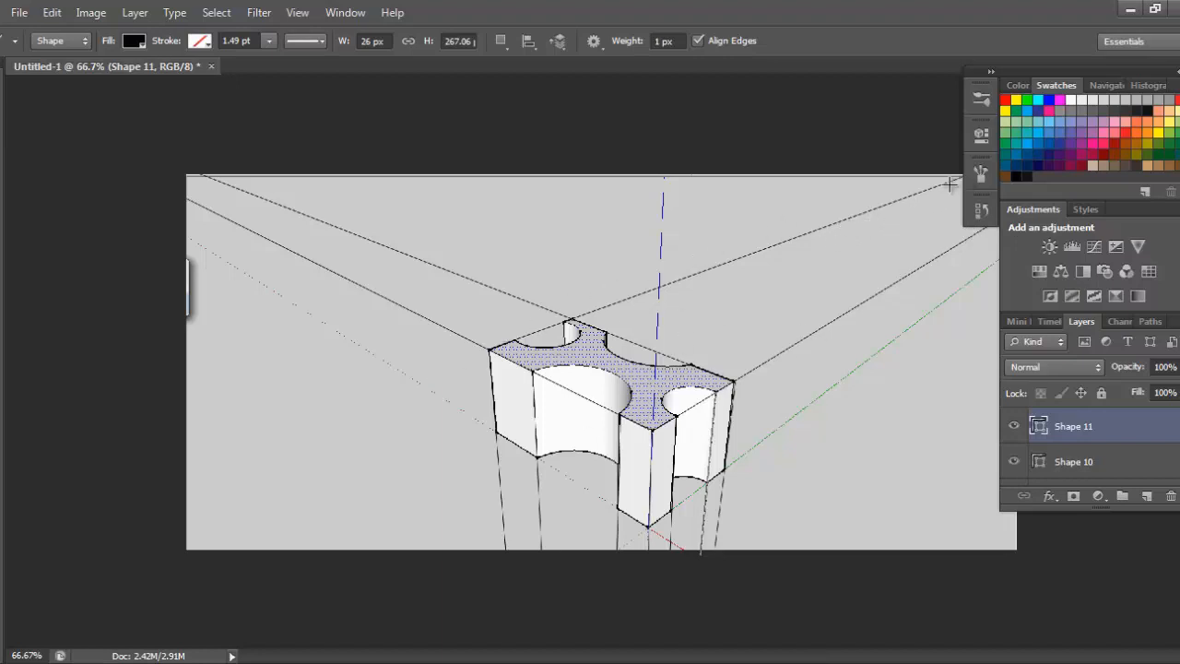
{"action": "mouse_move", "coordinate": [482, 355]}
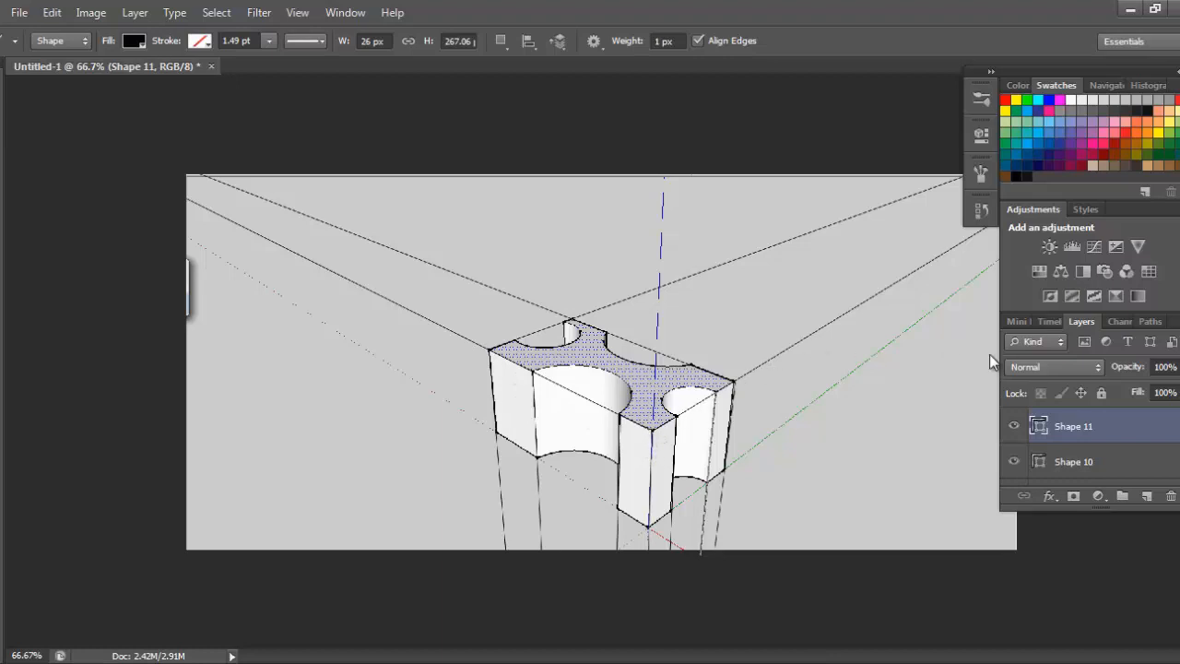
{"action": "mouse_move", "coordinate": [473, 332]}
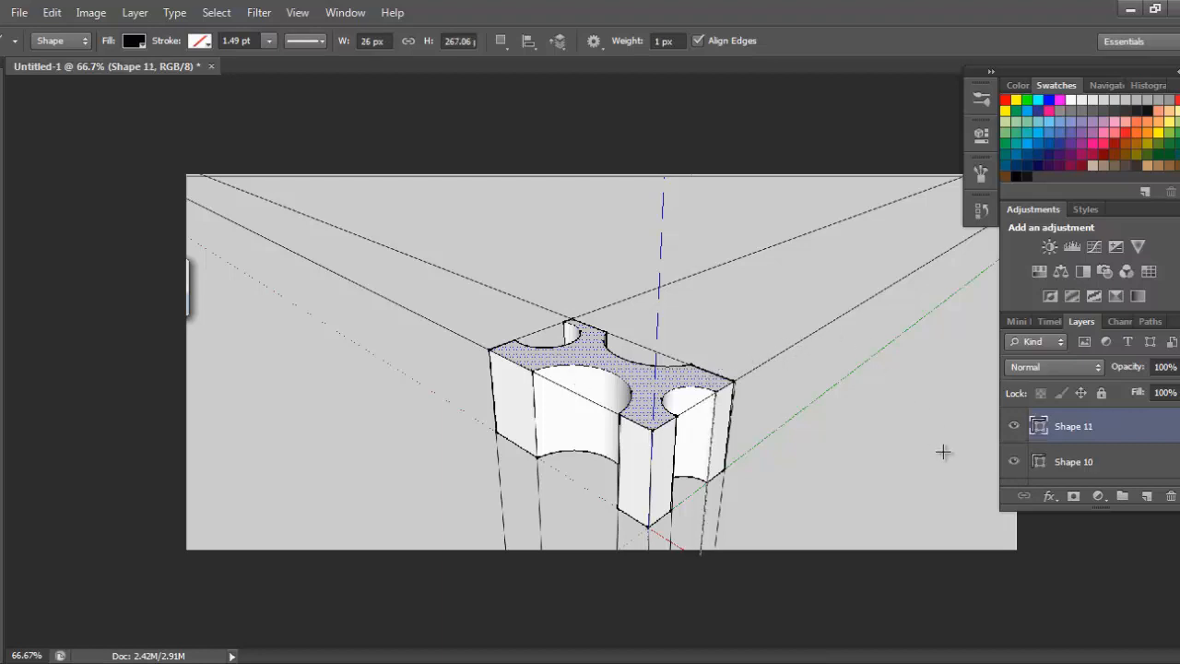
{"action": "mouse_move", "coordinate": [763, 348]}
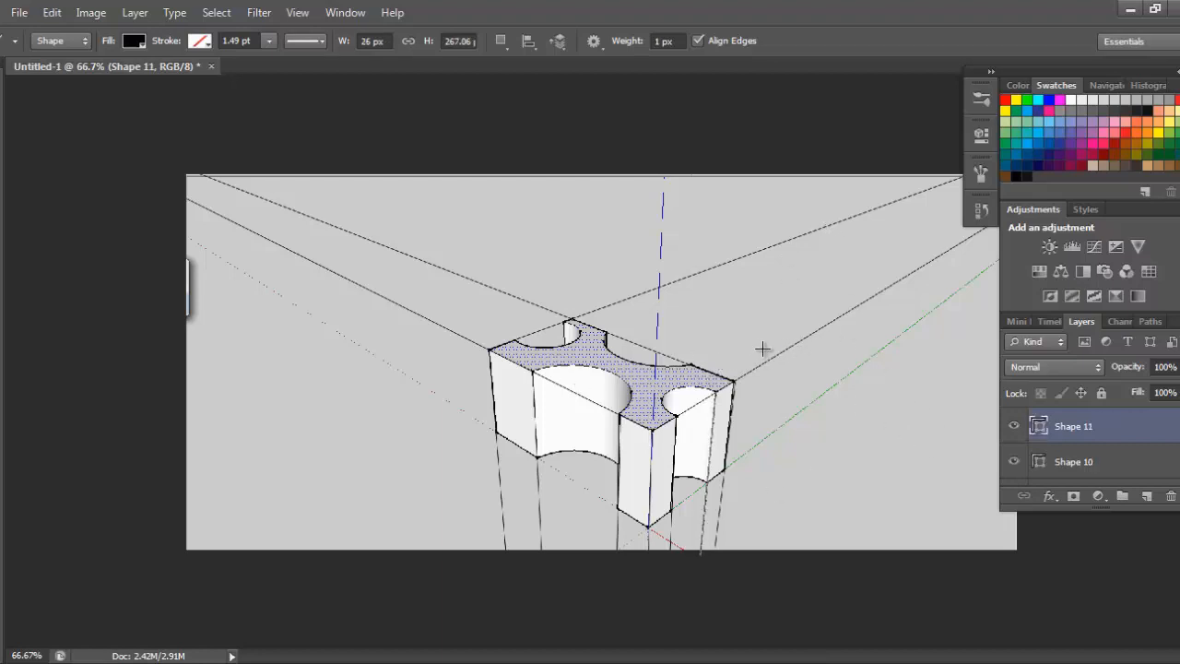
{"action": "mouse_move", "coordinate": [1129, 367]}
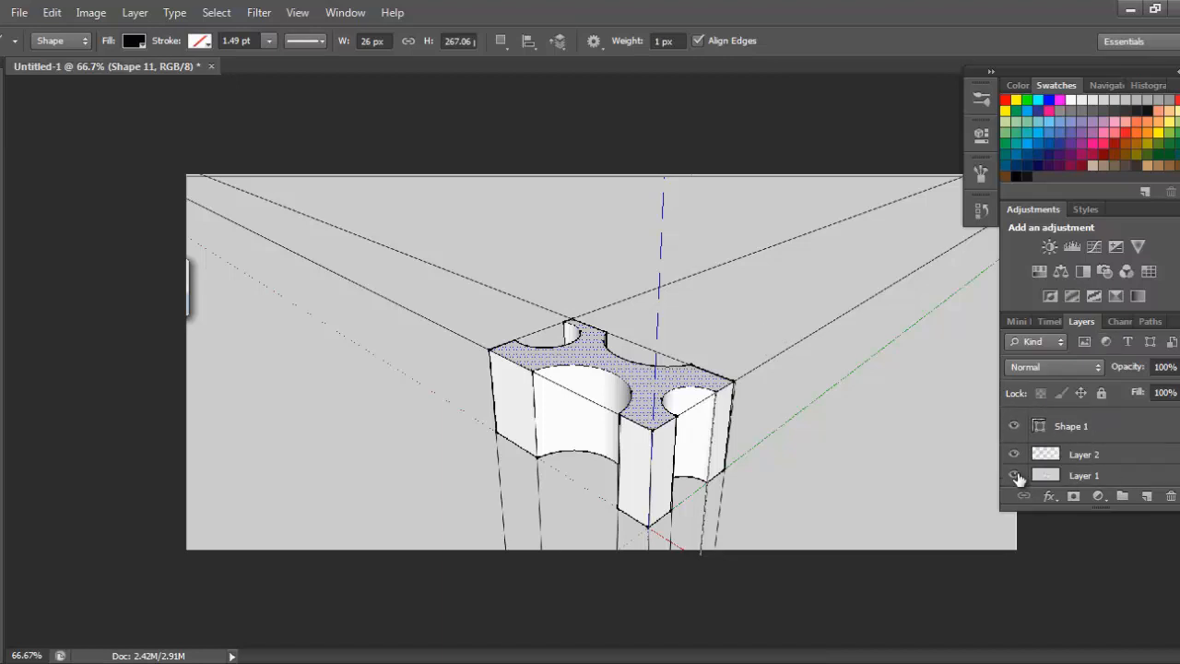
{"action": "left_click", "coordinate": [1014, 475]}
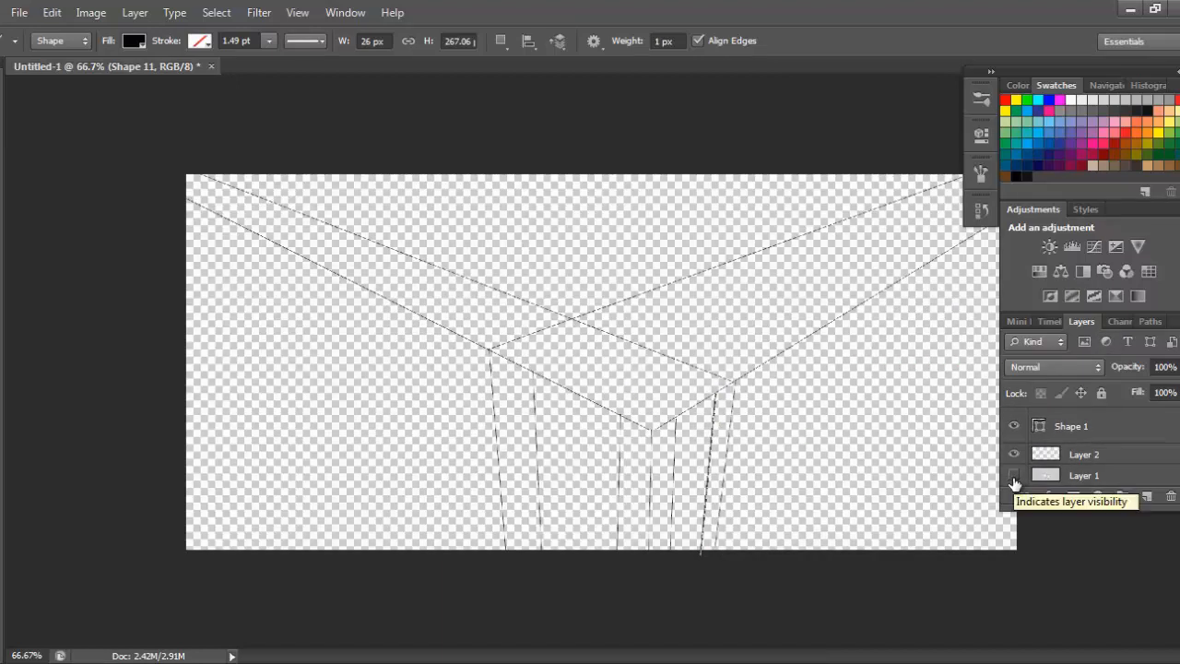
{"action": "left_click", "coordinate": [1014, 475]}
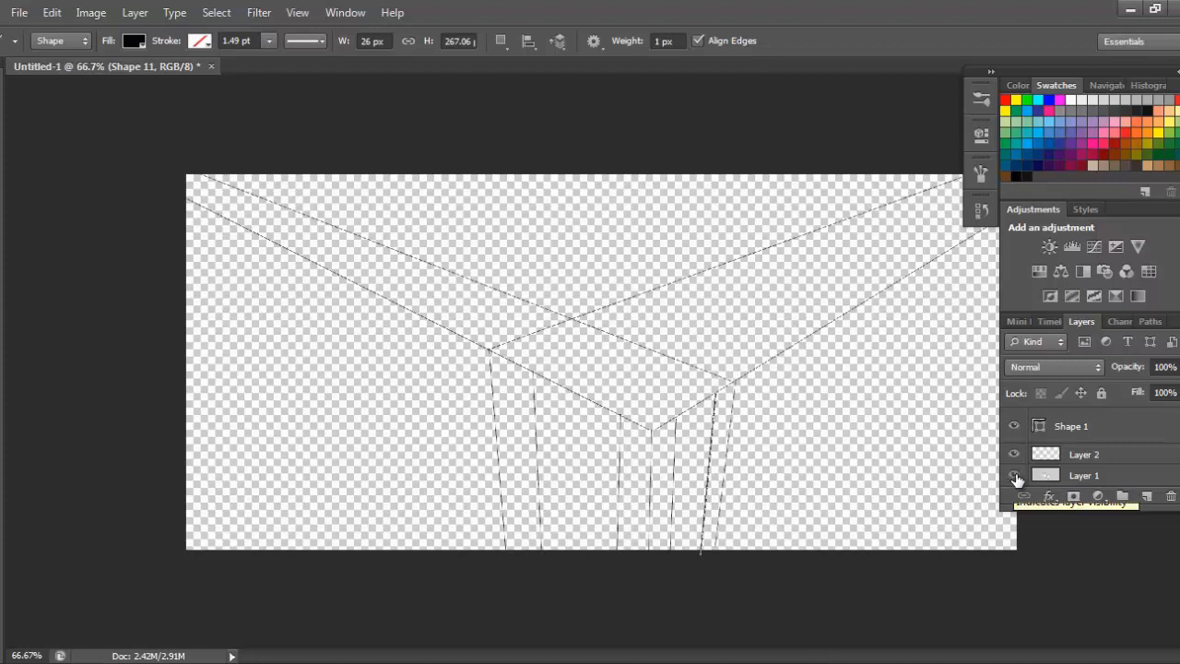
{"action": "left_click", "coordinate": [1014, 475]}
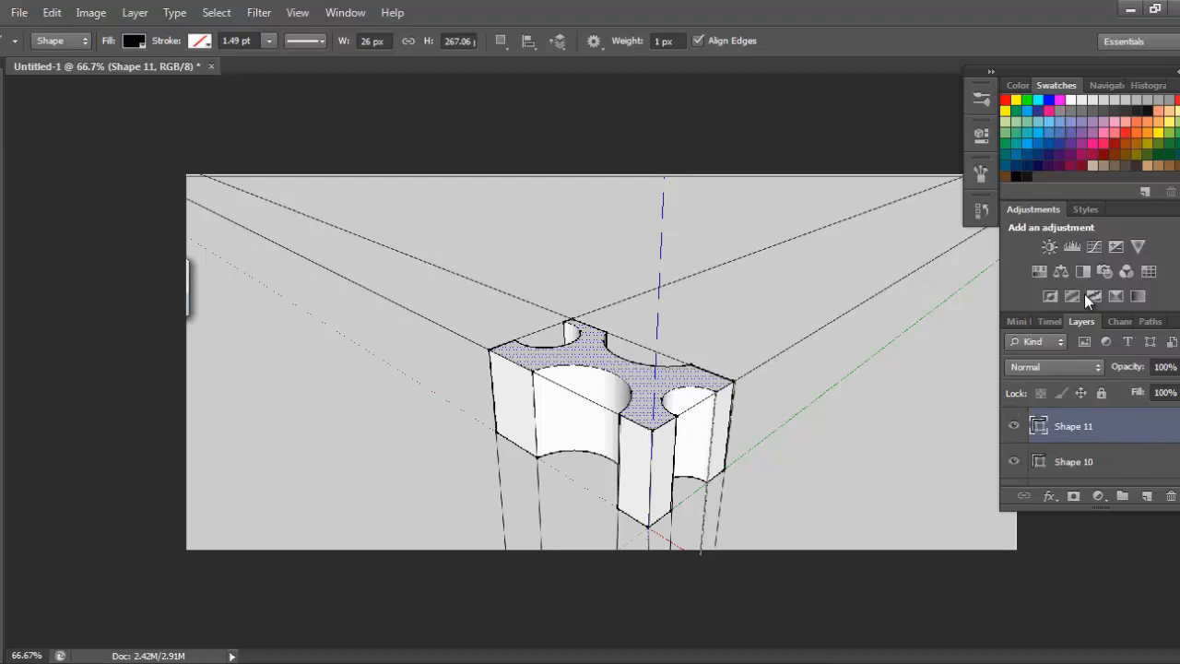
{"action": "mouse_move", "coordinate": [918, 252]}
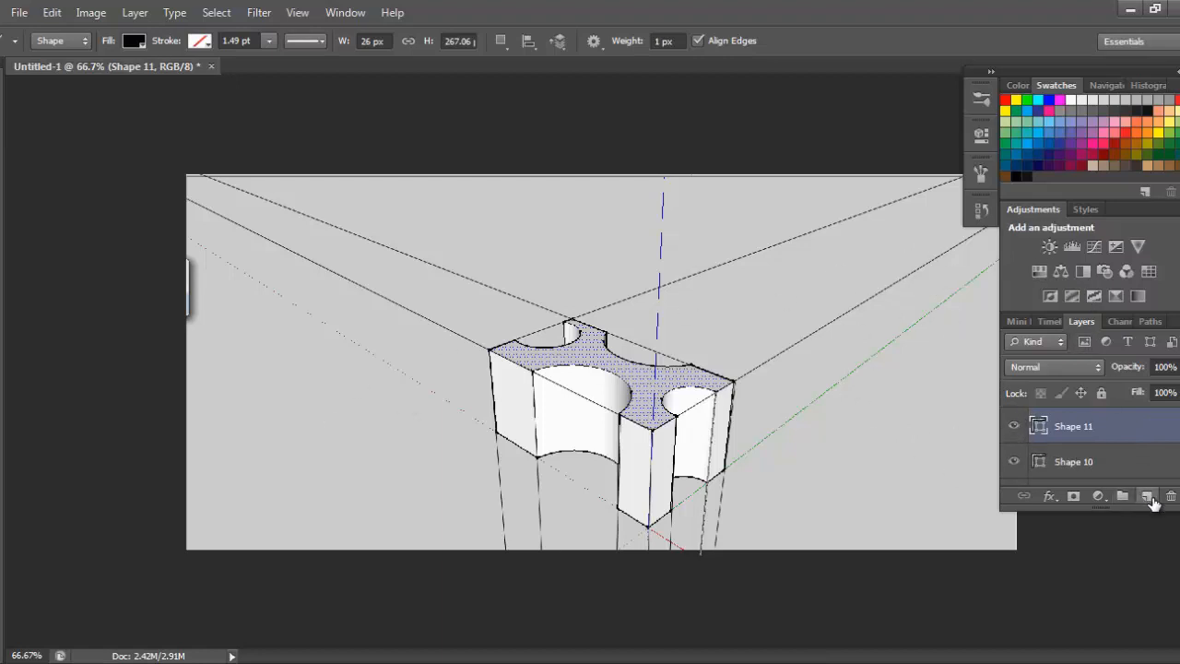
Add Layer 3 above Shape 11 and paint a trial brush stroke on the left.
{"action": "left_click", "coordinate": [1148, 496]}
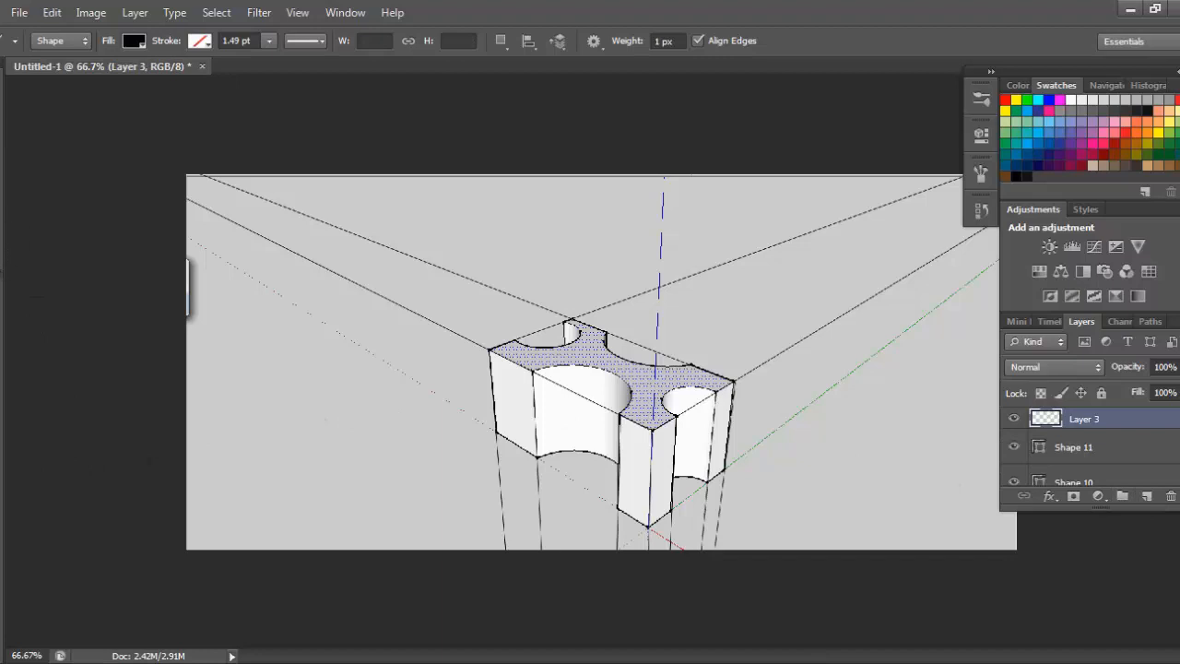
{"action": "left_click", "coordinate": [982, 175]}
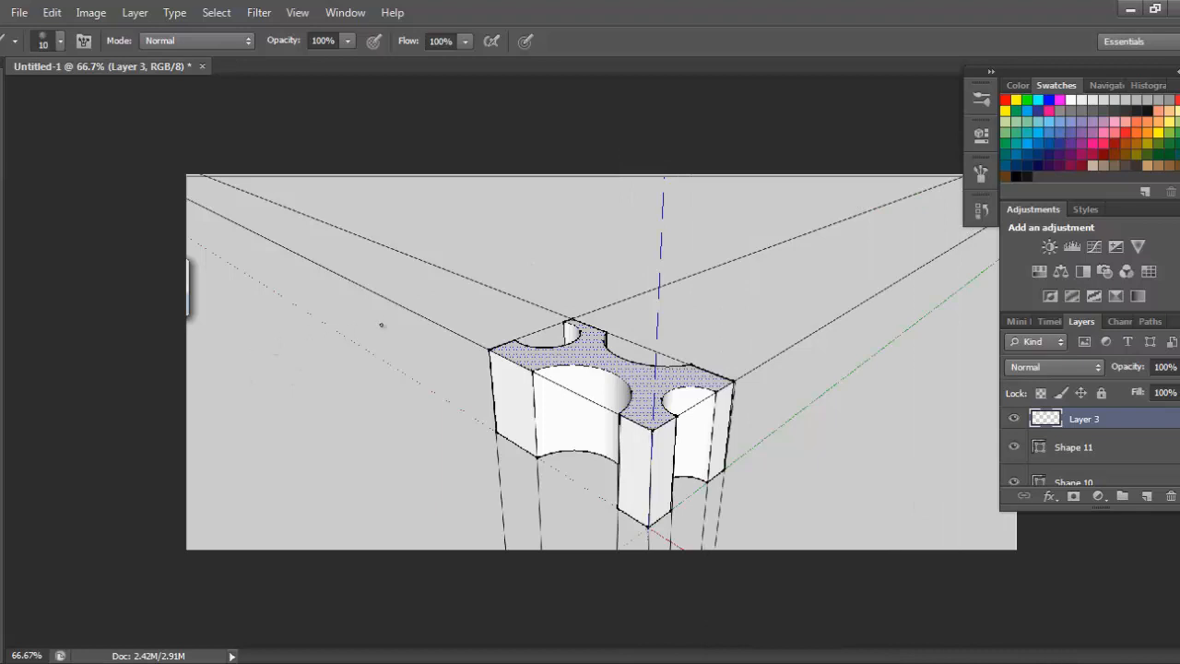
{"action": "mouse_move", "coordinate": [322, 346]}
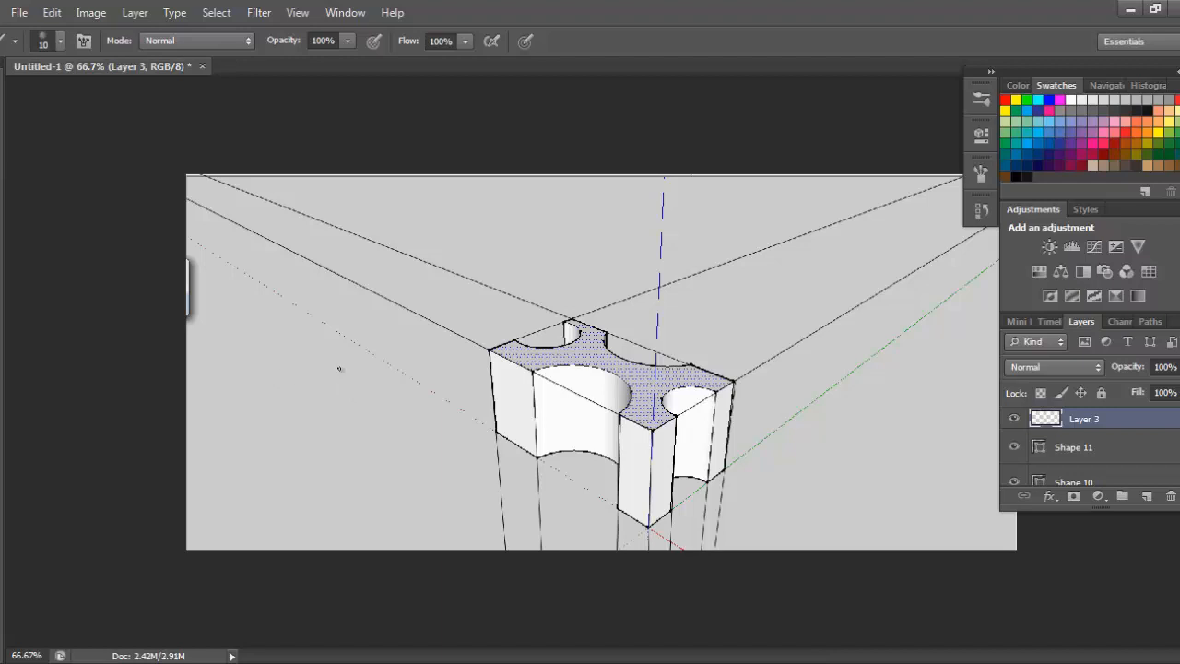
{"action": "mouse_move", "coordinate": [235, 358]}
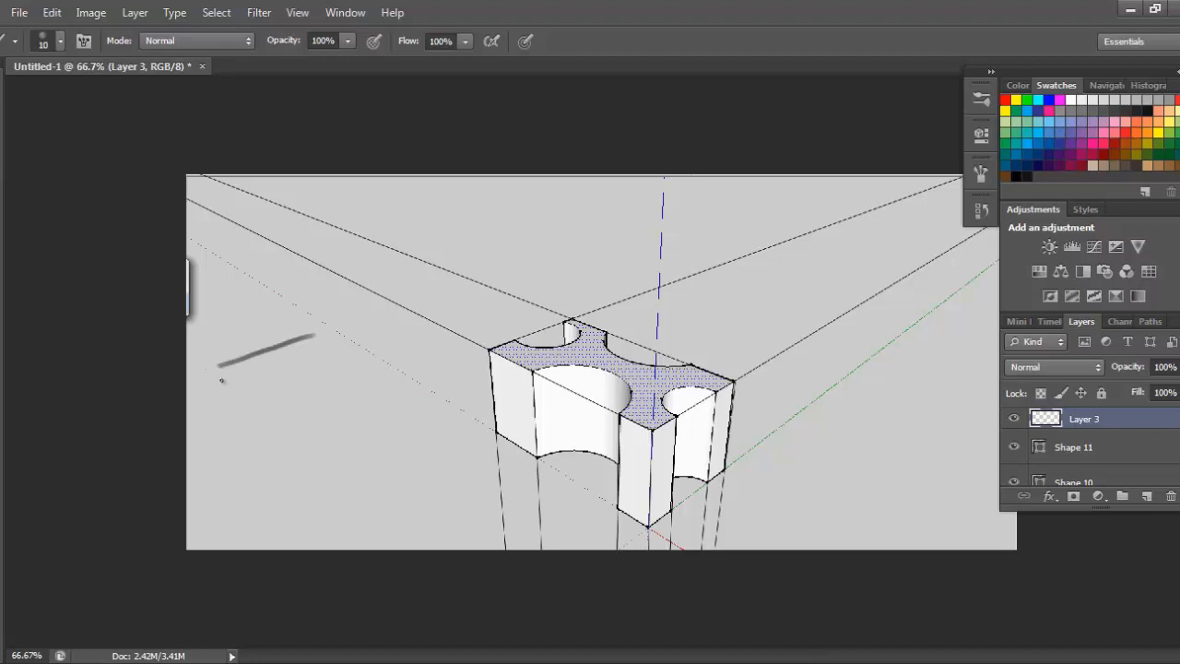
{"action": "left_click_drag", "start_coordinate": [217, 369], "coordinate": [360, 470]}
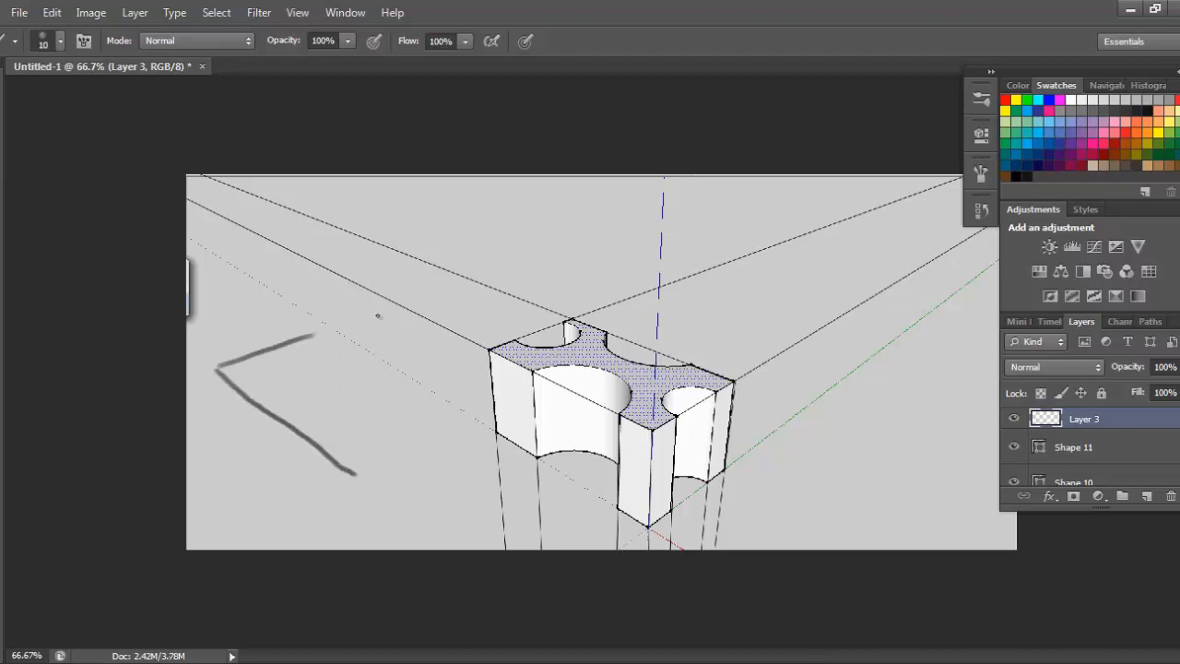
{"action": "mouse_move", "coordinate": [386, 329]}
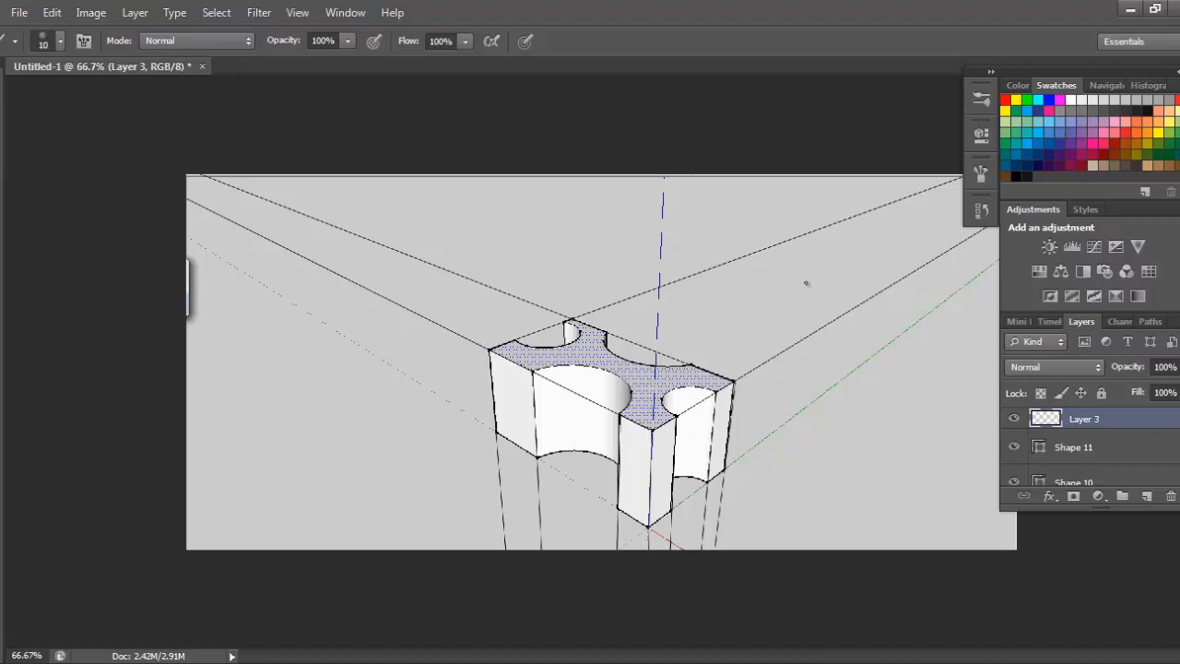
{"action": "mouse_move", "coordinate": [773, 258]}
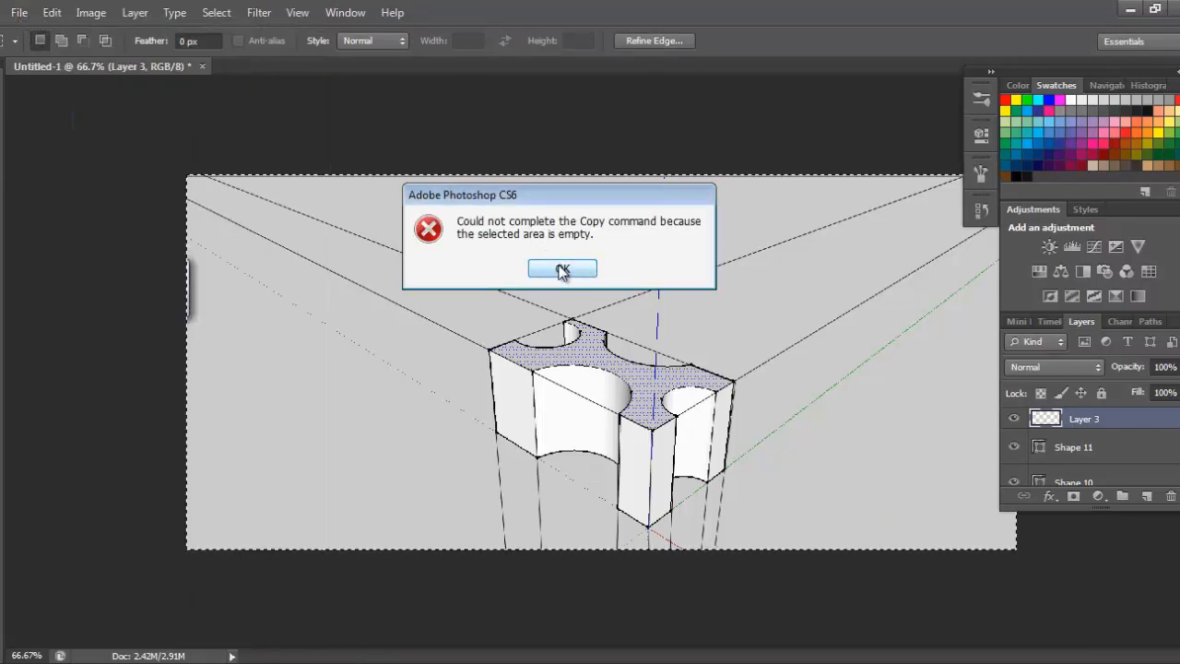
{"action": "mouse_move", "coordinate": [620, 273]}
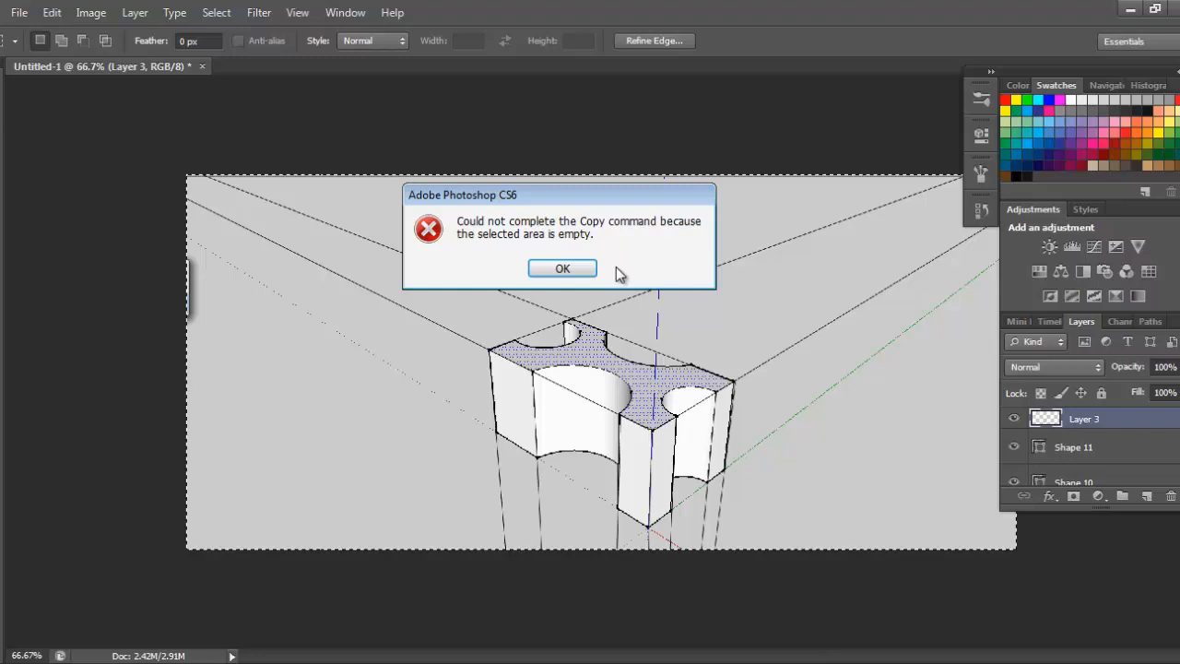
Delete empty Layer 3, copy the canvas, and create a transparent 1366 × 768 document.
{"action": "left_click", "coordinate": [562, 268]}
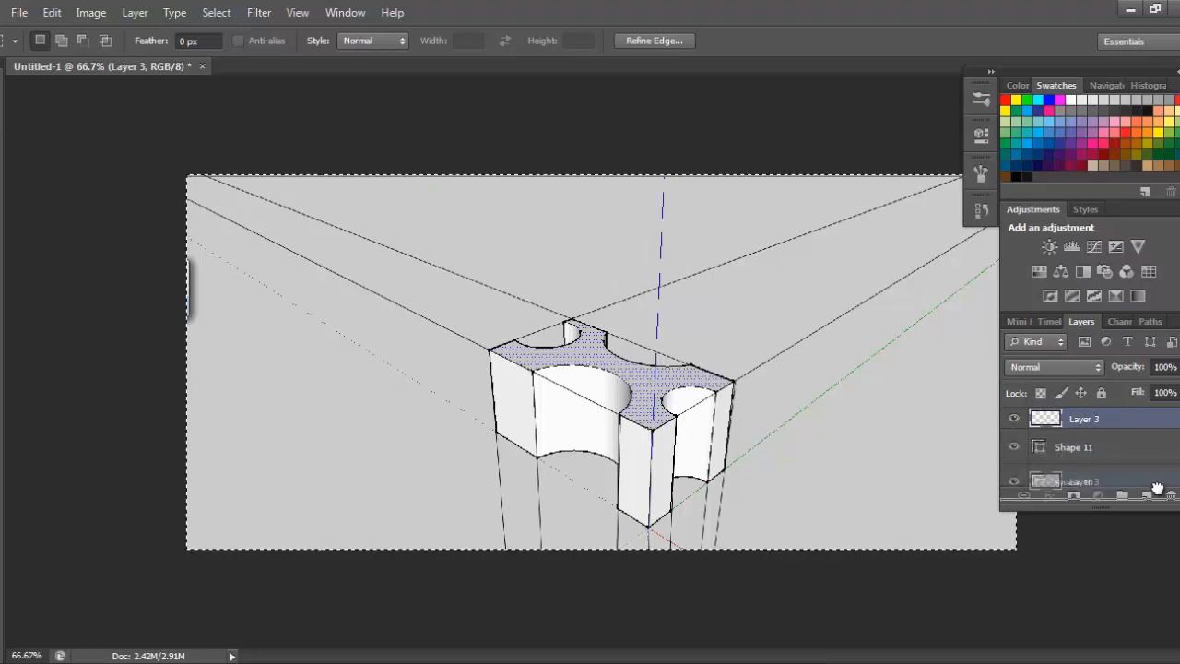
{"action": "left_click", "coordinate": [1073, 447]}
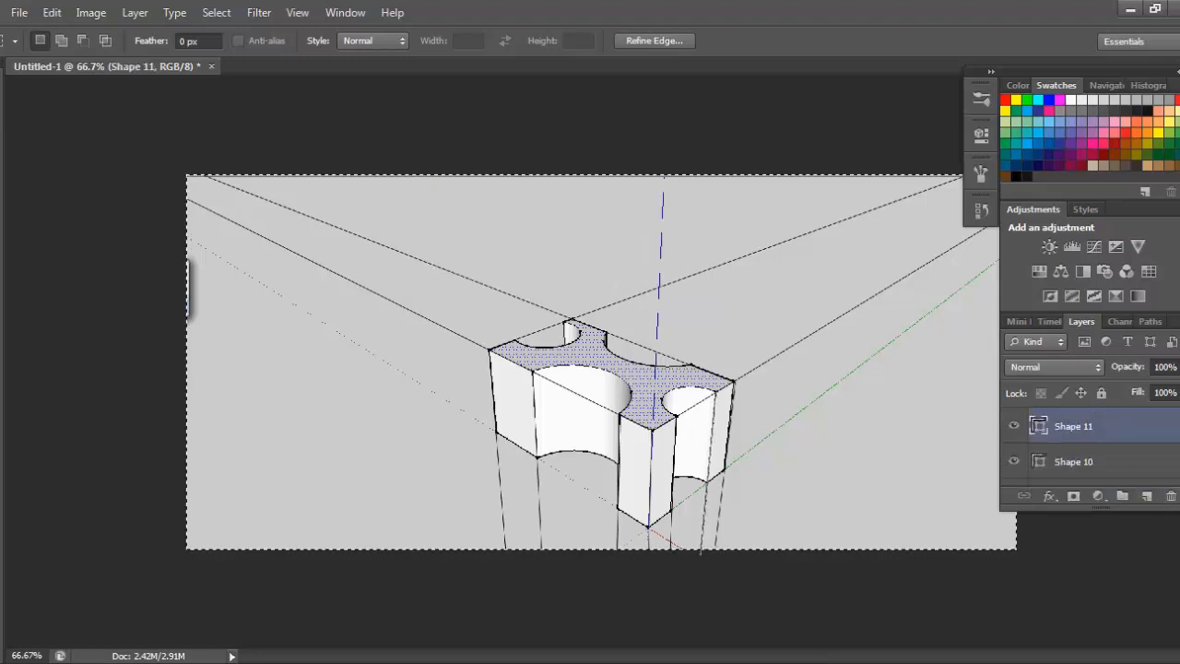
{"action": "mouse_move", "coordinate": [1148, 464]}
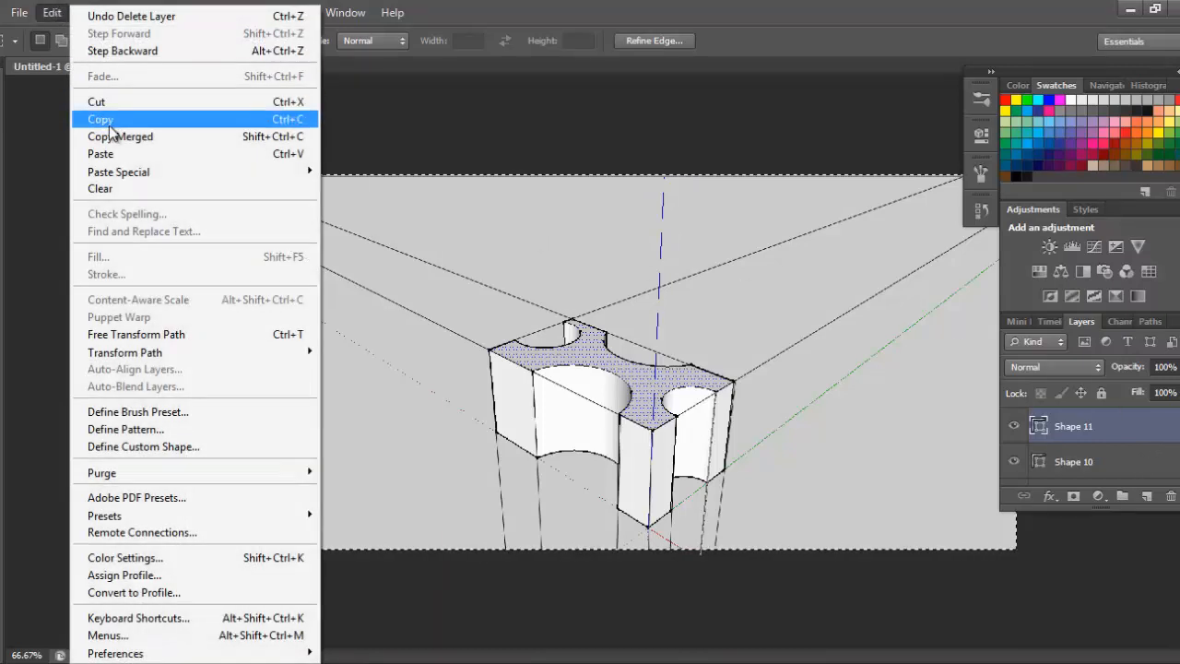
{"action": "left_click", "coordinate": [19, 12]}
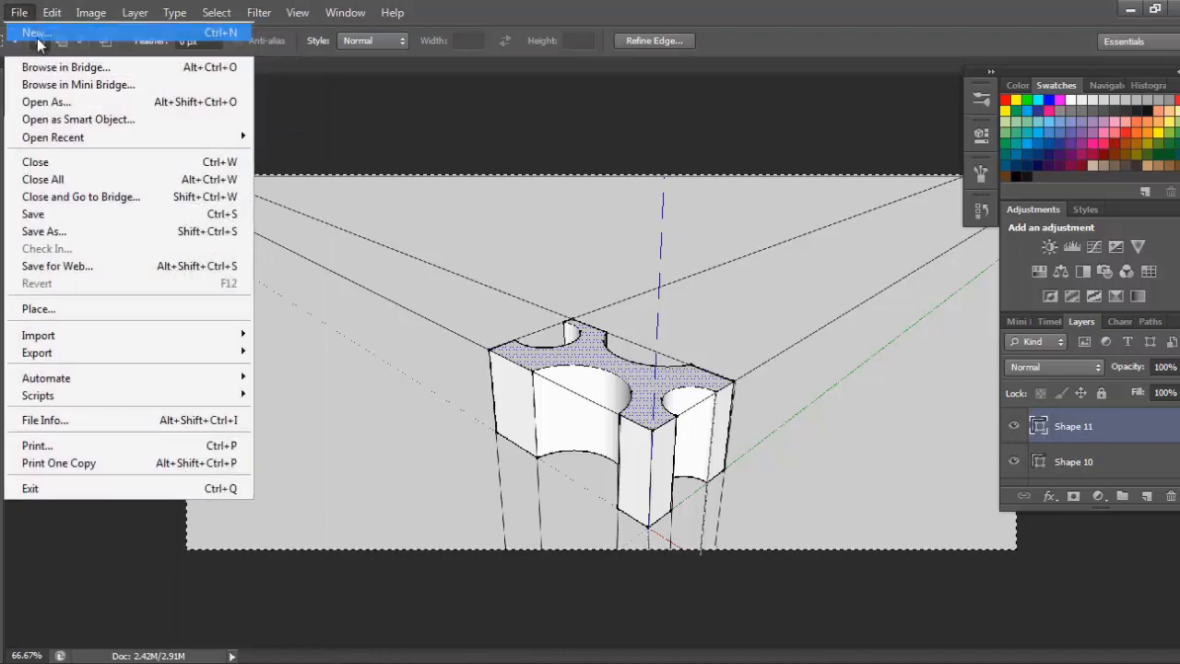
{"action": "left_click", "coordinate": [36, 32]}
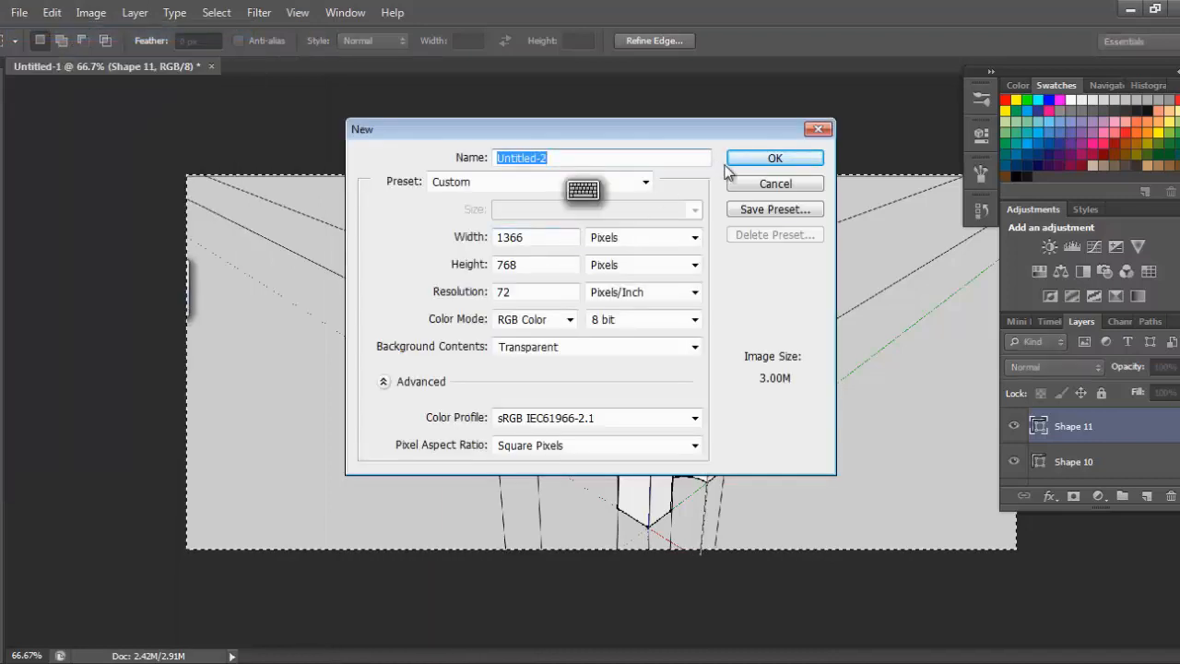
{"action": "left_click", "coordinate": [51, 12]}
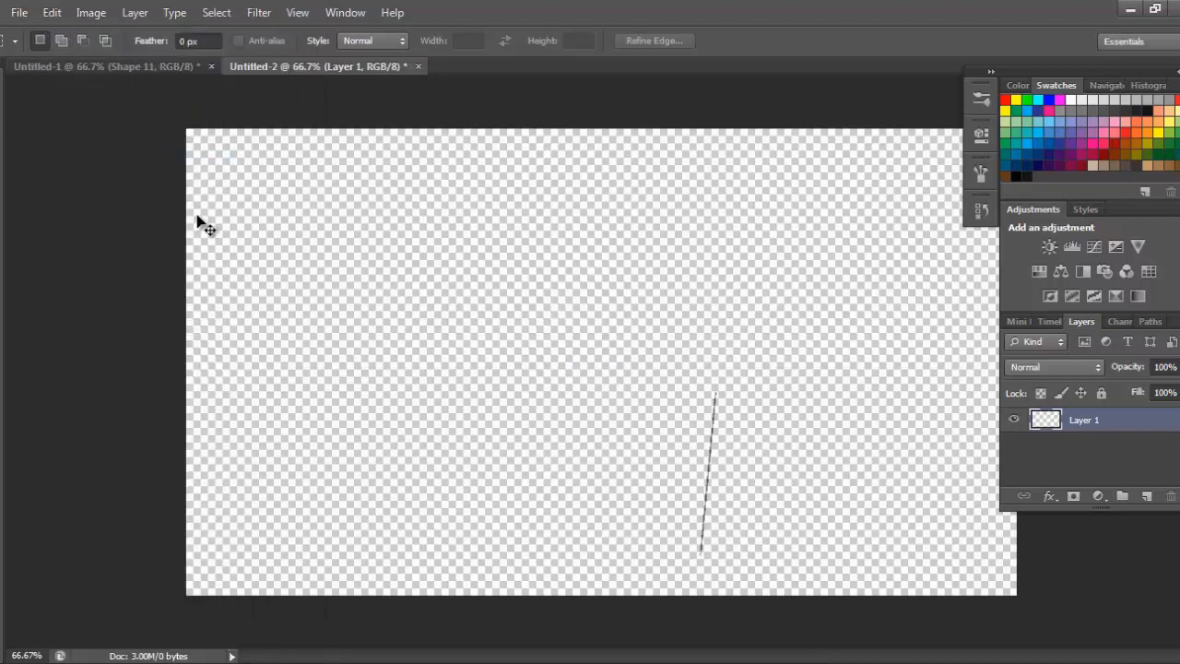
Copy Merged the block sketch in Untitled-1 and close the Untitled-2 document.
{"action": "left_click", "coordinate": [102, 66]}
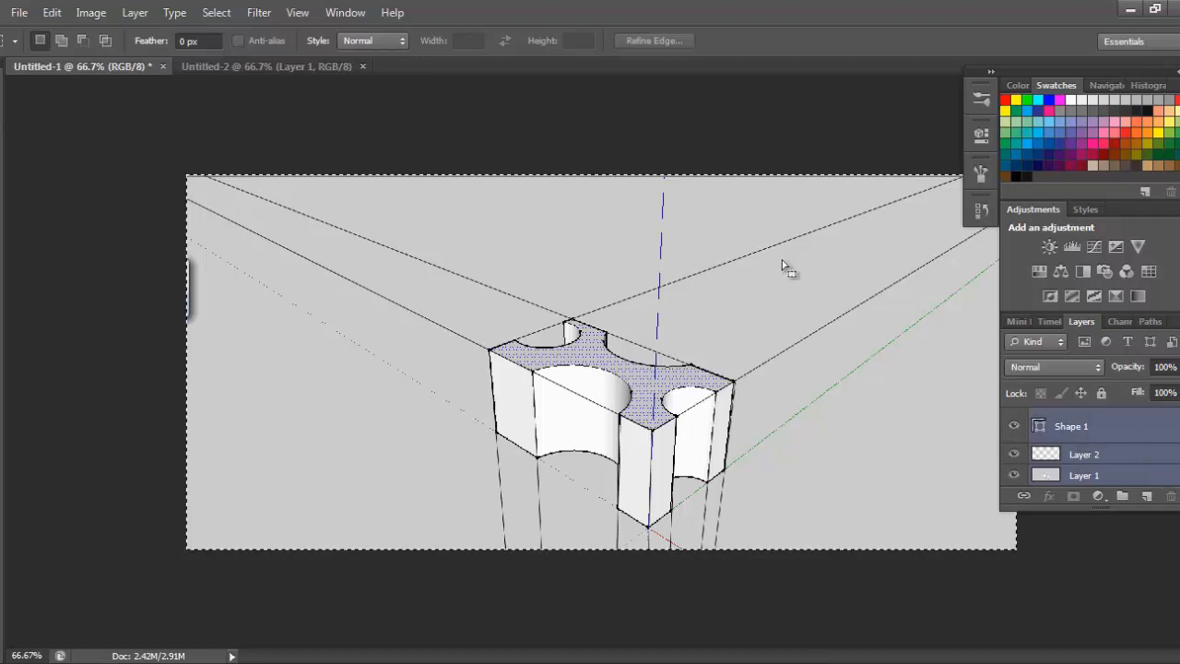
{"action": "left_click", "coordinate": [52, 12]}
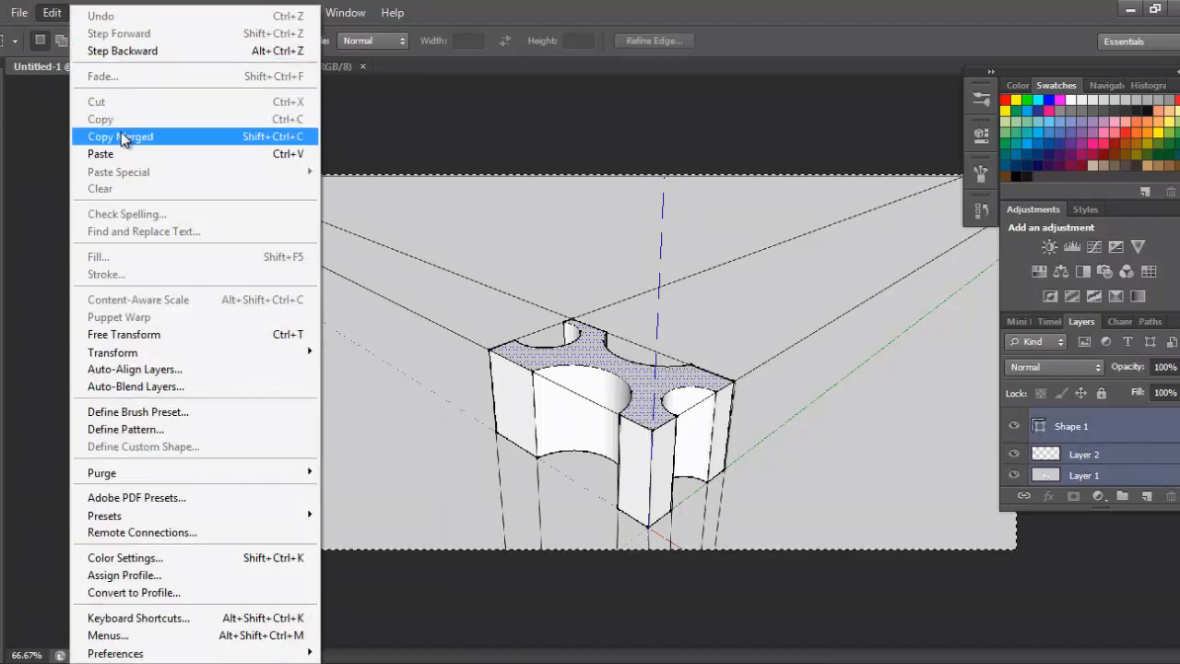
{"action": "left_click", "coordinate": [120, 135]}
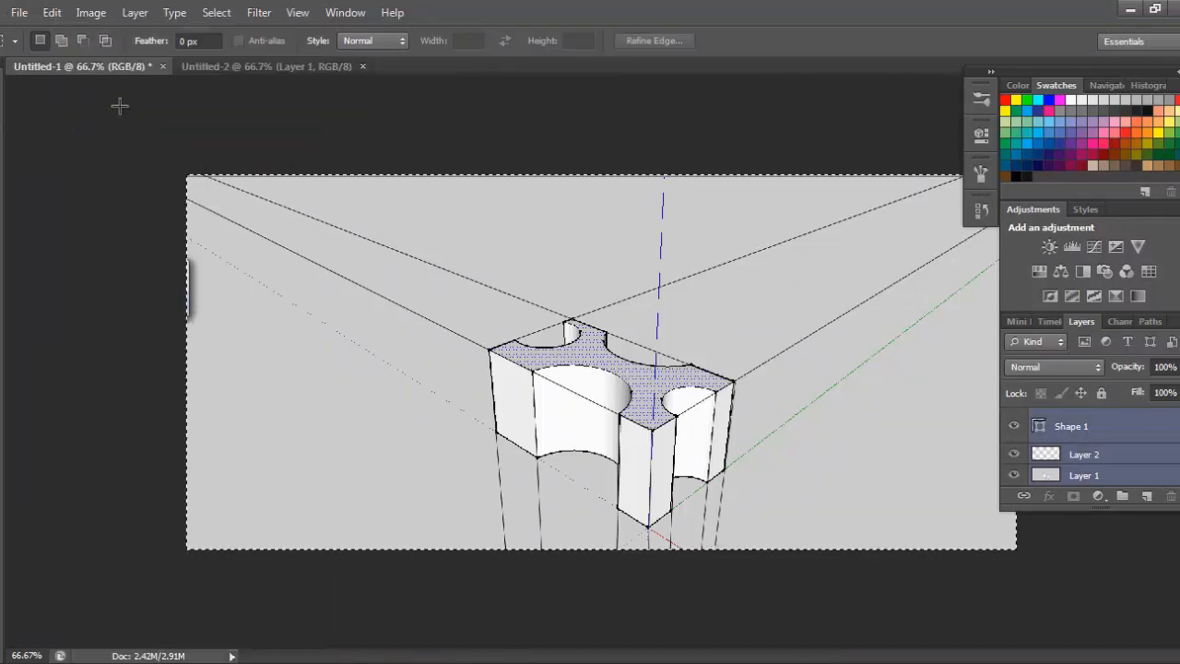
{"action": "left_click", "coordinate": [51, 12]}
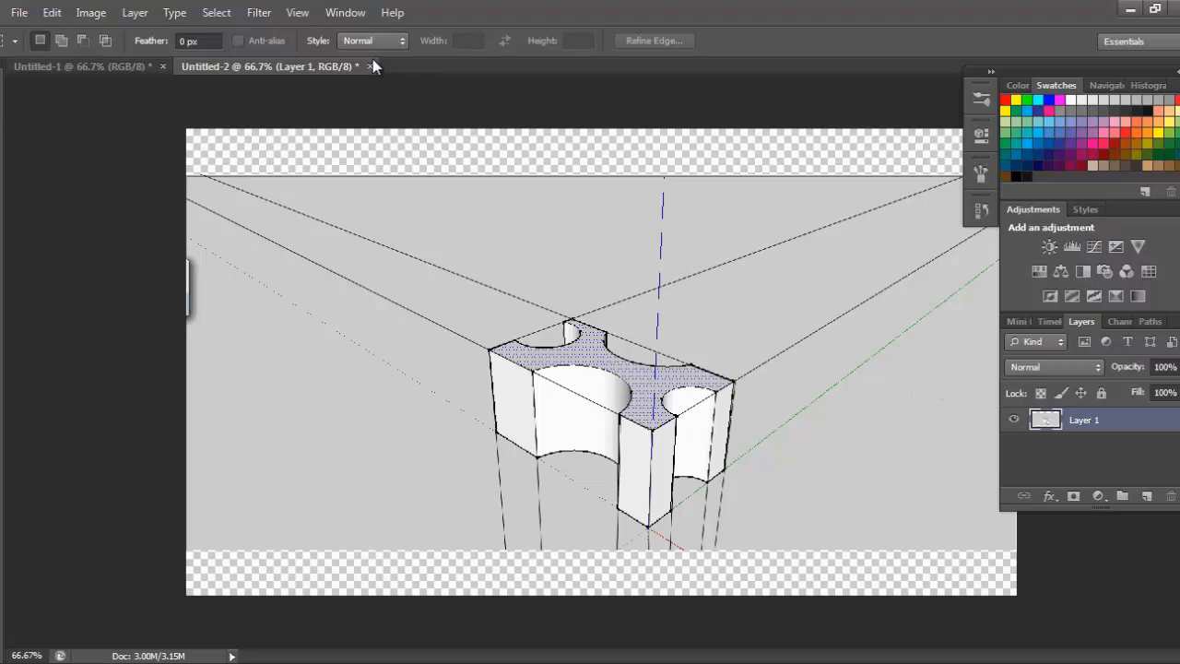
{"action": "left_click", "coordinate": [368, 66]}
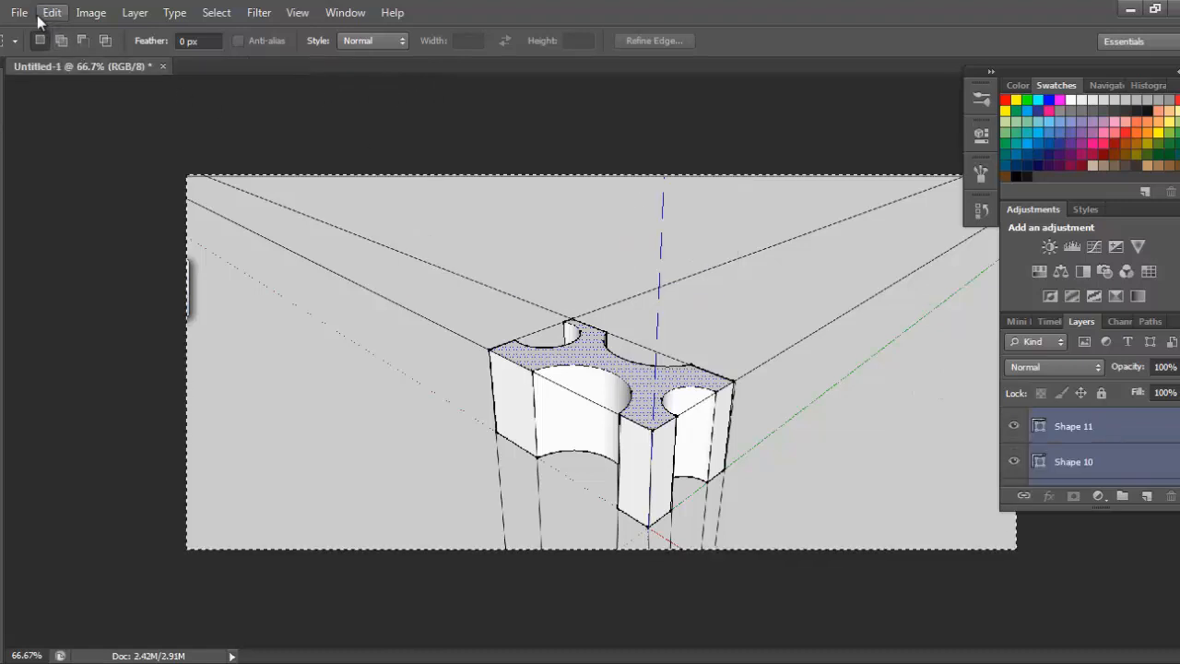
Create a 1366 × 618 document from the Clipboard preset with a white background.
{"action": "left_click", "coordinate": [18, 12]}
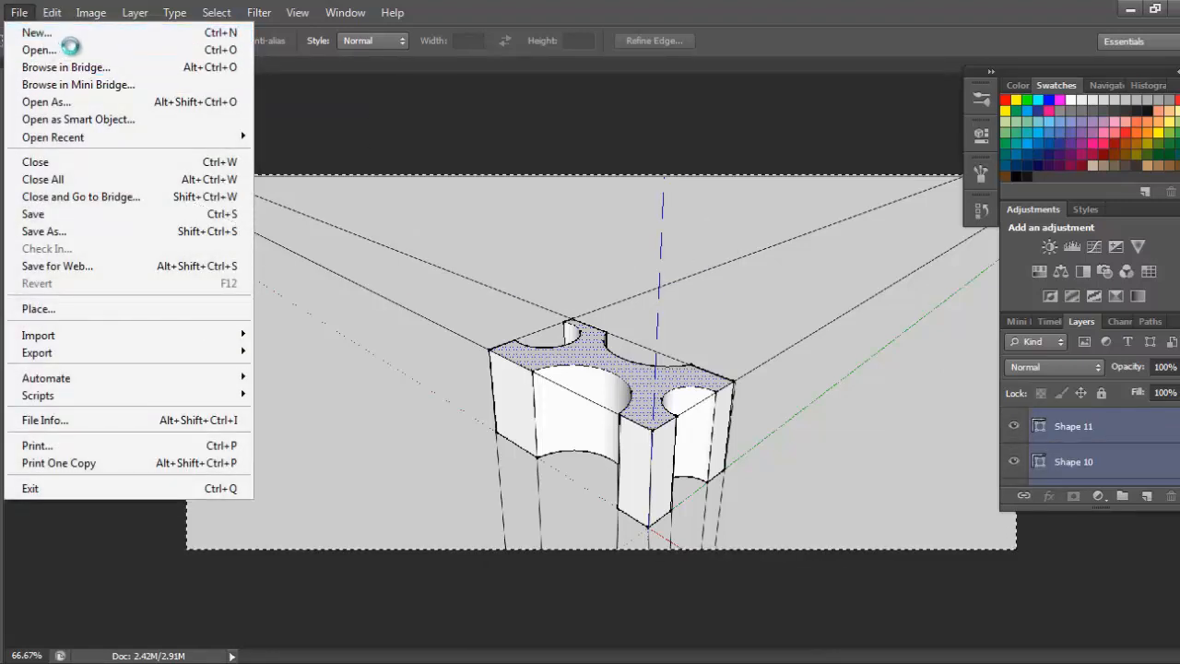
{"action": "left_click", "coordinate": [36, 32]}
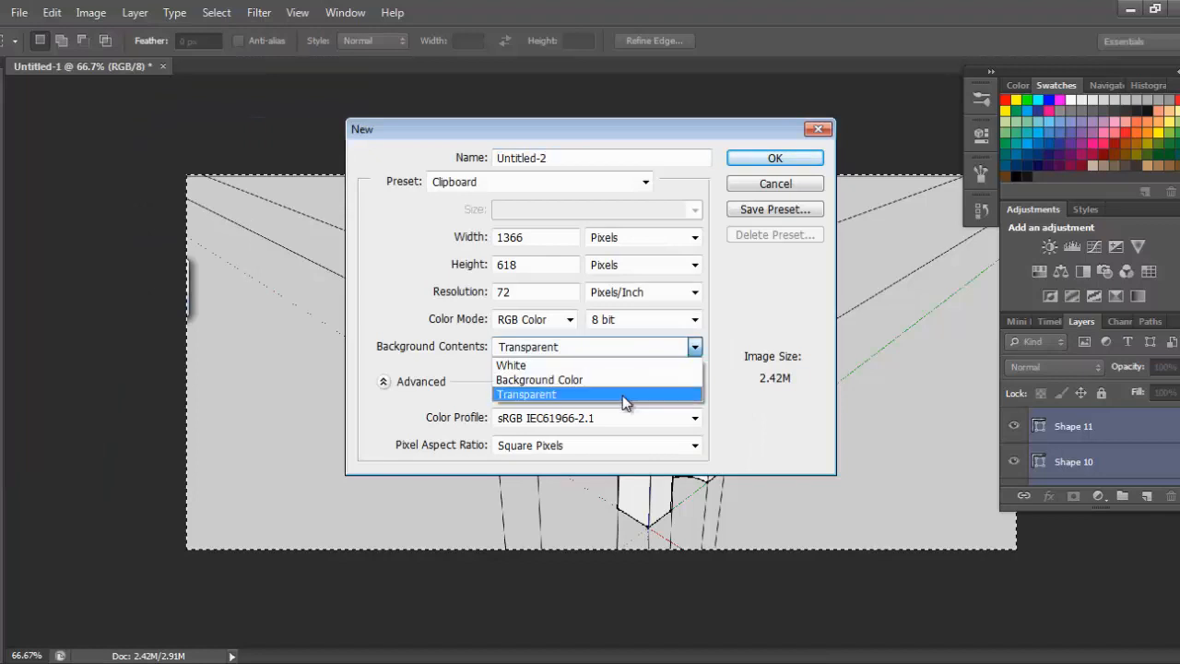
{"action": "left_click", "coordinate": [510, 366]}
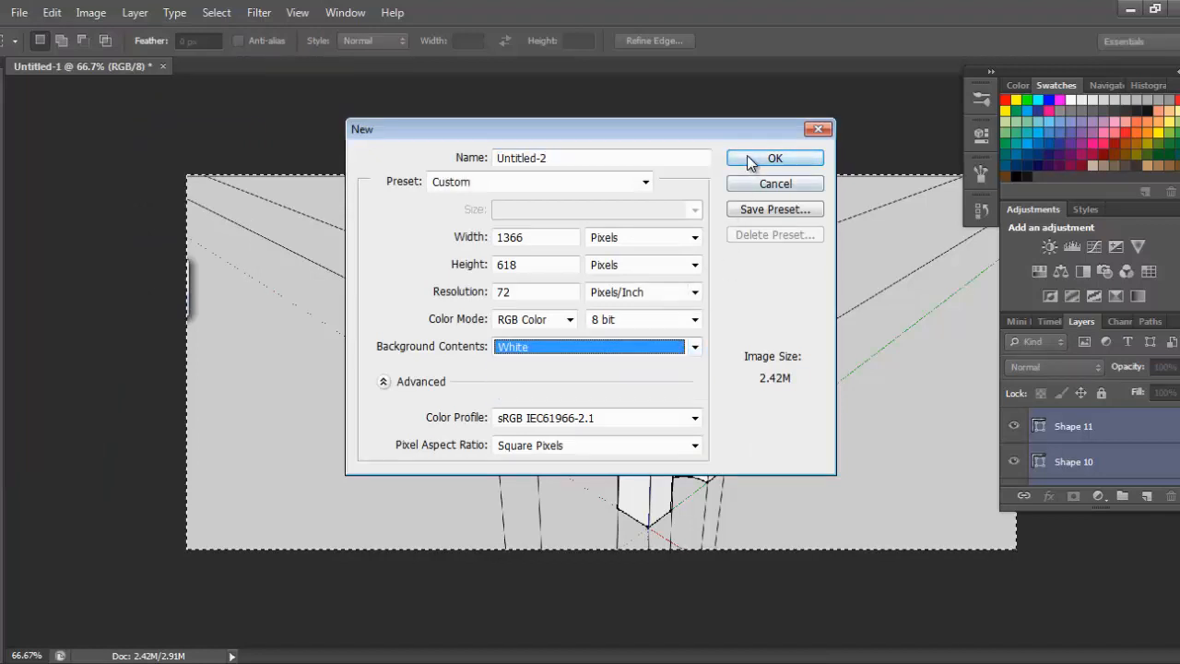
{"action": "left_click", "coordinate": [774, 157]}
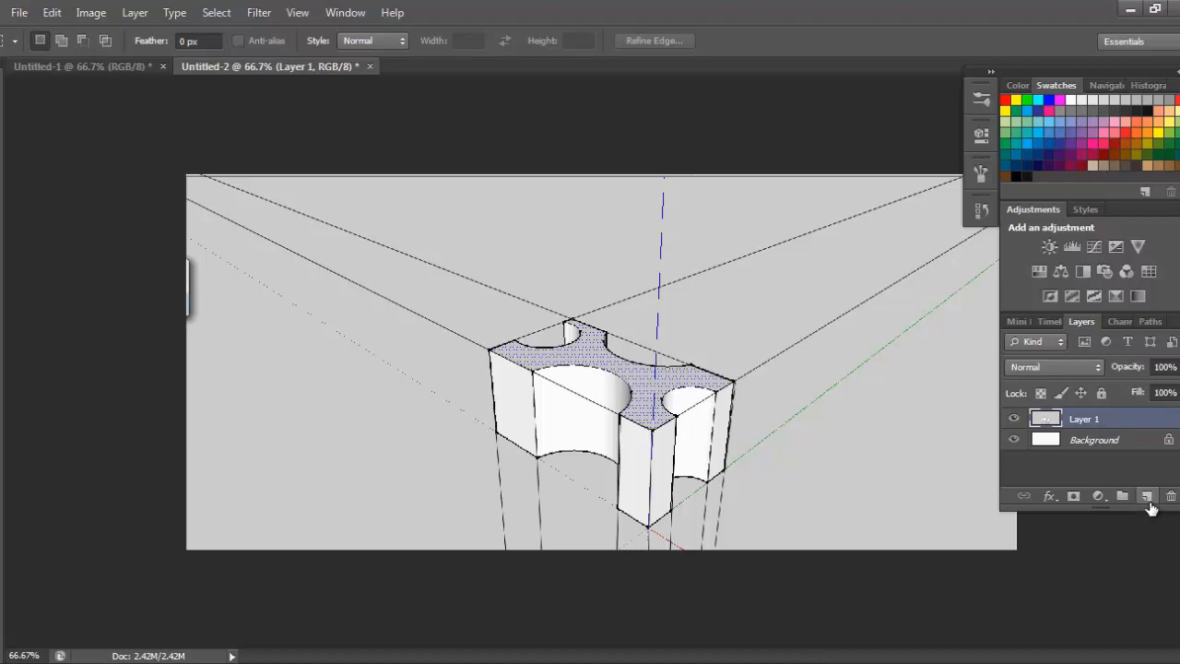
Add a new layer, then select and delete that extra empty layer.
{"action": "left_click", "coordinate": [1147, 496]}
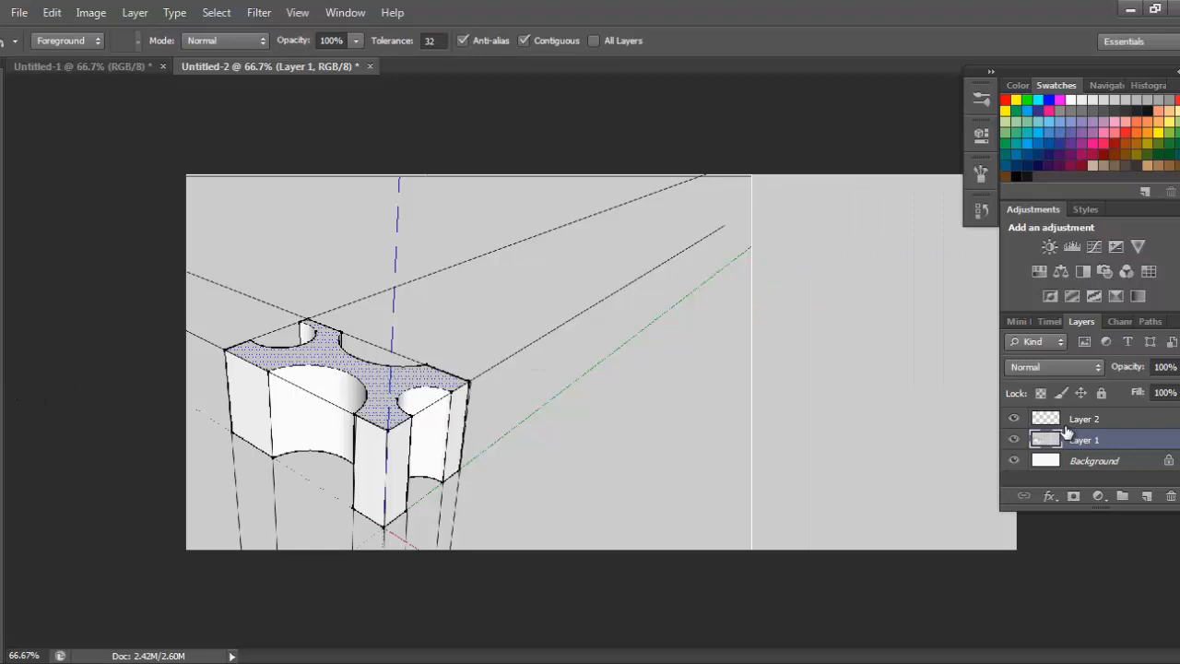
{"action": "left_click", "coordinate": [1085, 419]}
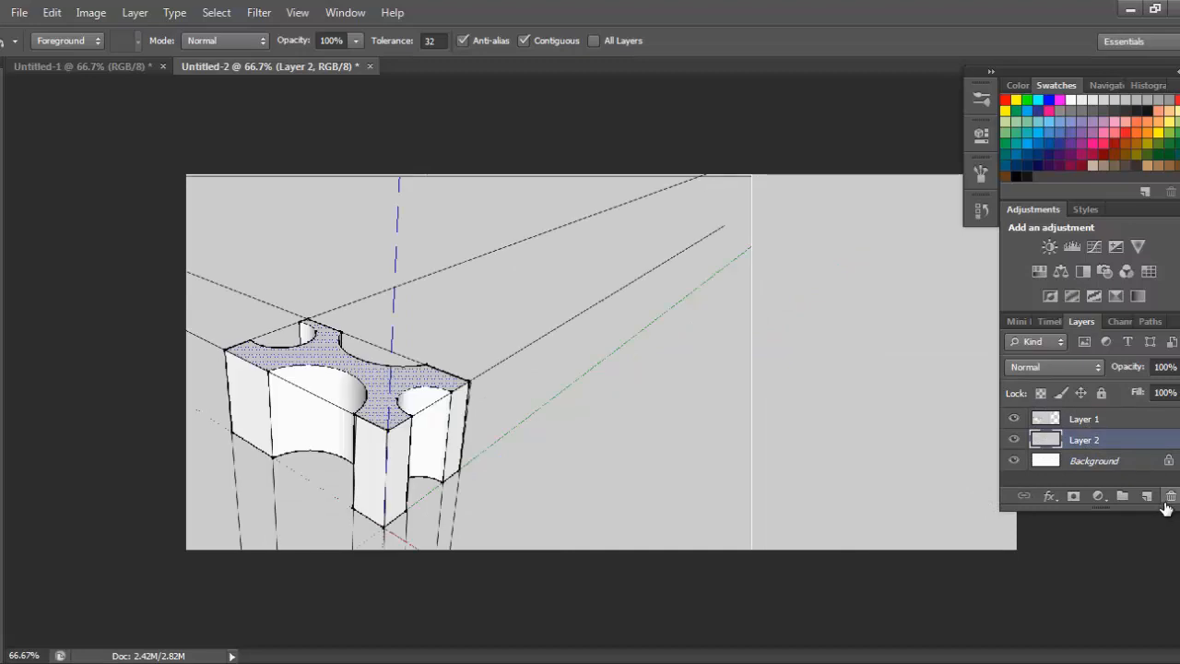
{"action": "left_click", "coordinate": [1171, 496]}
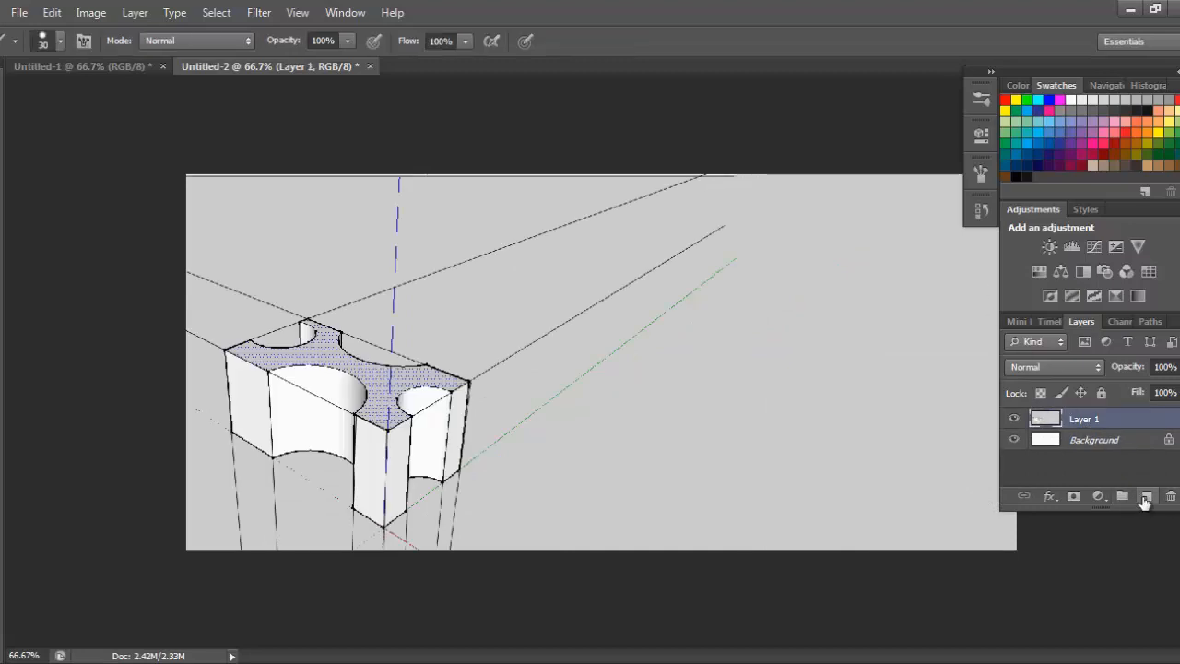
Add Layer 2 for inking and pick a 10 px brush tip with adjusted spacing.
{"action": "left_click", "coordinate": [1122, 496]}
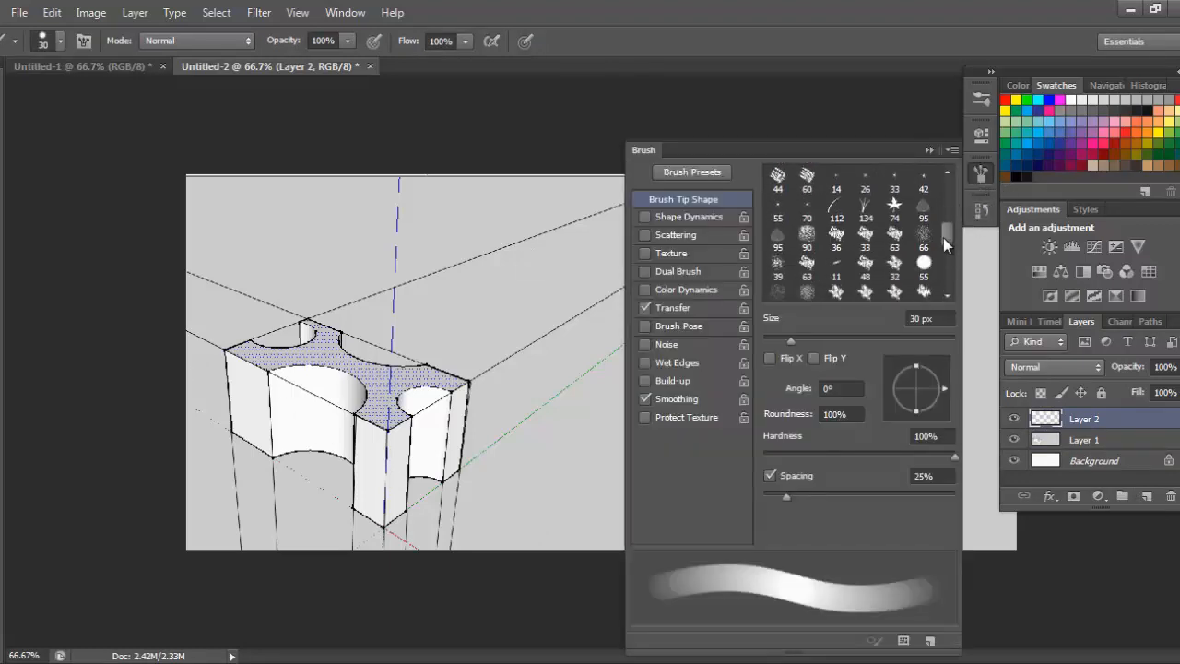
{"action": "scroll", "scroll_direction": "down", "scroll_amount": 3}
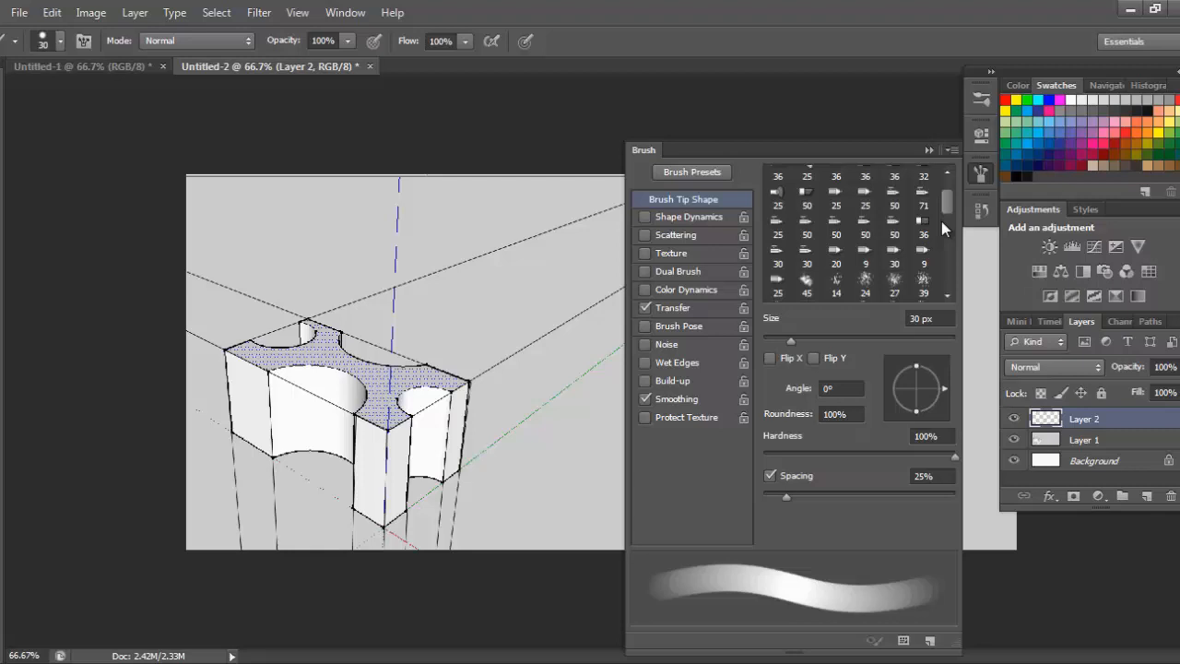
{"action": "scroll", "scroll_direction": "down", "scroll_amount": 3}
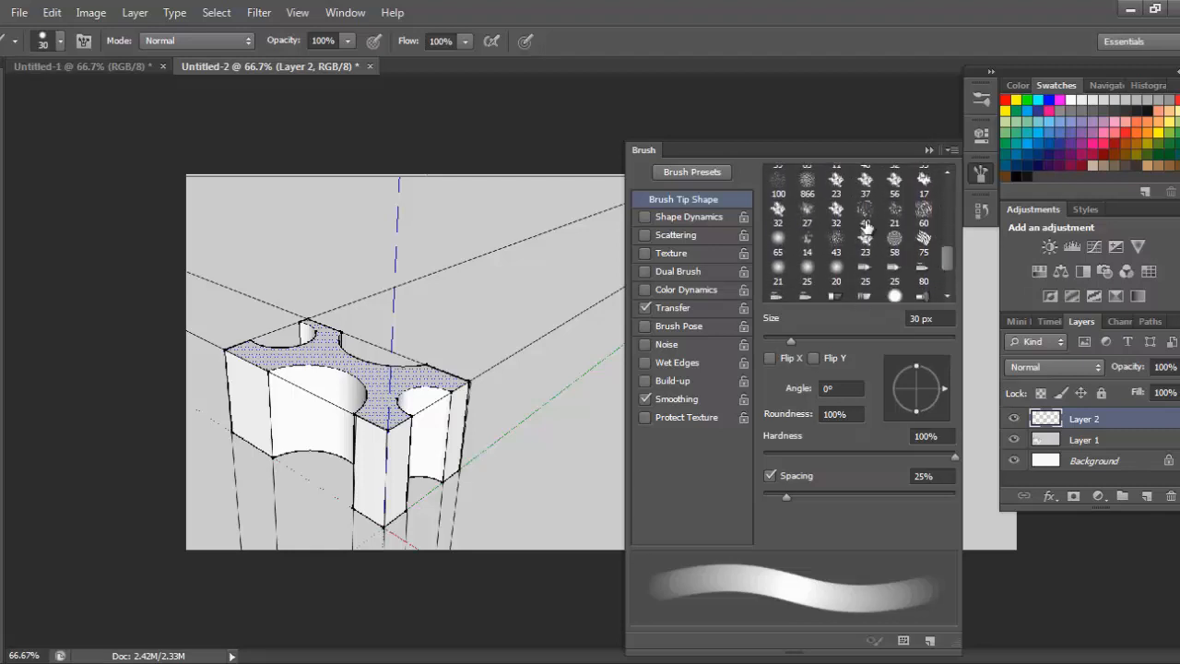
{"action": "left_click", "coordinate": [806, 181]}
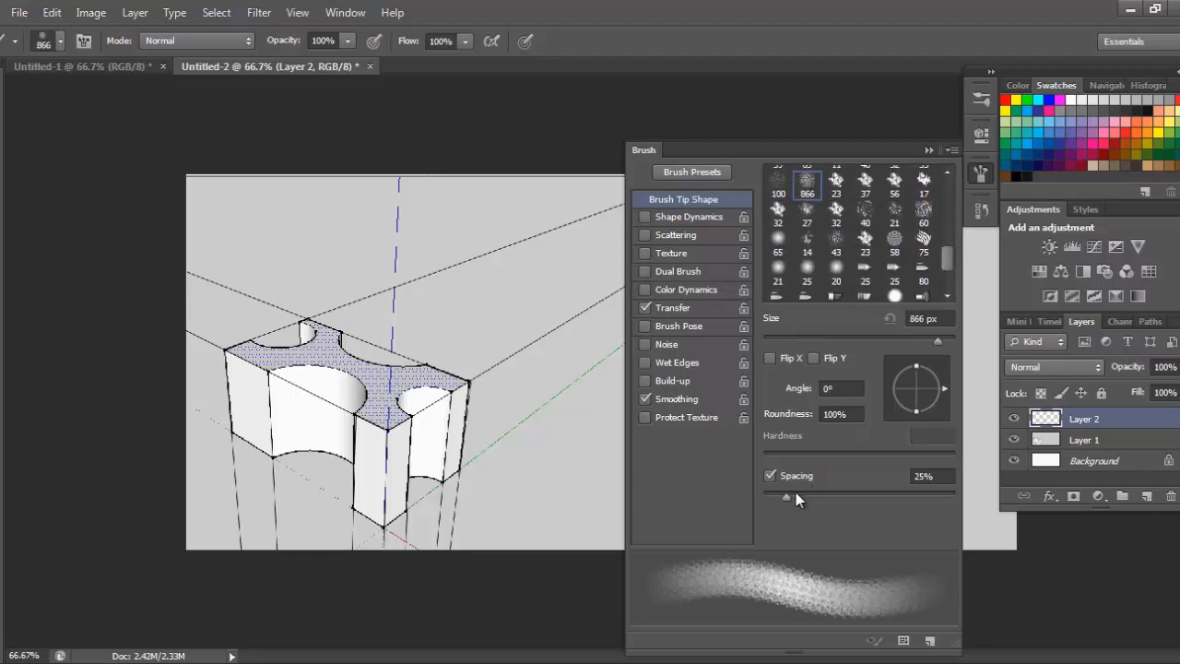
{"action": "left_click_drag", "start_coordinate": [786, 497], "coordinate": [763, 497]}
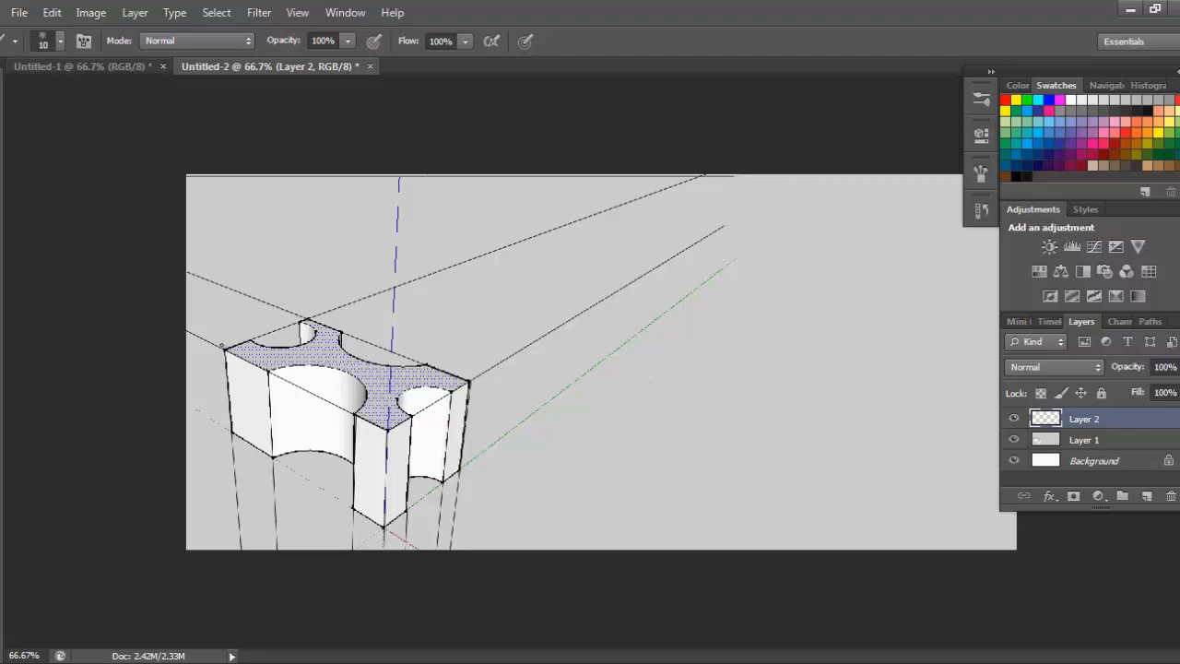
{"action": "mouse_move", "coordinate": [731, 238]}
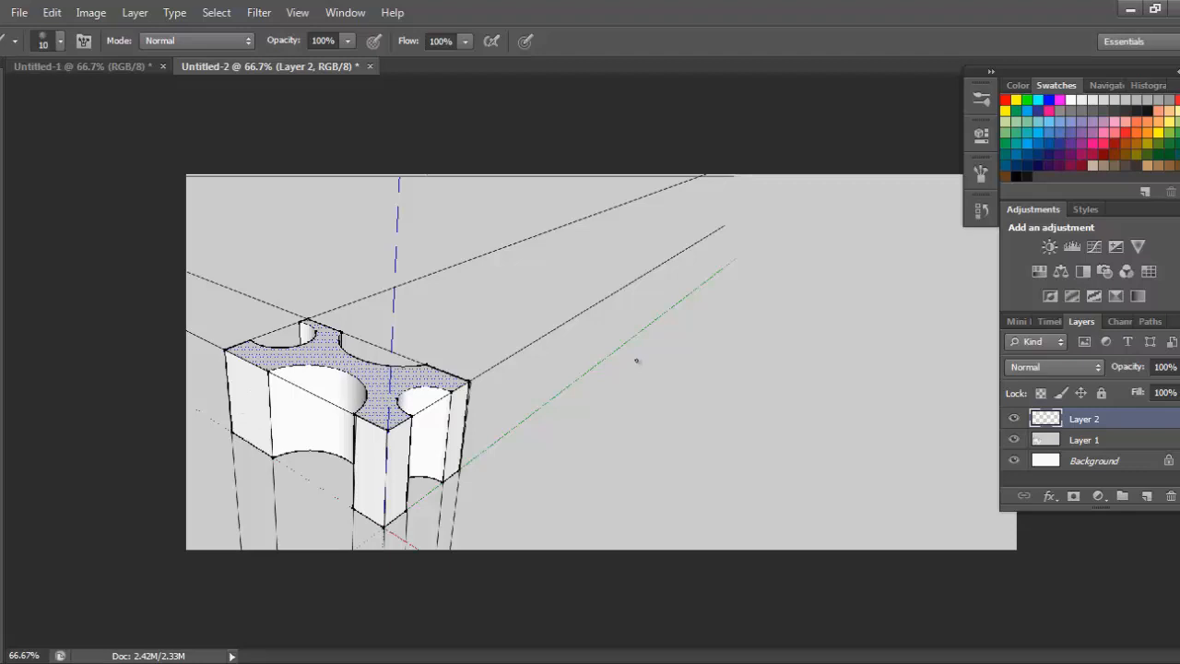
{"action": "mouse_move", "coordinate": [732, 336]}
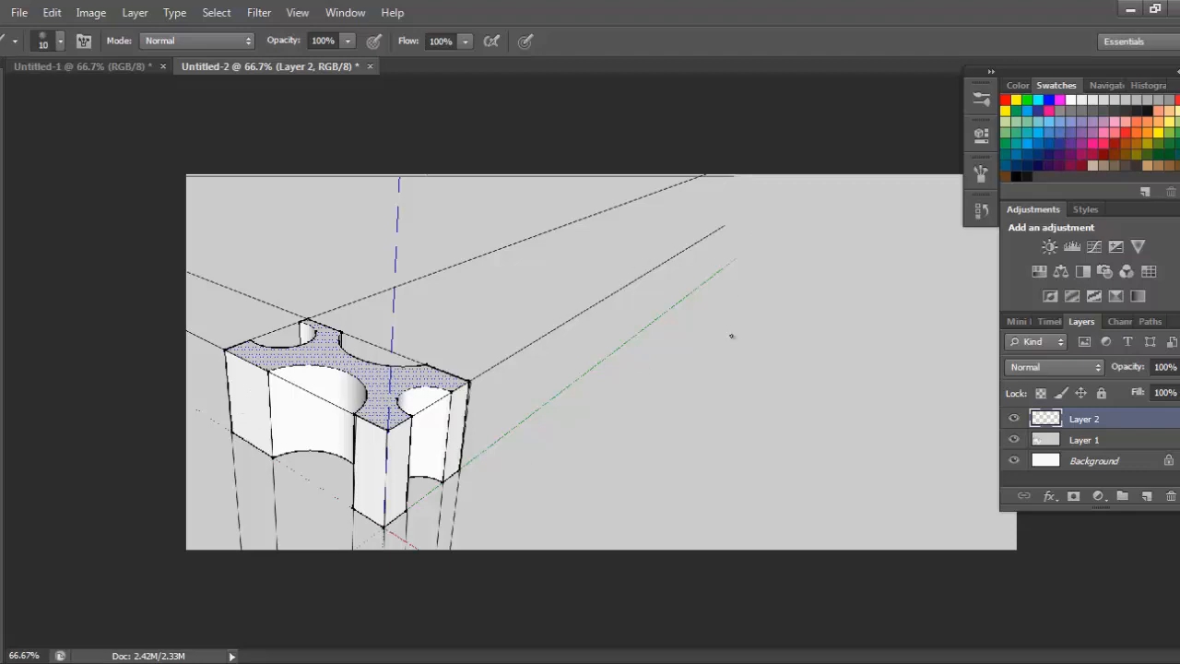
{"action": "mouse_move", "coordinate": [694, 363]}
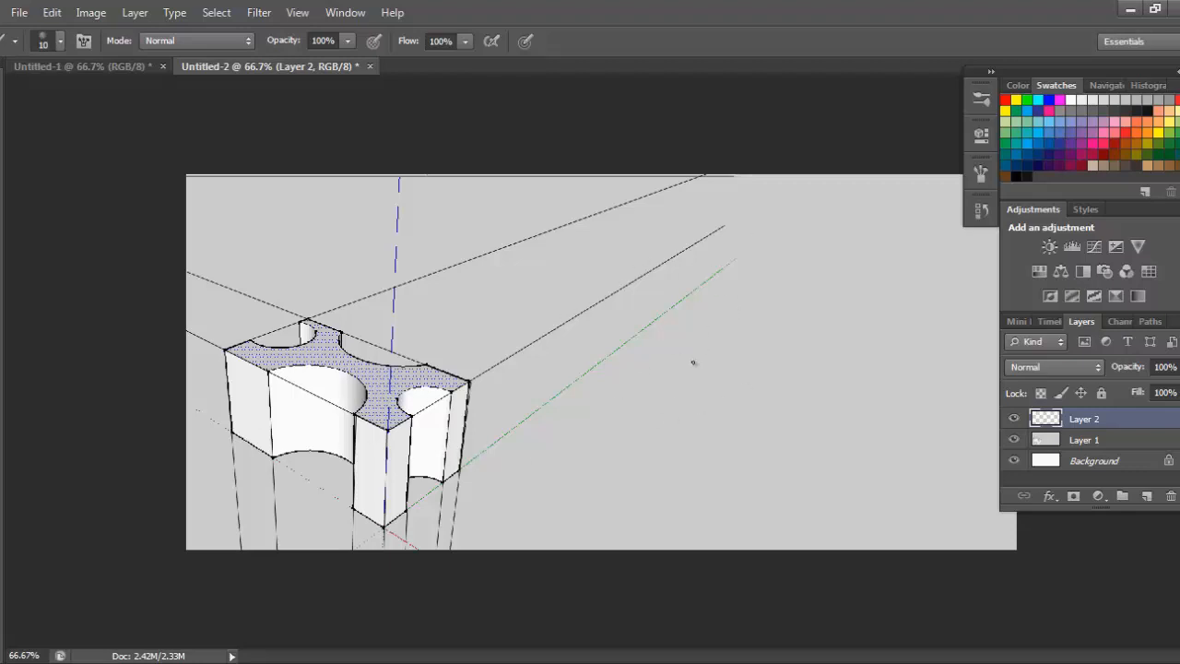
{"action": "mouse_move", "coordinate": [585, 420]}
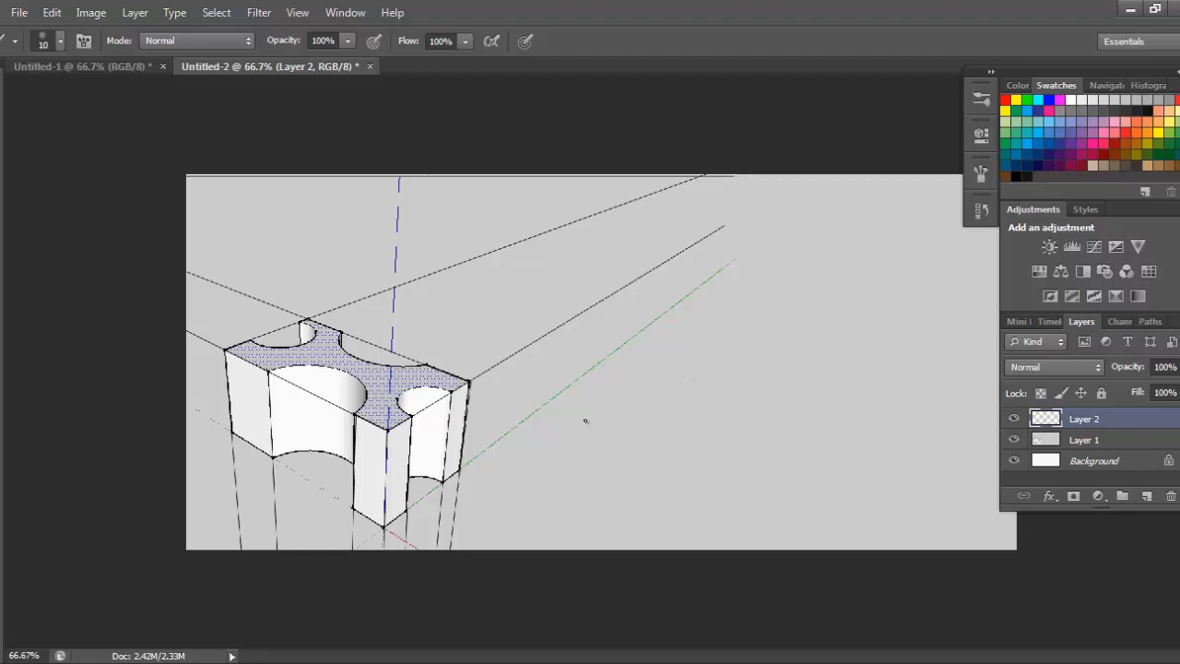
{"action": "mouse_move", "coordinate": [681, 392]}
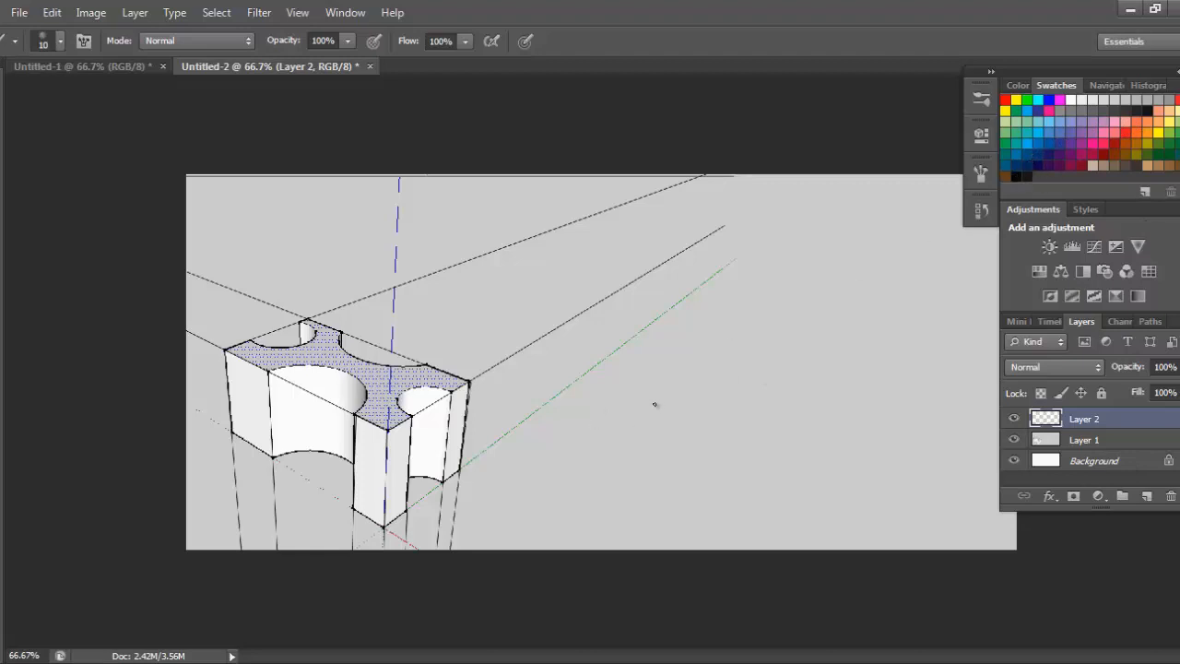
Freehand the block's top face outline, left vertical edge and side edges on Layer 2.
{"action": "left_click_drag", "start_coordinate": [634, 399], "coordinate": [712, 367]}
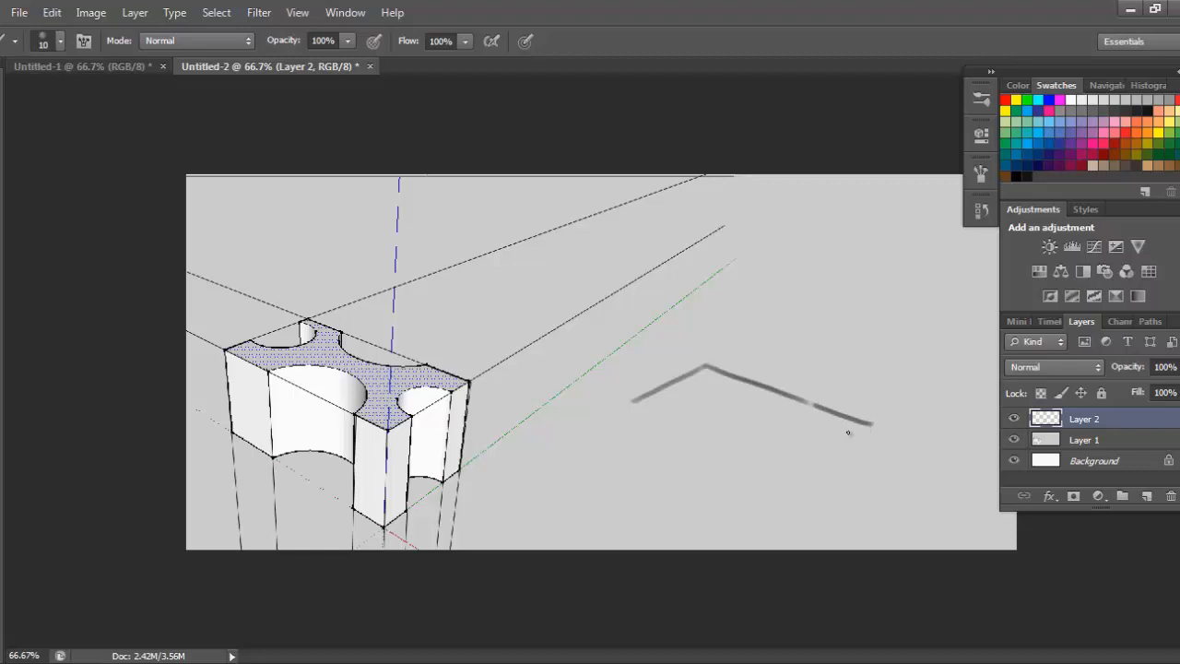
{"action": "left_click_drag", "start_coordinate": [636, 407], "coordinate": [804, 472]}
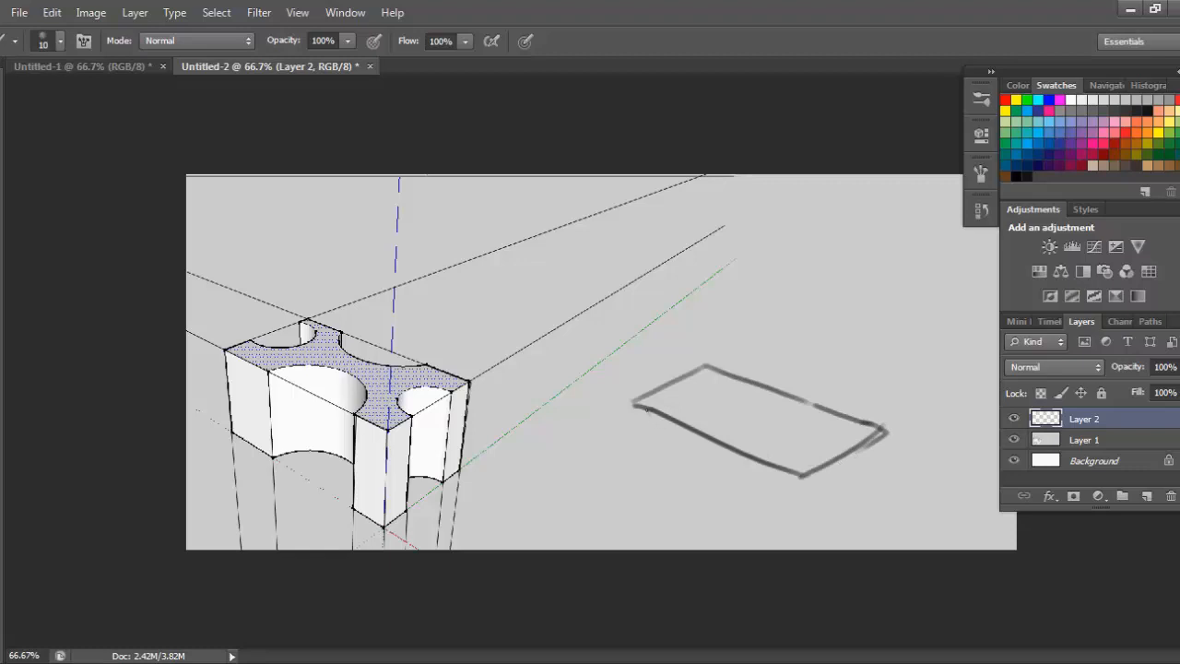
{"action": "left_click_drag", "start_coordinate": [636, 410], "coordinate": [639, 479]}
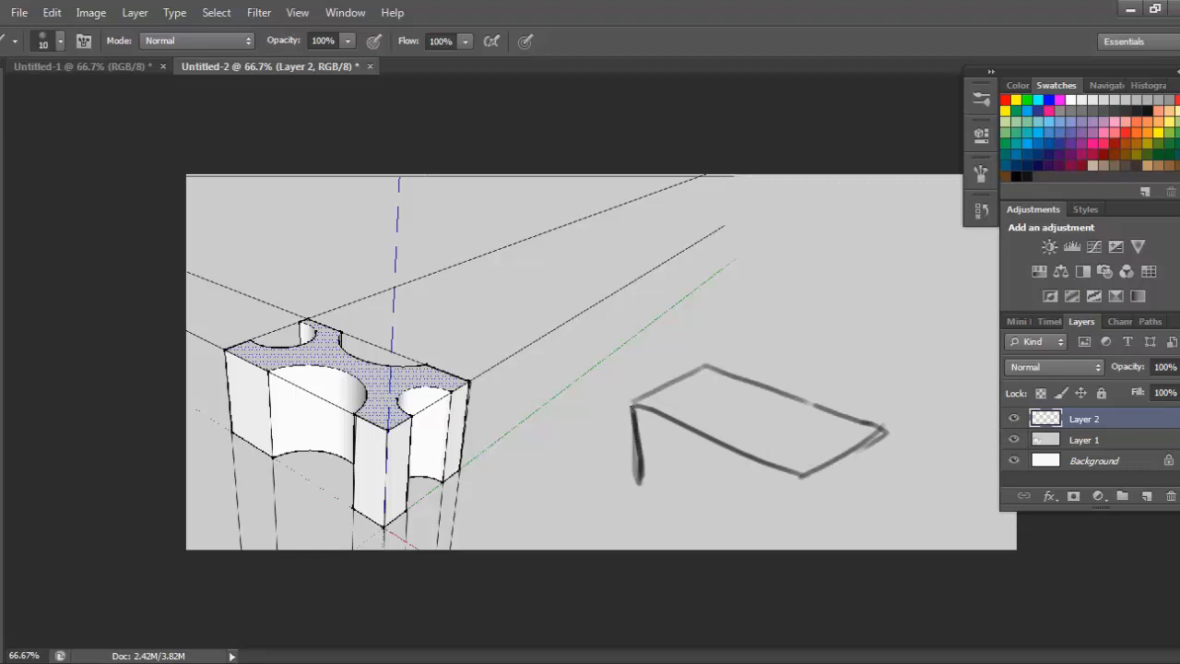
{"action": "mouse_move", "coordinate": [633, 487]}
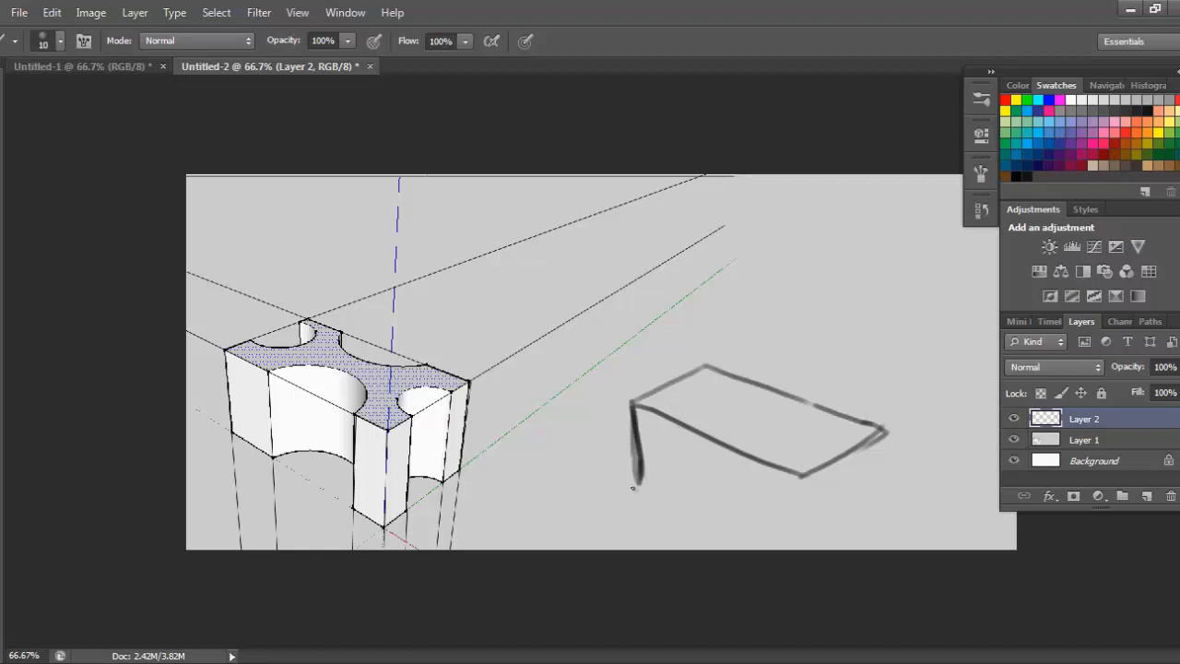
{"action": "left_click_drag", "start_coordinate": [634, 484], "coordinate": [793, 534]}
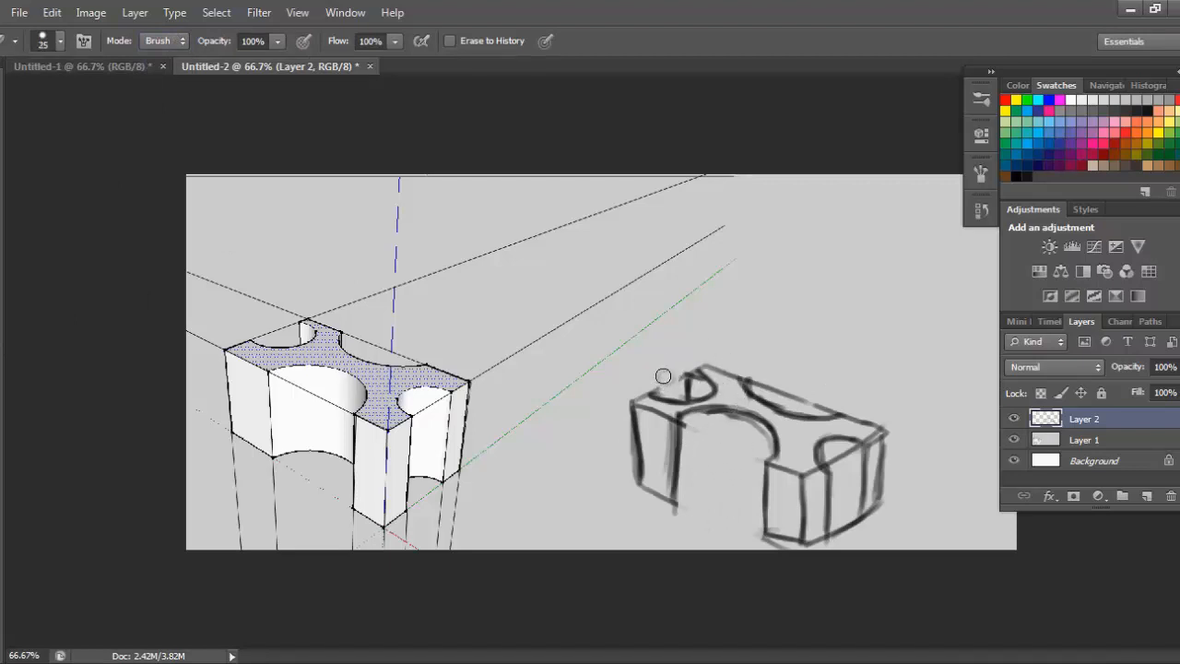
{"action": "mouse_move", "coordinate": [15, 255]}
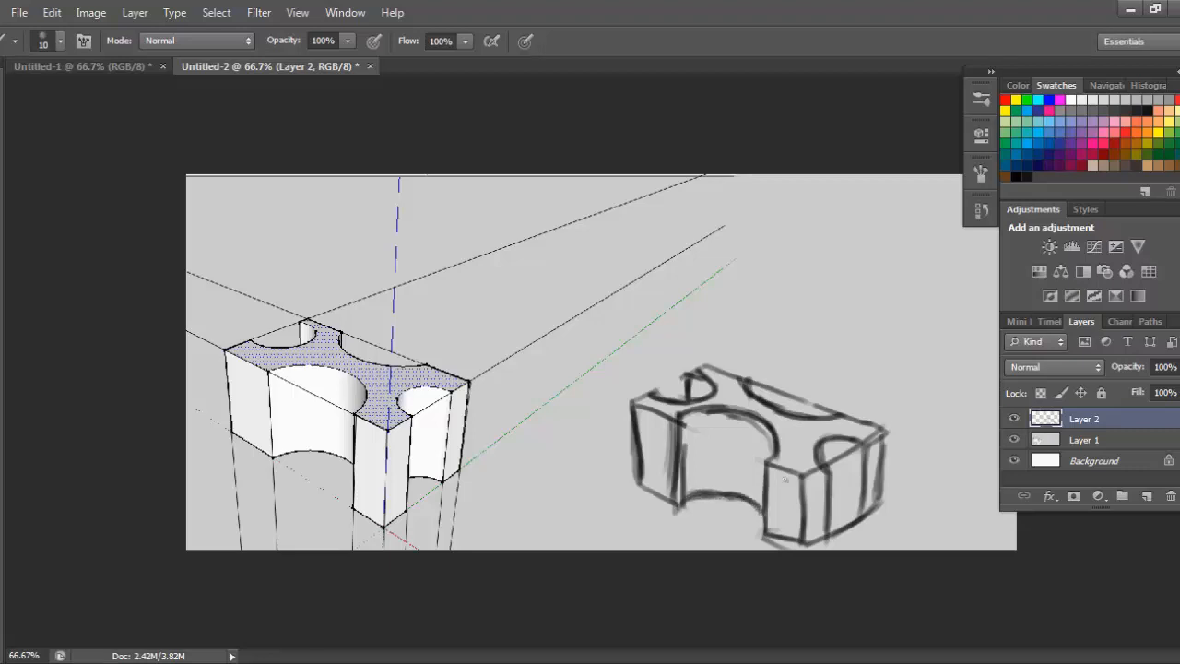
{"action": "mouse_move", "coordinate": [862, 285]}
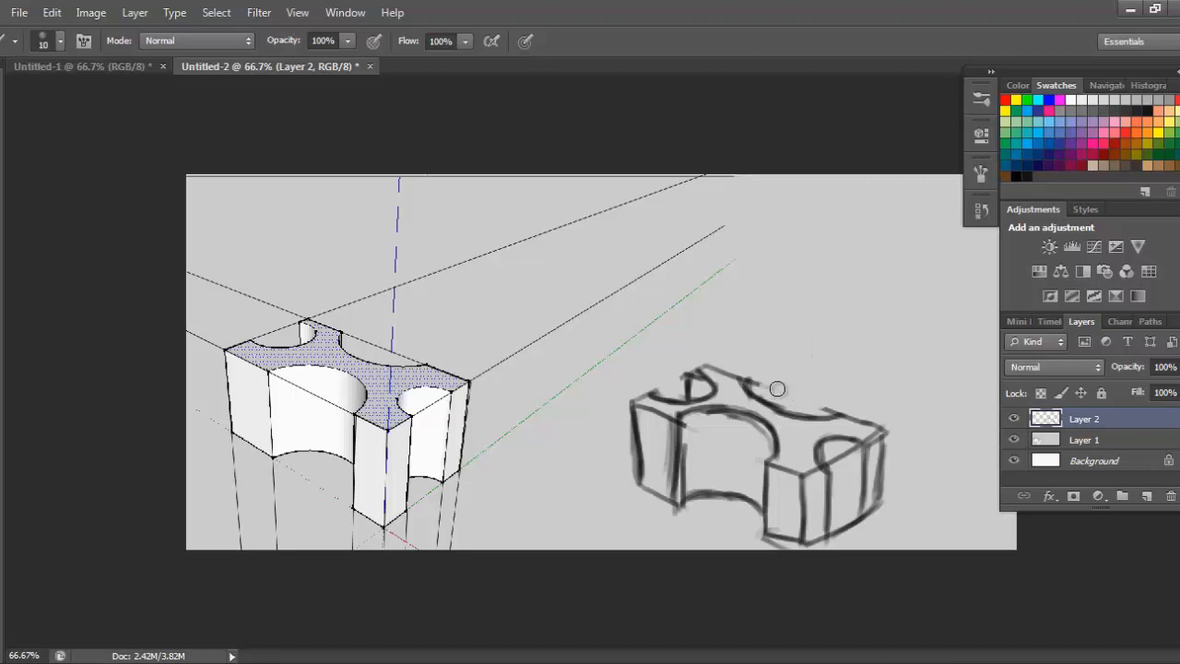
{"action": "mouse_move", "coordinate": [760, 381]}
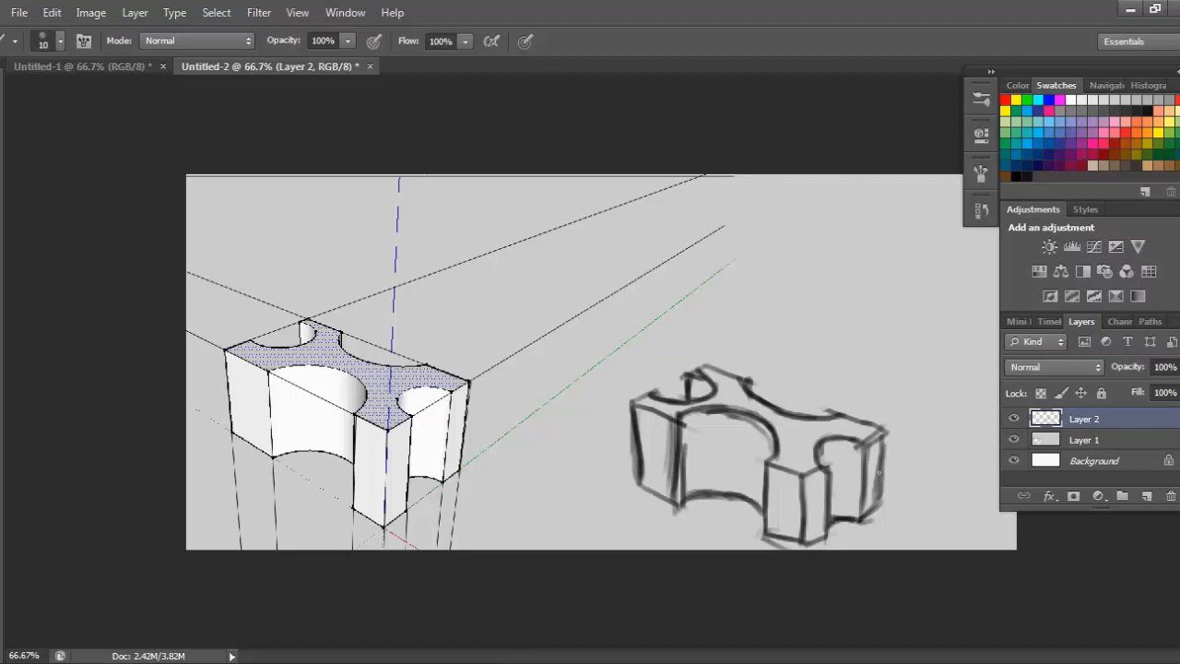
{"action": "mouse_move", "coordinate": [649, 343]}
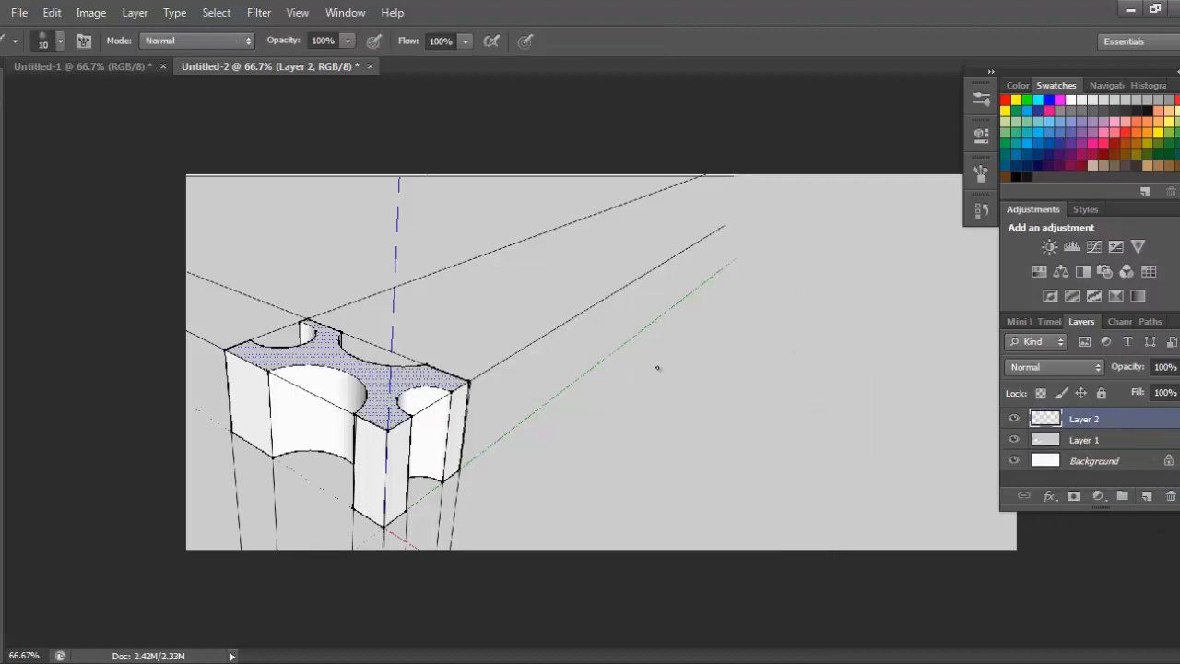
Sketch a light perspective box with front and right bottom edges, then its arched cutouts.
{"action": "left_click_drag", "start_coordinate": [659, 372], "coordinate": [756, 466]}
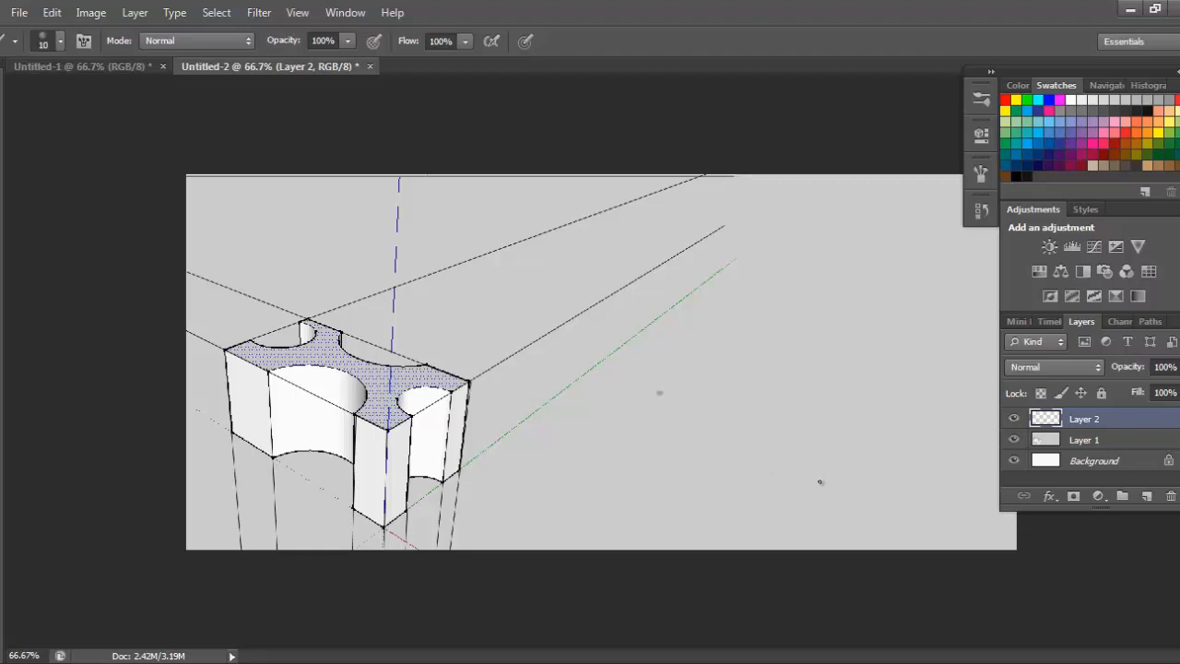
{"action": "left_click_drag", "start_coordinate": [660, 396], "coordinate": [830, 472]}
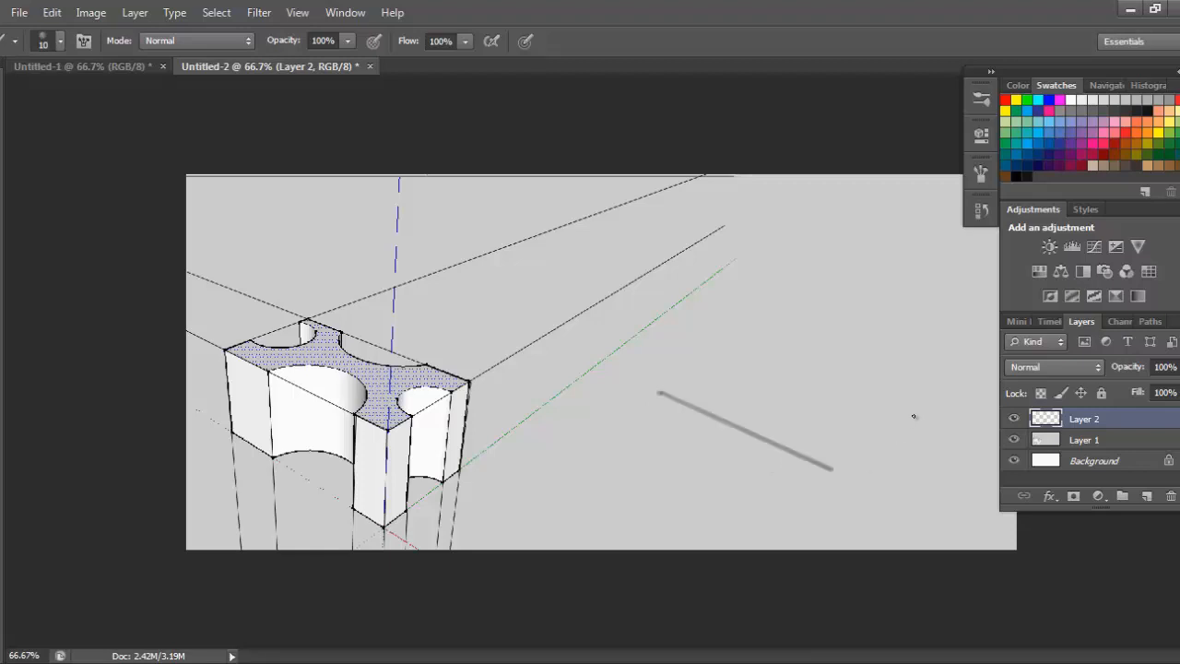
{"action": "left_click_drag", "start_coordinate": [830, 470], "coordinate": [918, 406]}
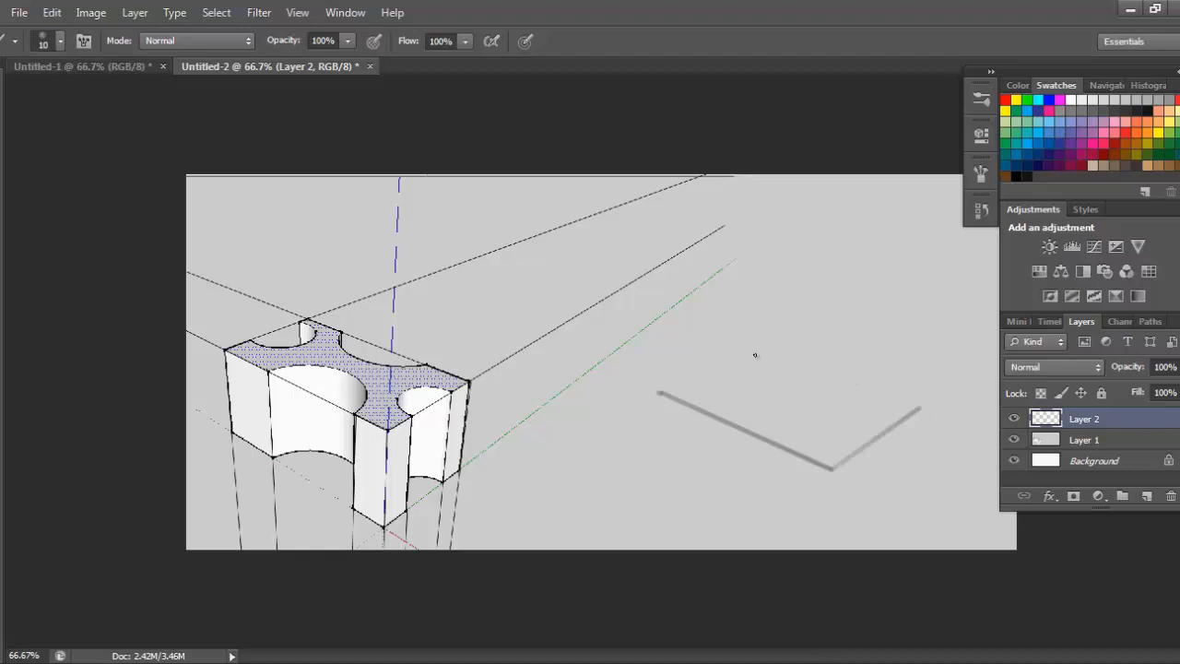
{"action": "mouse_move", "coordinate": [747, 350]}
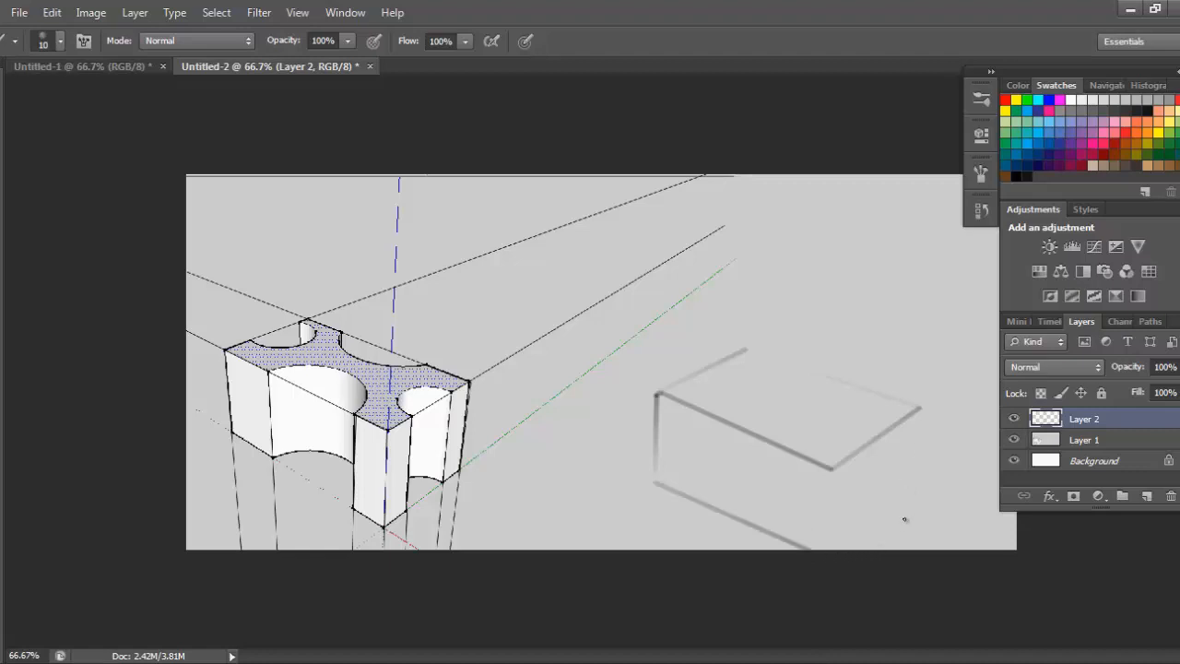
{"action": "mouse_move", "coordinate": [915, 499]}
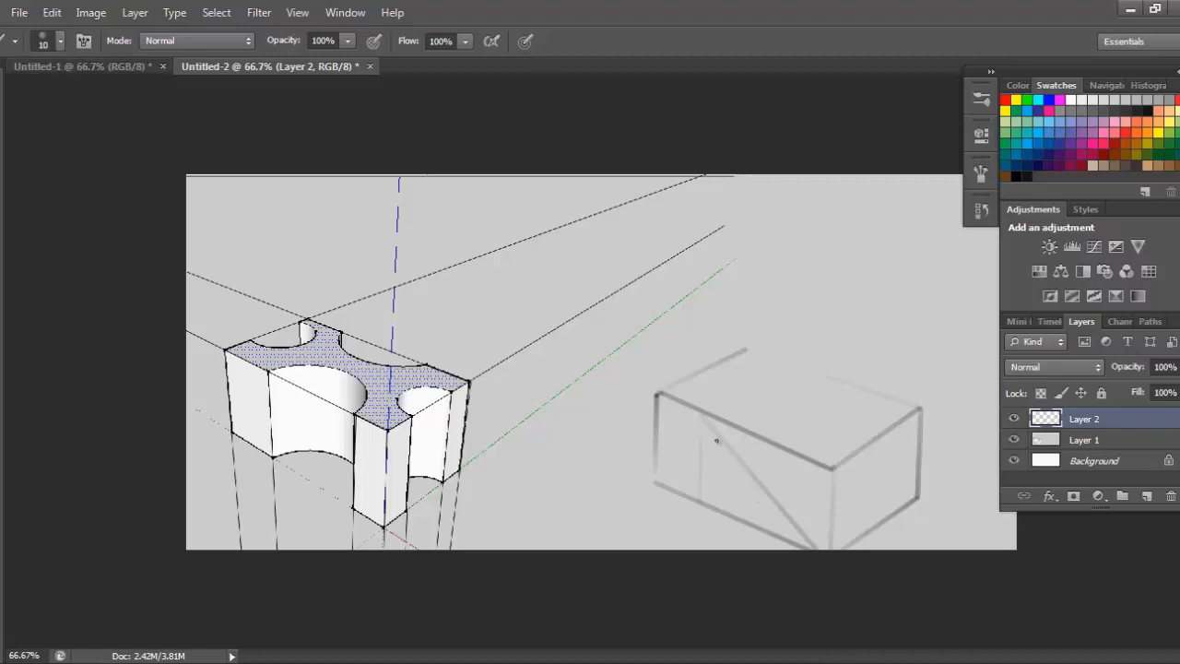
{"action": "mouse_move", "coordinate": [714, 428]}
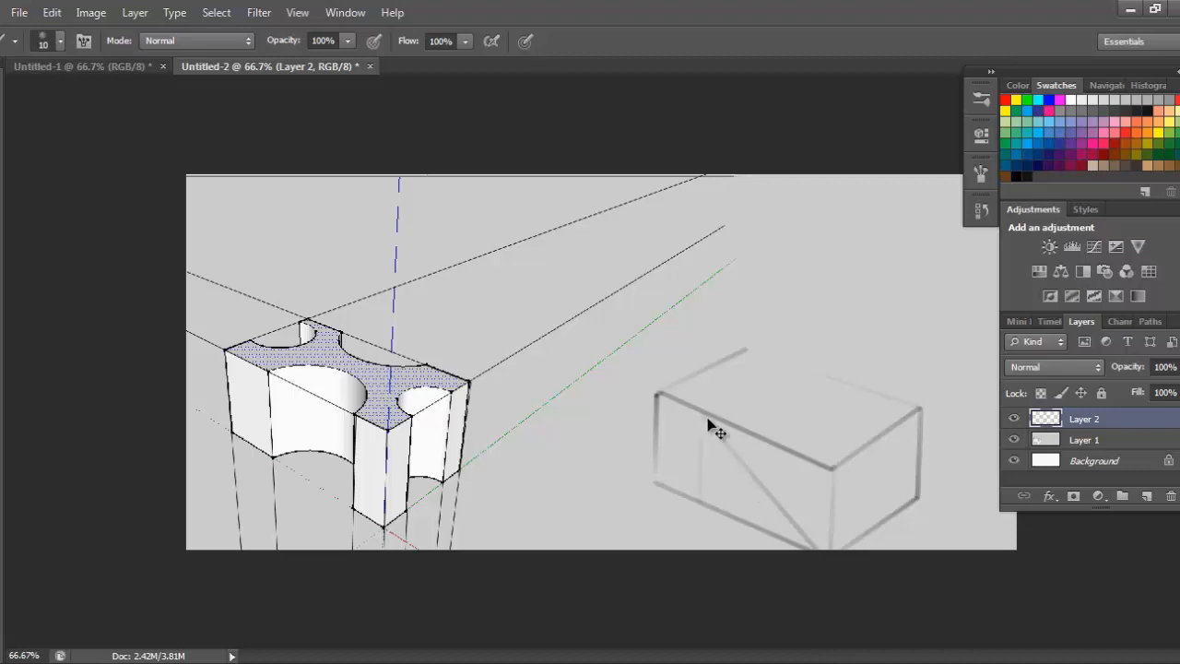
{"action": "mouse_move", "coordinate": [699, 415]}
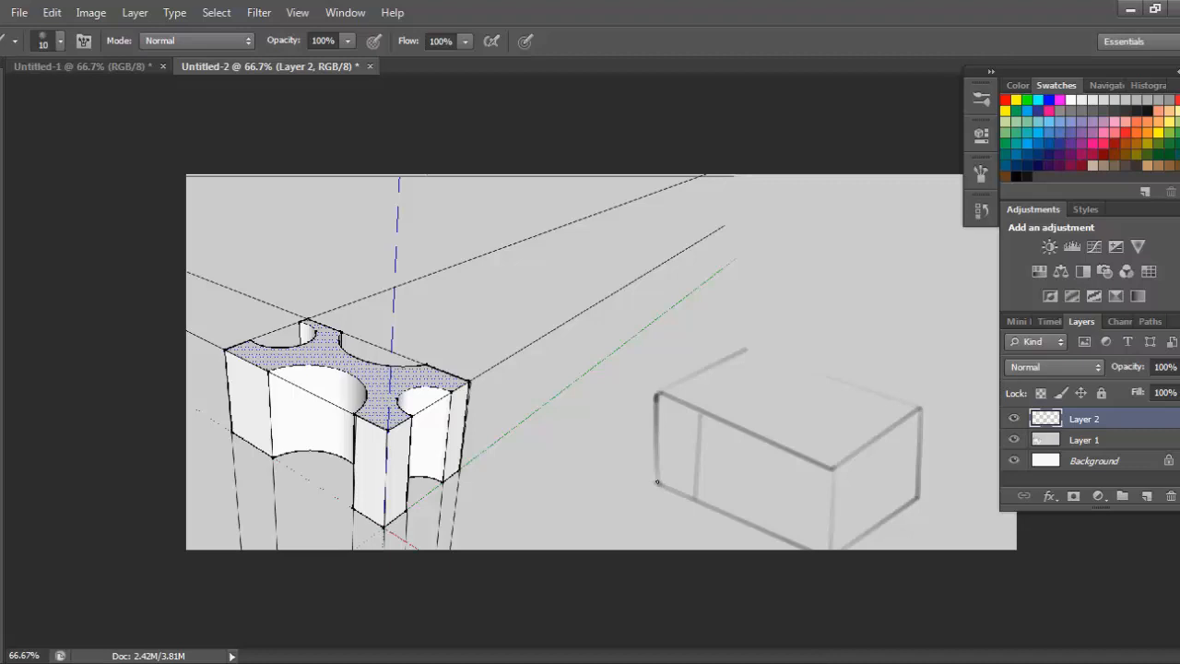
{"action": "mouse_move", "coordinate": [799, 480]}
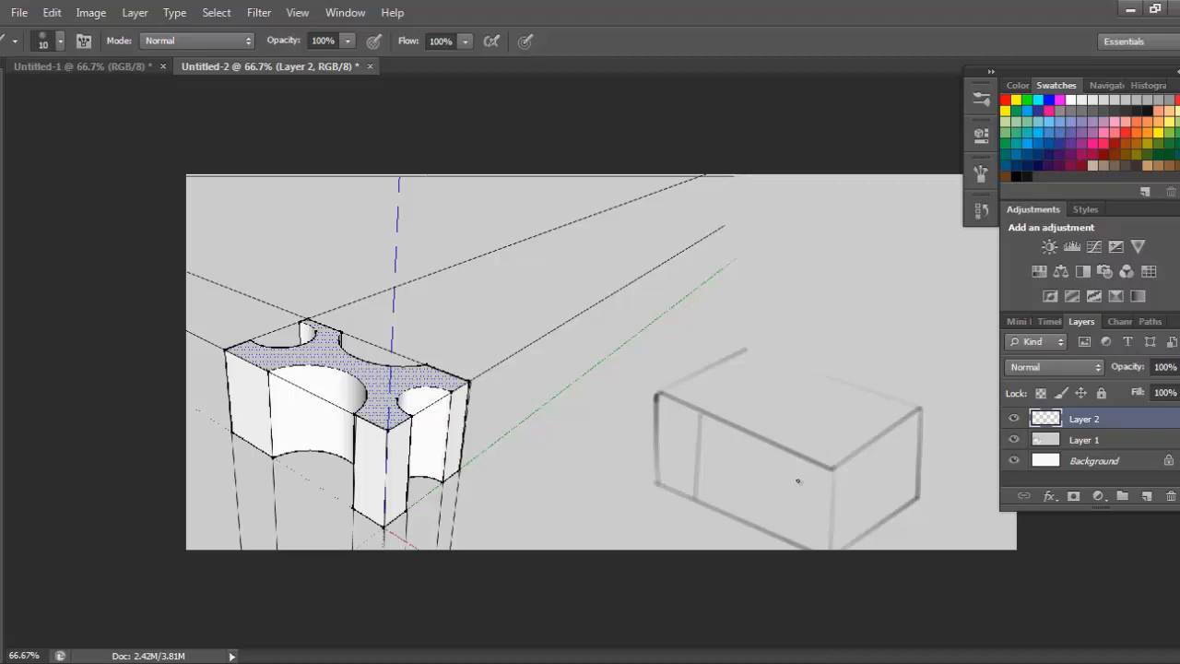
{"action": "mouse_move", "coordinate": [794, 541]}
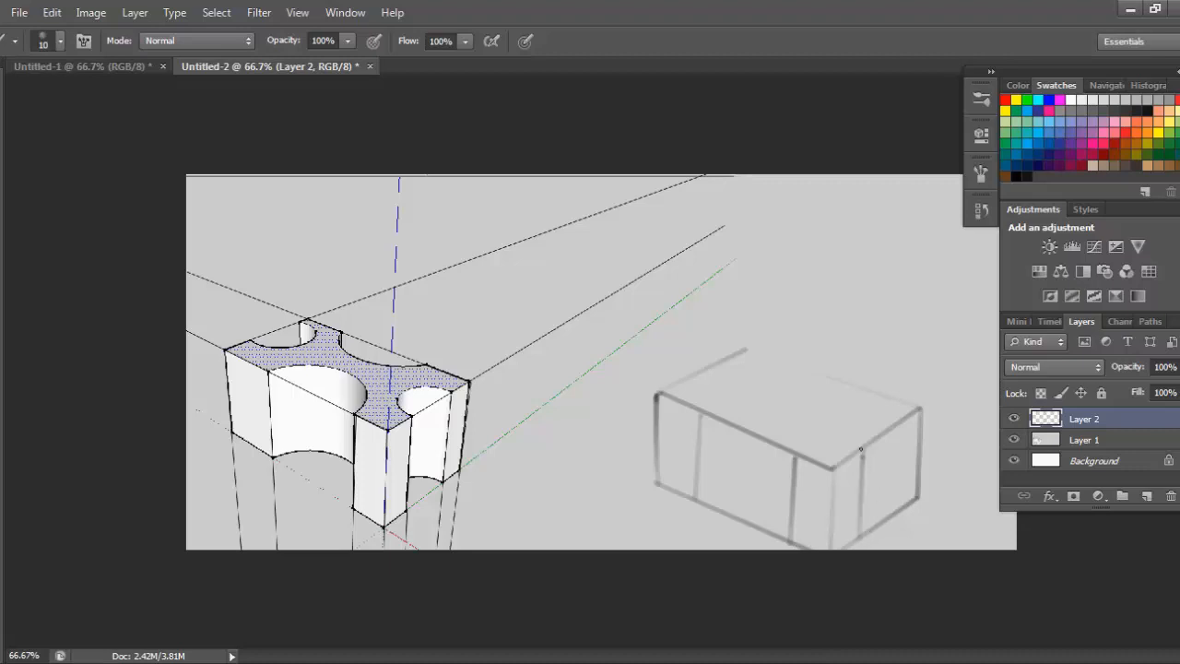
{"action": "mouse_move", "coordinate": [908, 420]}
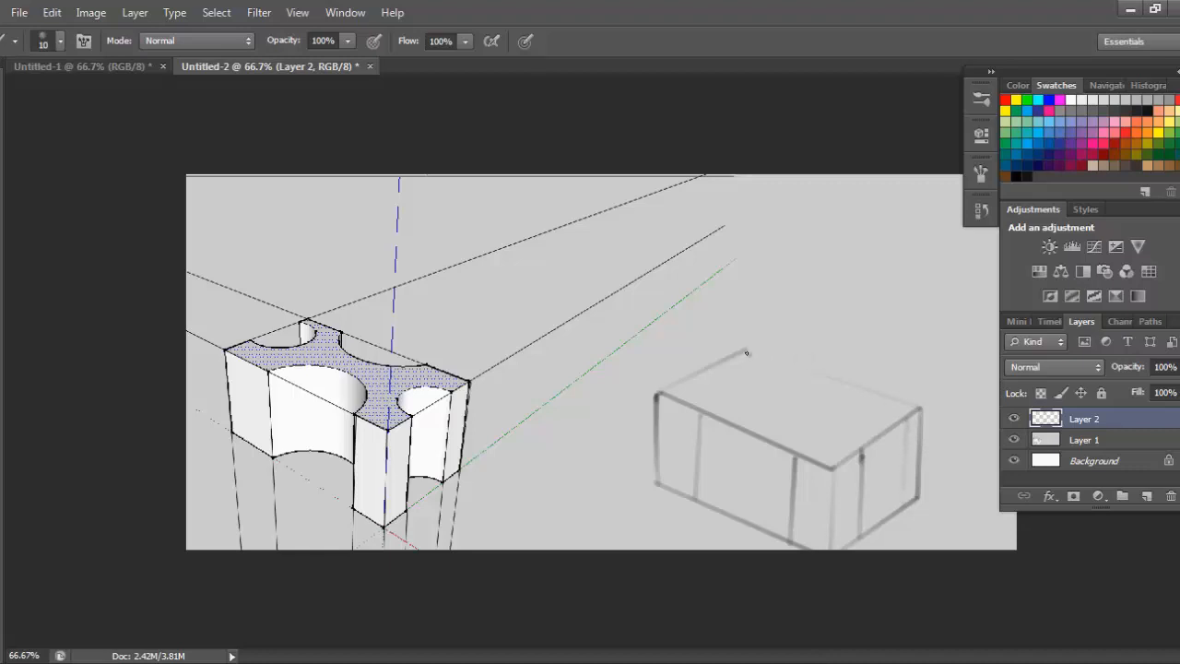
{"action": "mouse_move", "coordinate": [724, 450]}
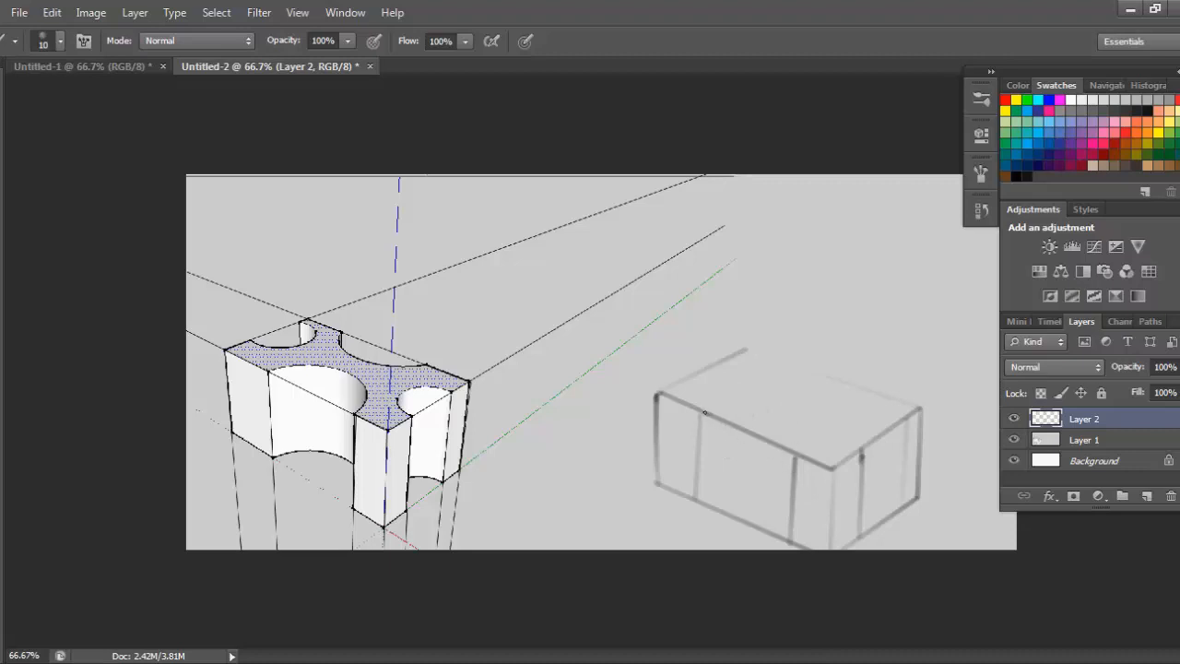
{"action": "mouse_move", "coordinate": [715, 409]}
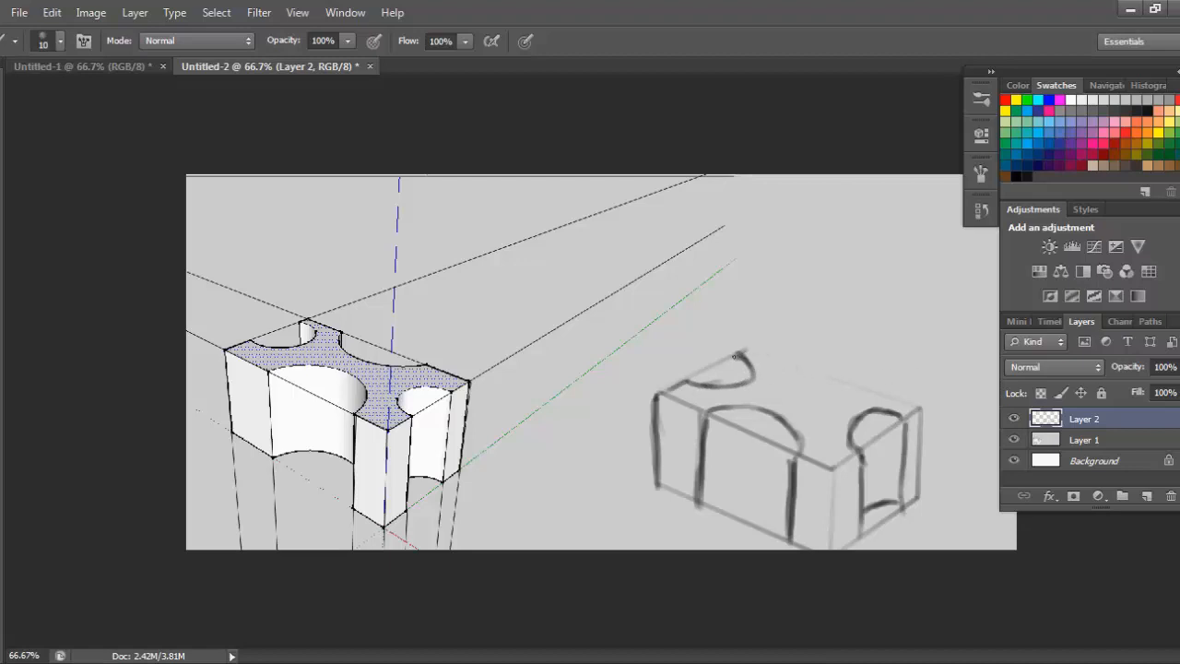
{"action": "left_click_drag", "start_coordinate": [729, 359], "coordinate": [803, 388]}
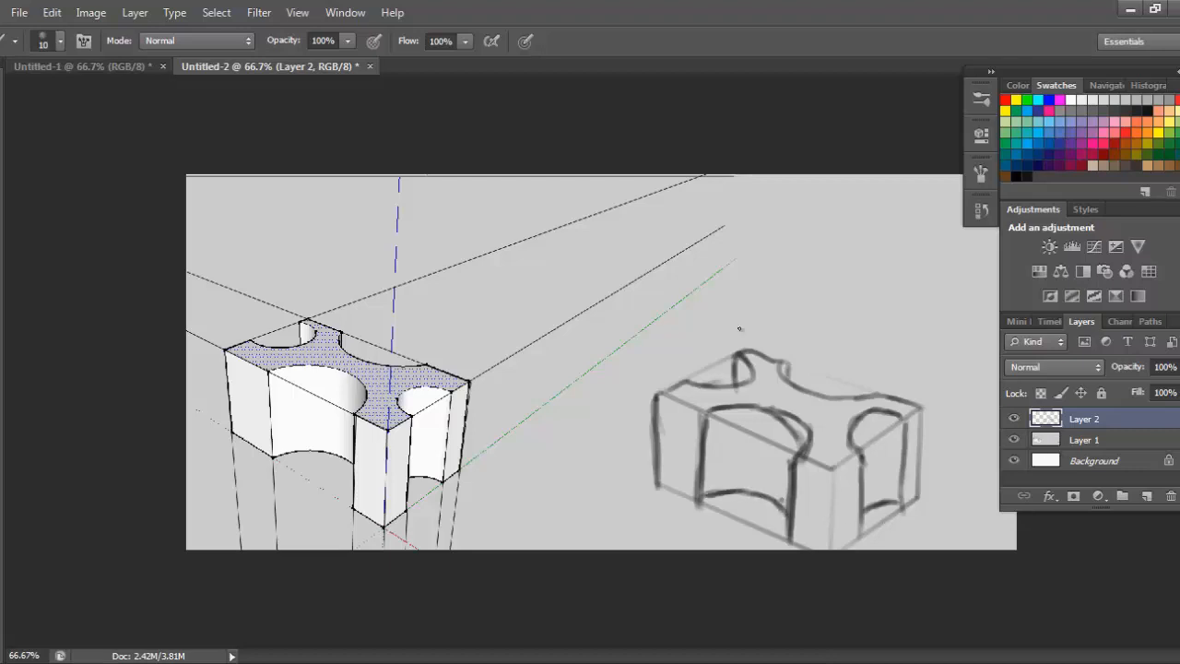
{"action": "left_click", "coordinate": [12, 83]}
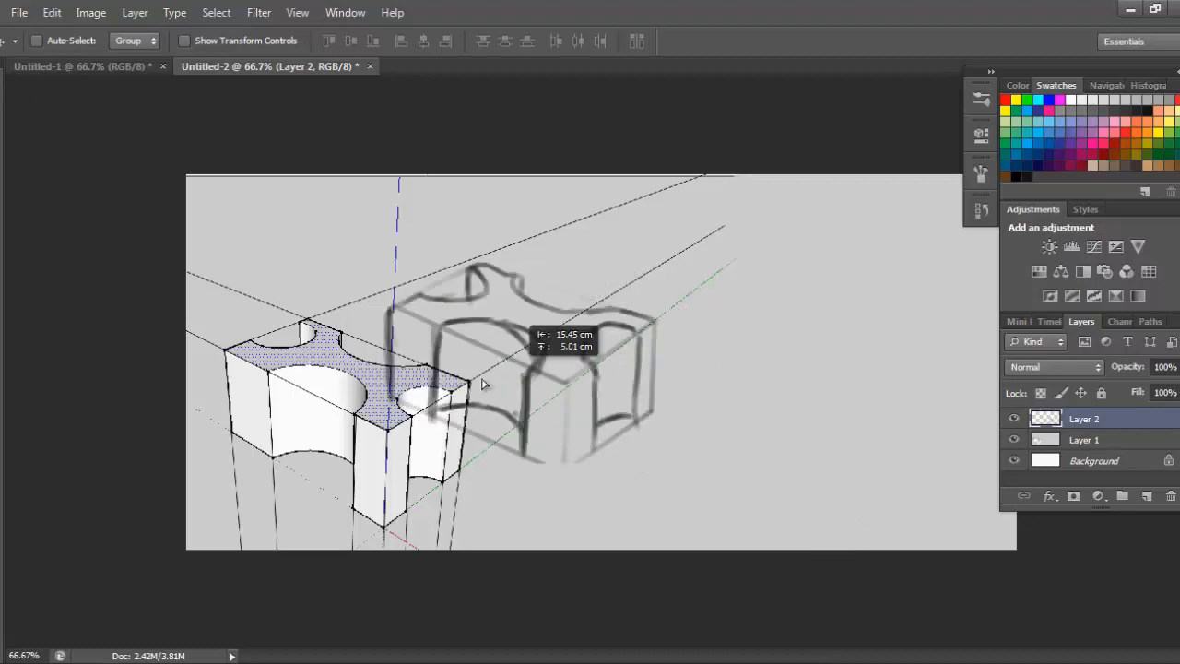
Drag the sketch over the screenshot to compare, then reposition the screenshot leftward.
{"action": "left_click_drag", "start_coordinate": [484, 383], "coordinate": [378, 420]}
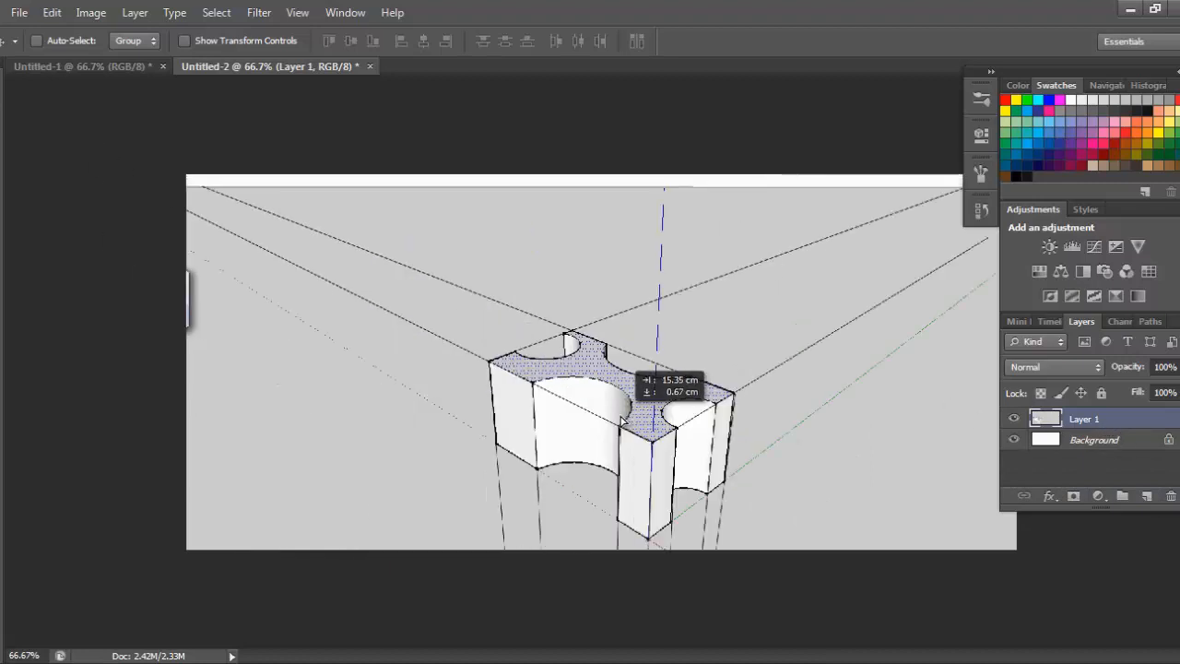
{"action": "left_click_drag", "start_coordinate": [618, 420], "coordinate": [585, 406]}
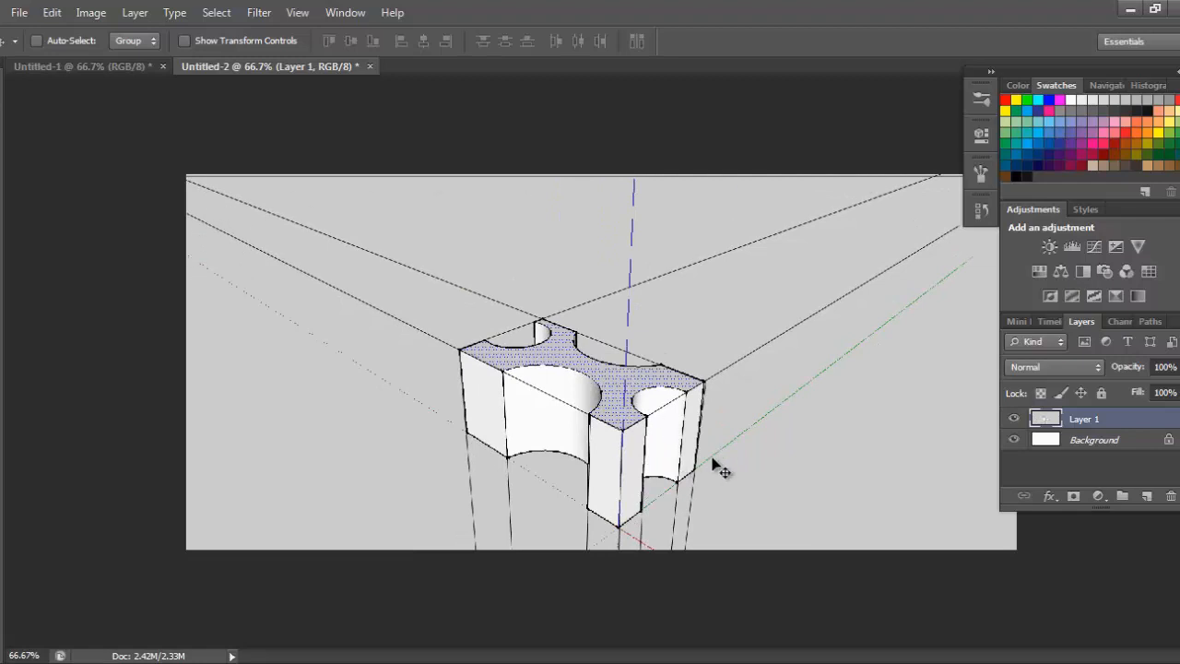
{"action": "mouse_move", "coordinate": [775, 433]}
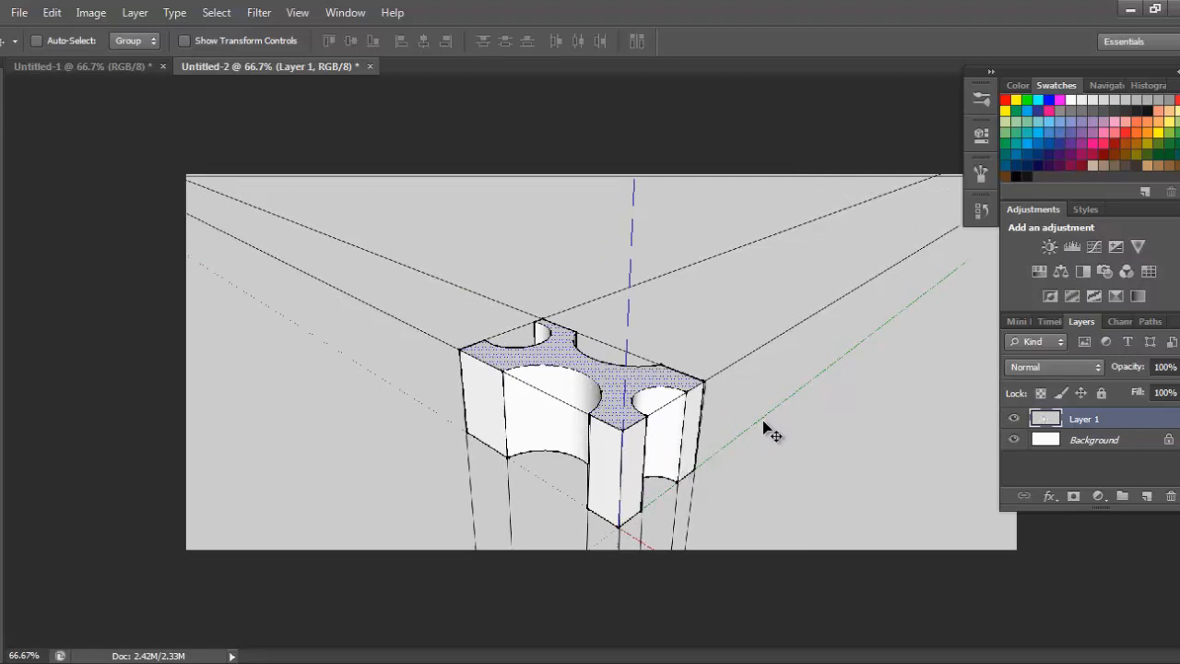
{"action": "mouse_move", "coordinate": [853, 202]}
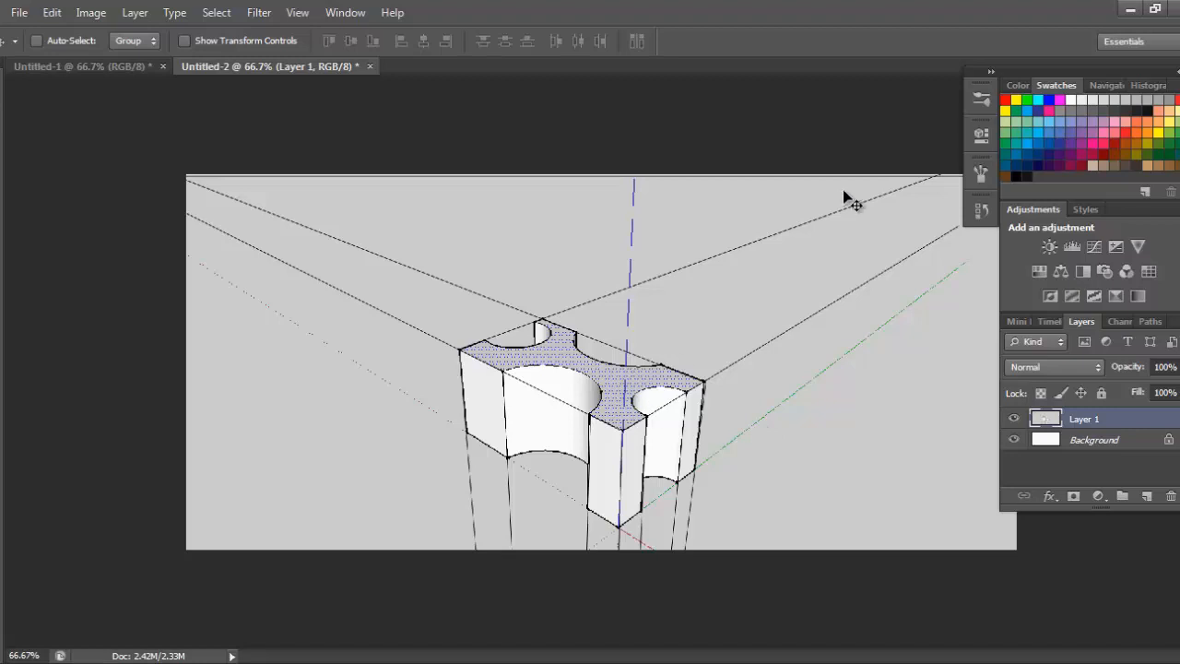
{"action": "mouse_move", "coordinate": [558, 164]}
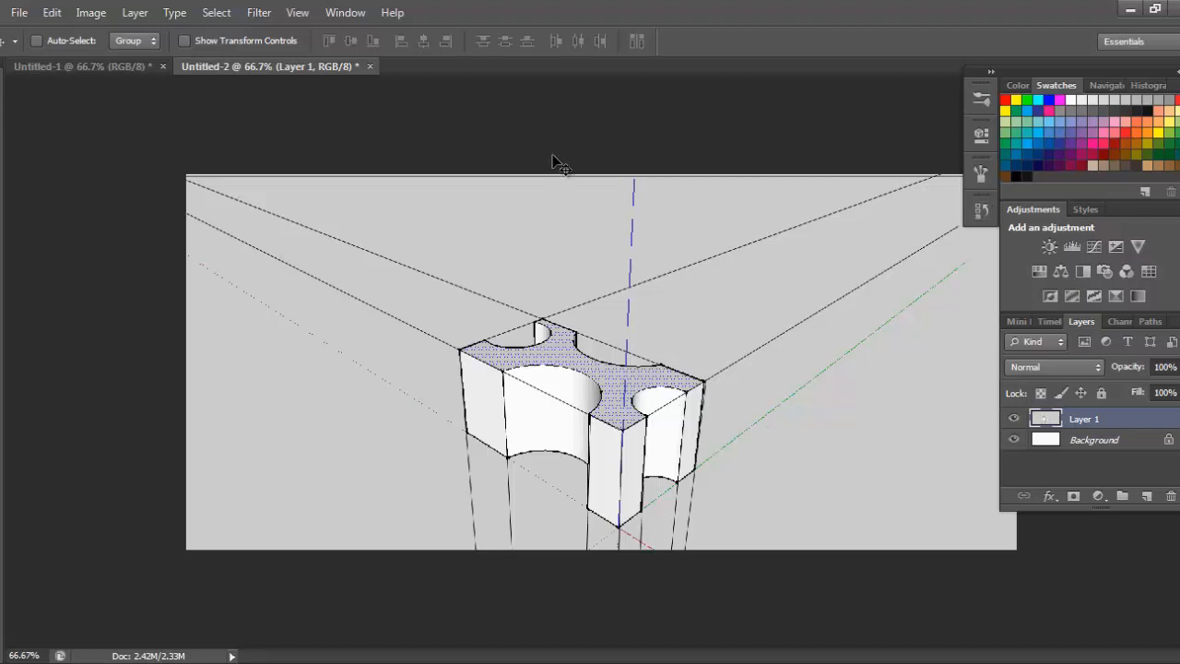
{"action": "mouse_move", "coordinate": [579, 519]}
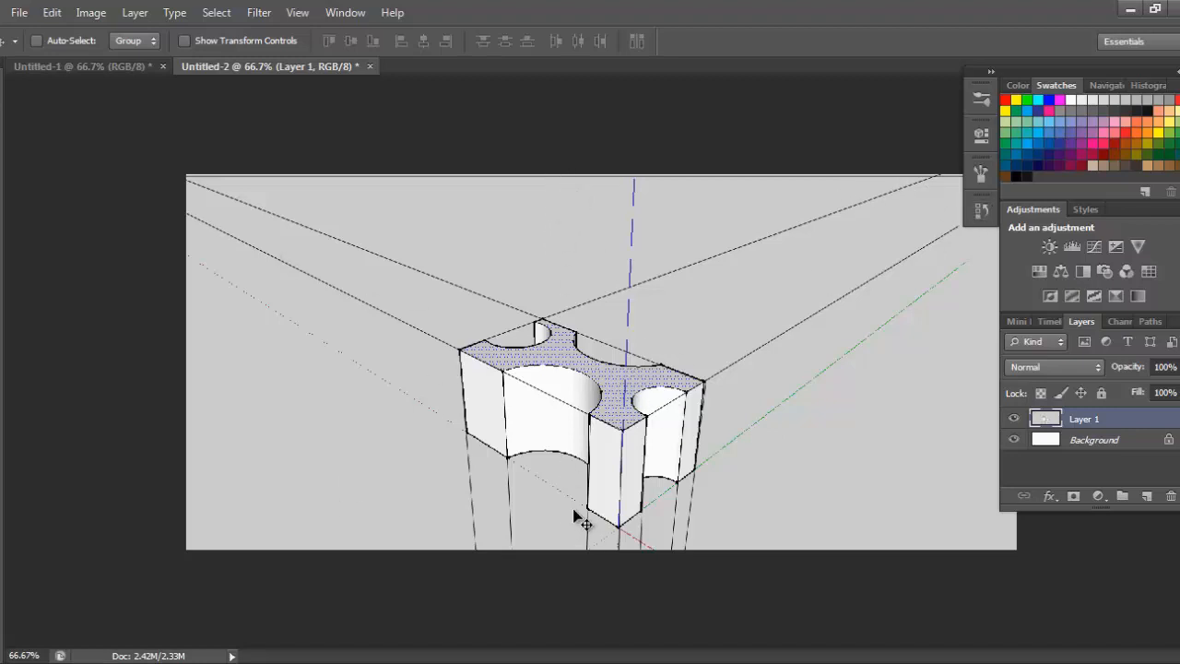
{"action": "mouse_move", "coordinate": [1009, 567]}
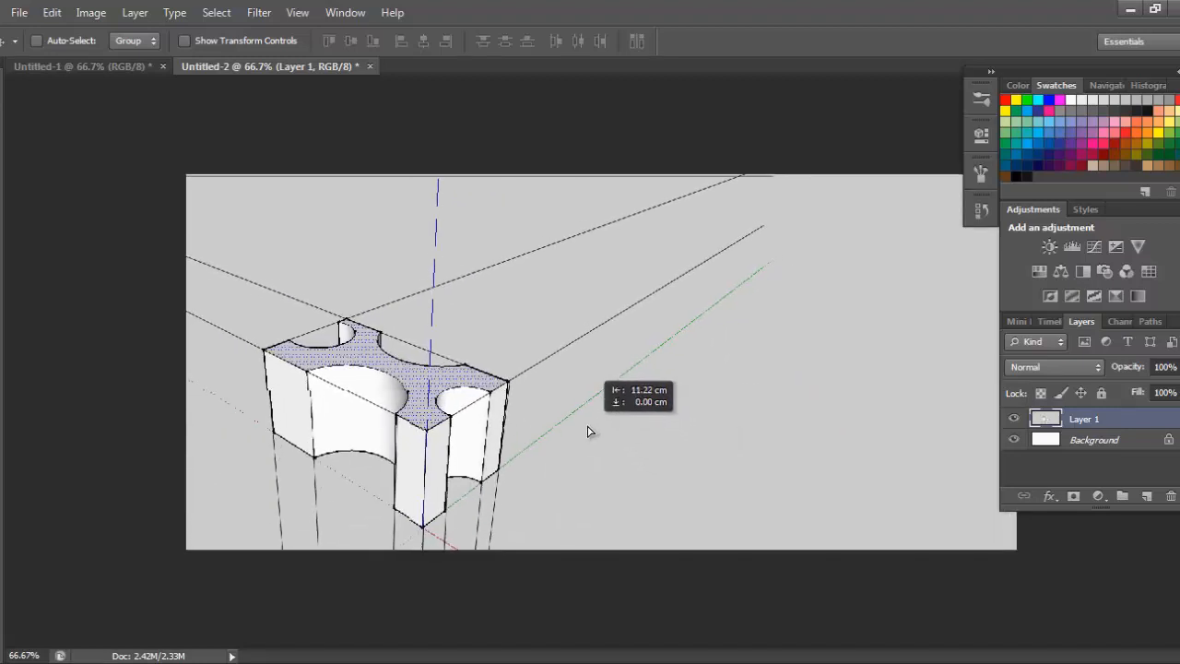
{"action": "left_click", "coordinate": [1123, 496]}
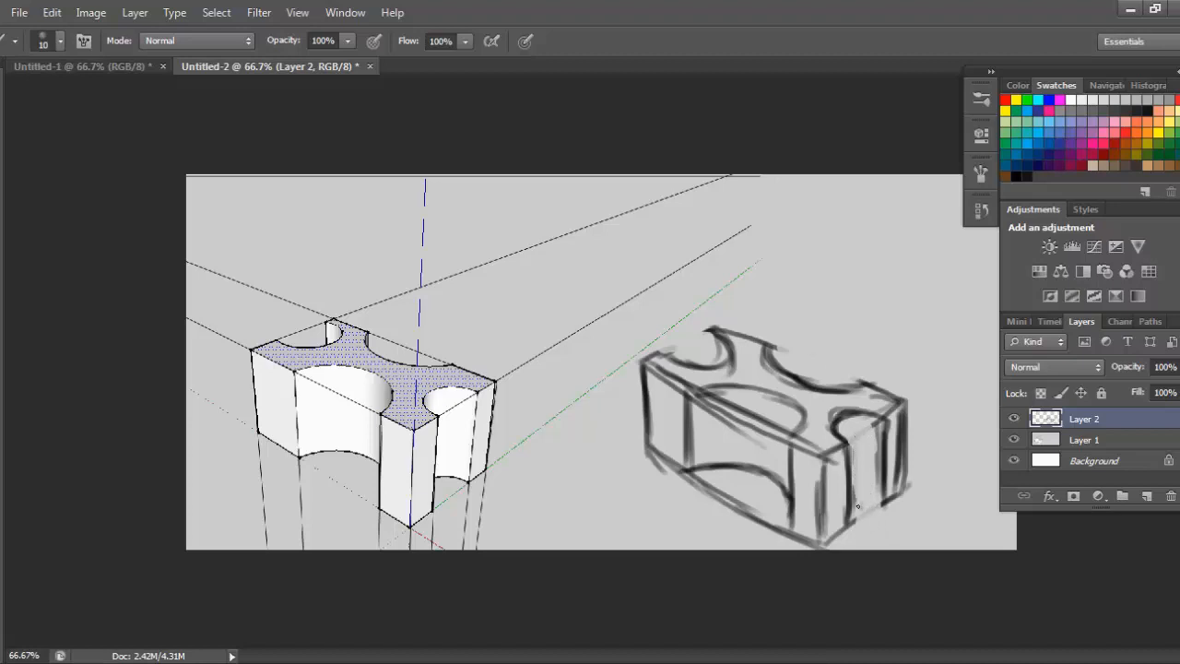
{"action": "mouse_move", "coordinate": [844, 360]}
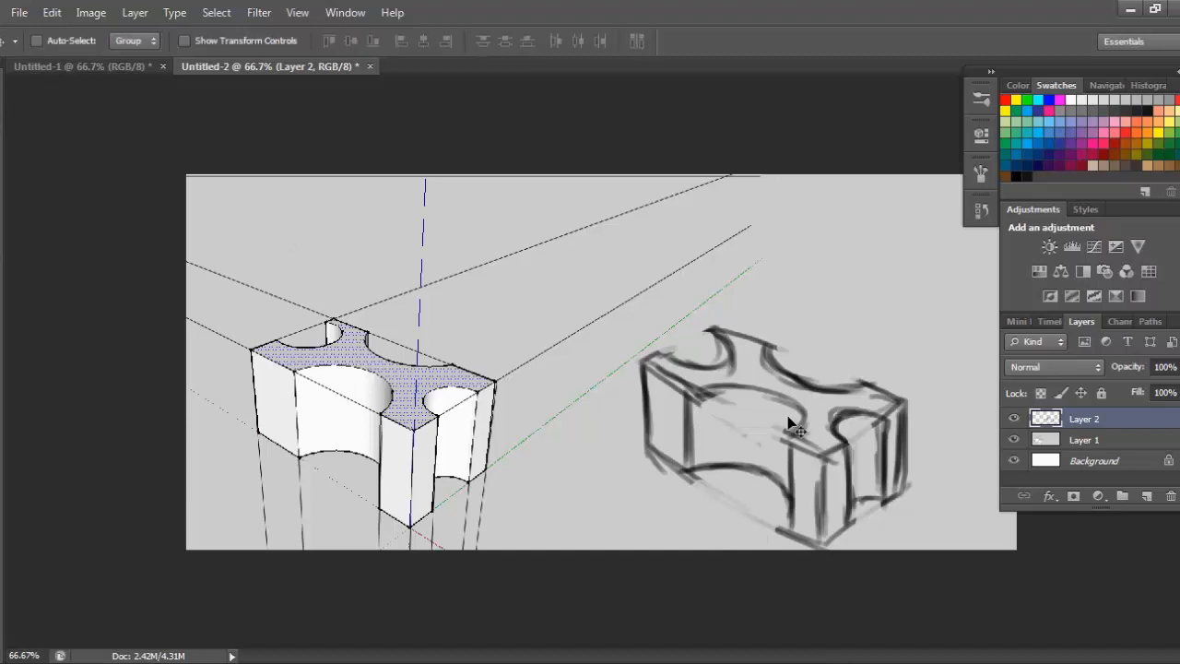
Drag the block sketch over the screenshot to compare, then move it back beside it.
{"action": "left_click_drag", "start_coordinate": [774, 425], "coordinate": [397, 415]}
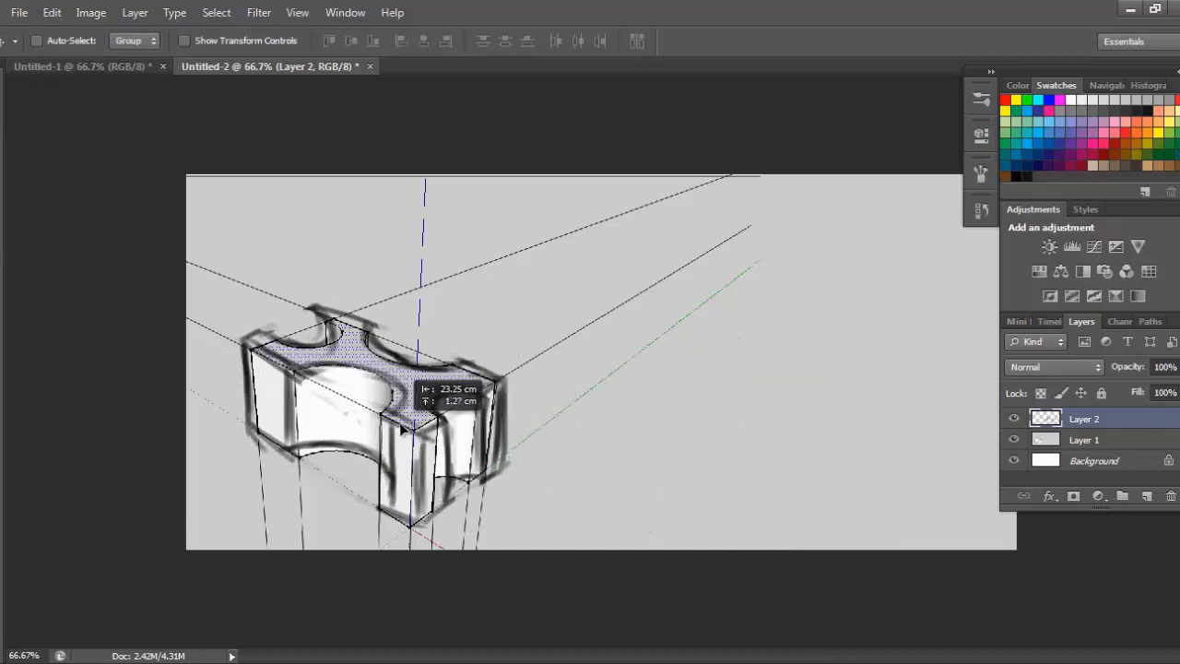
{"action": "left_click_drag", "start_coordinate": [401, 415], "coordinate": [784, 415]}
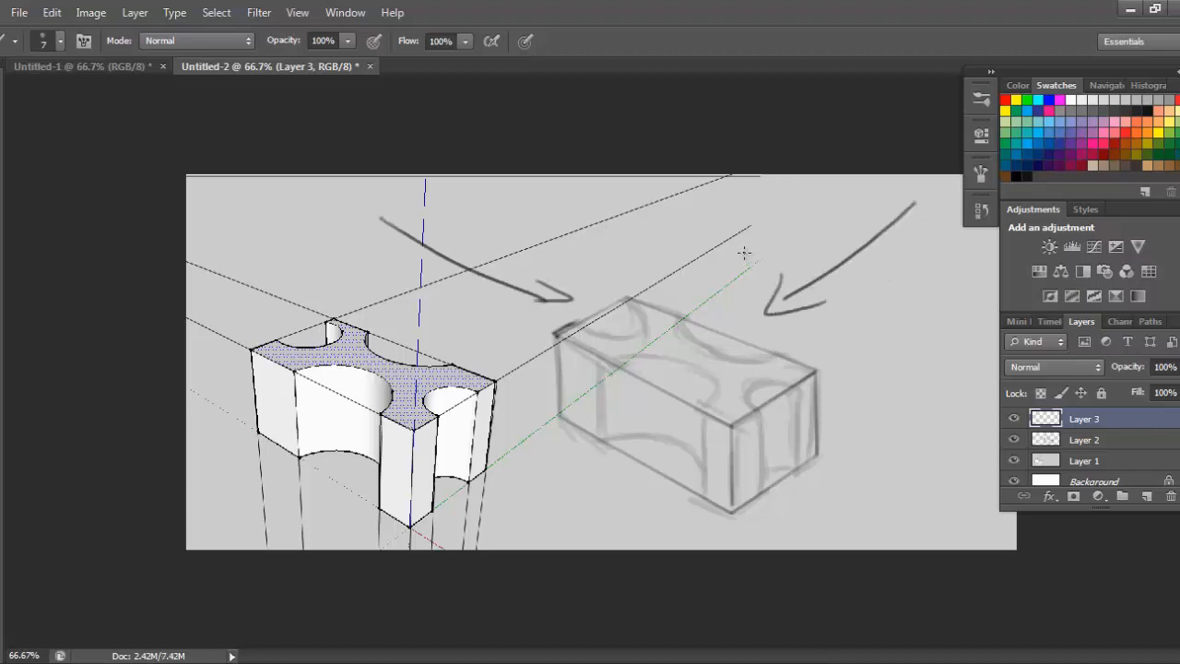
{"action": "mouse_move", "coordinate": [671, 281]}
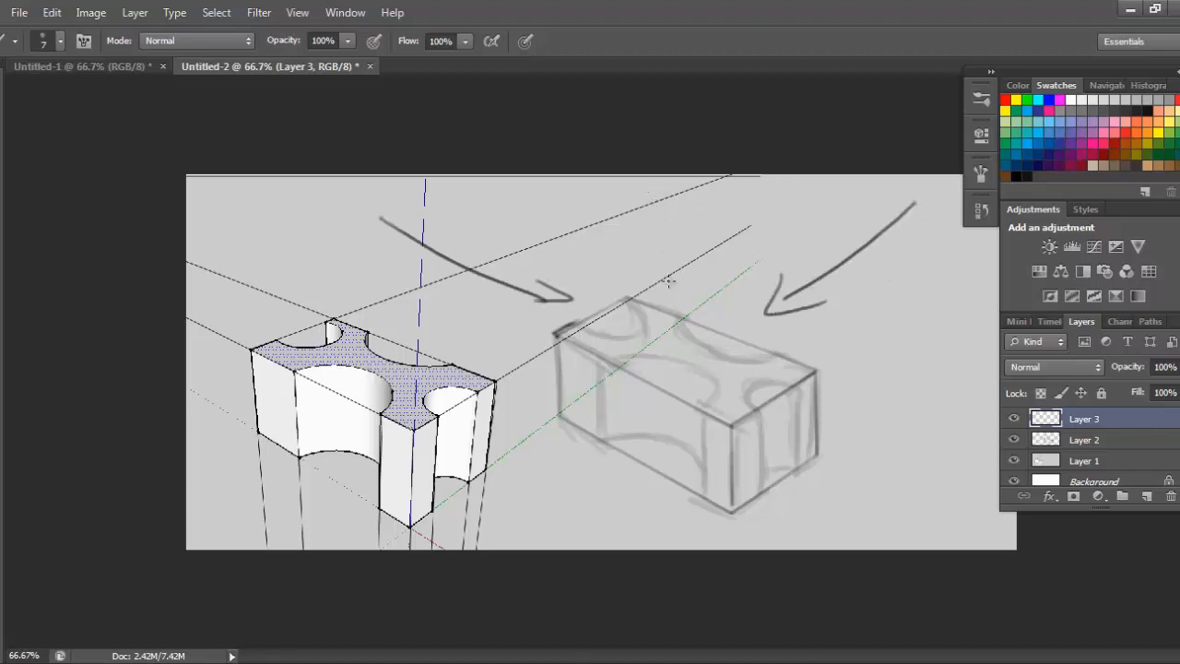
Paint a third light-direction arrow pointing down at the block sketch.
{"action": "left_click_drag", "start_coordinate": [655, 175], "coordinate": [654, 277]}
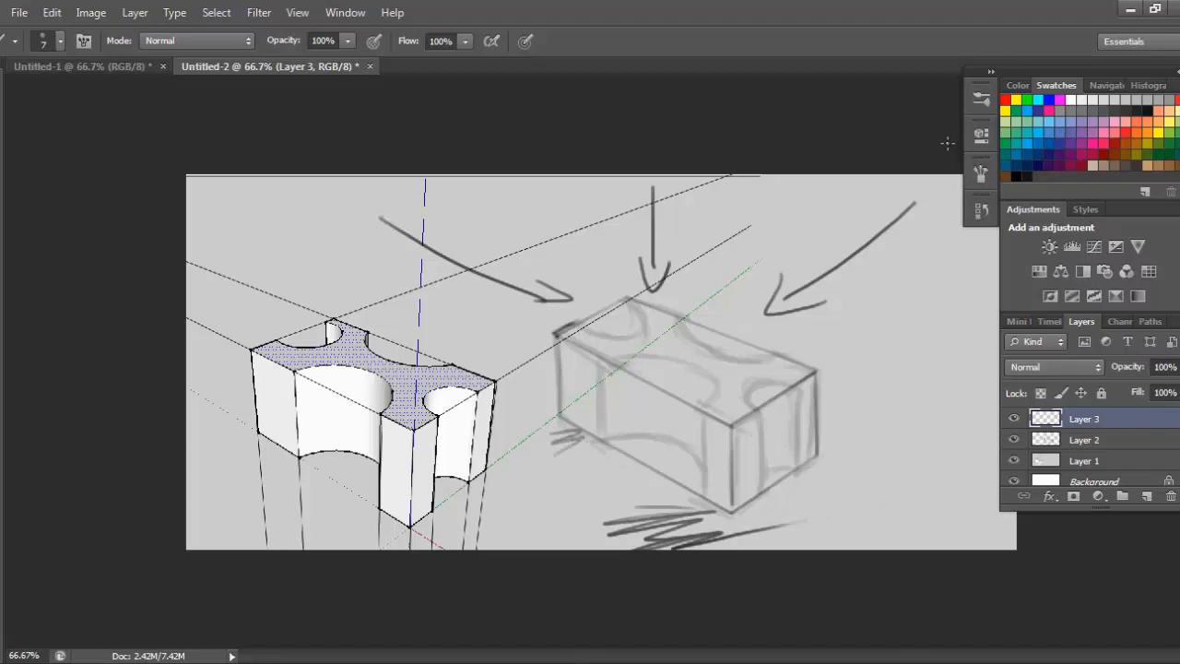
{"action": "mouse_move", "coordinate": [931, 283]}
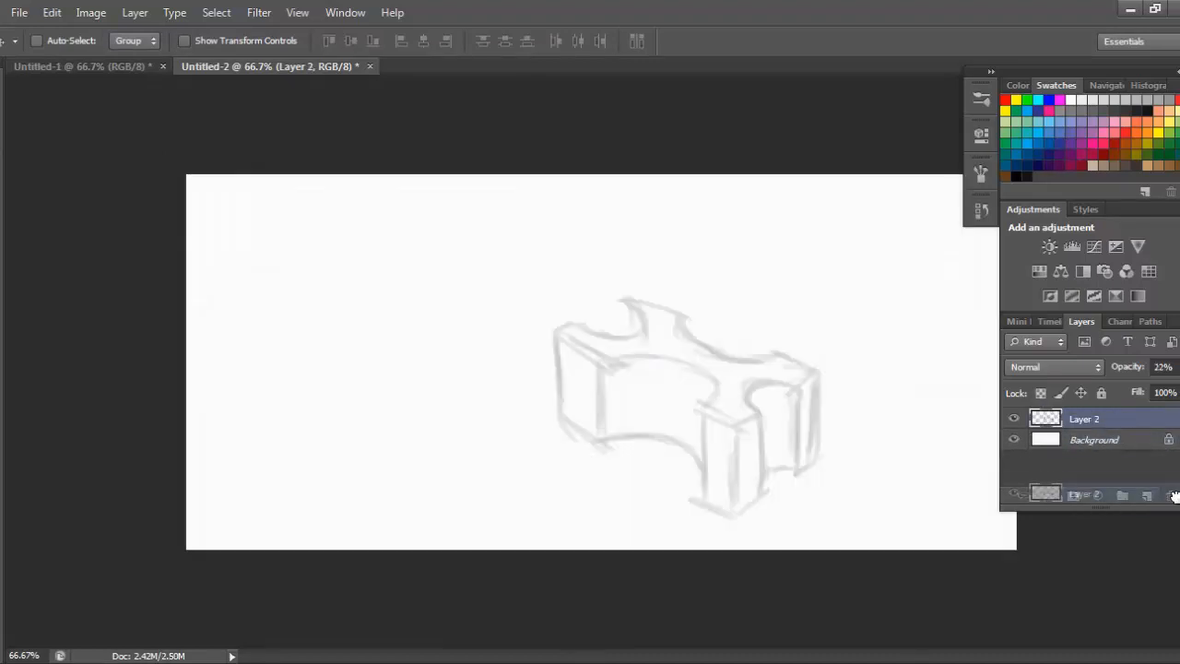
Delete the remaining block sketch layer and close the first Untitled document.
{"action": "left_click", "coordinate": [1171, 495]}
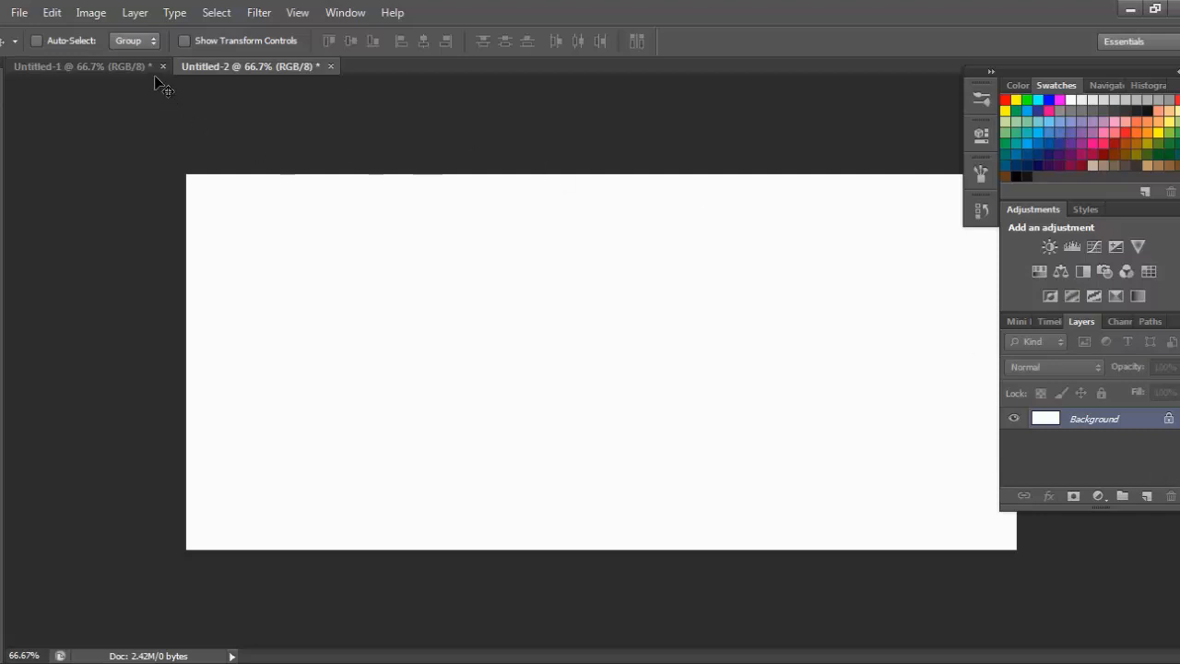
{"action": "left_click", "coordinate": [162, 67]}
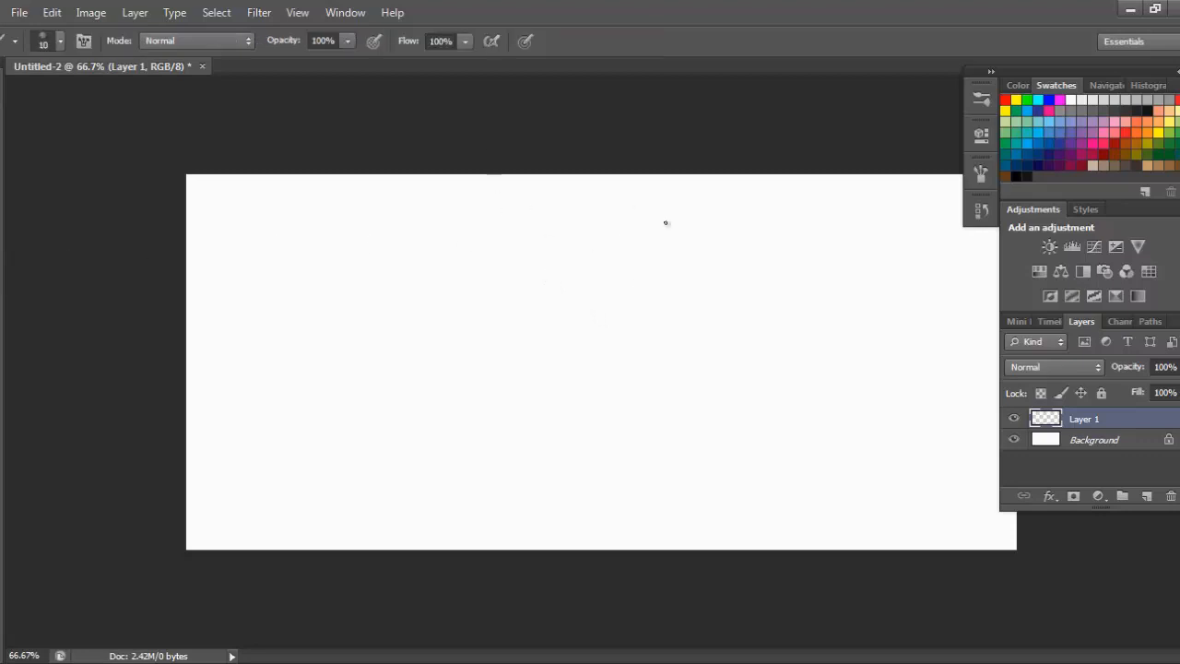
{"action": "mouse_move", "coordinate": [635, 276]}
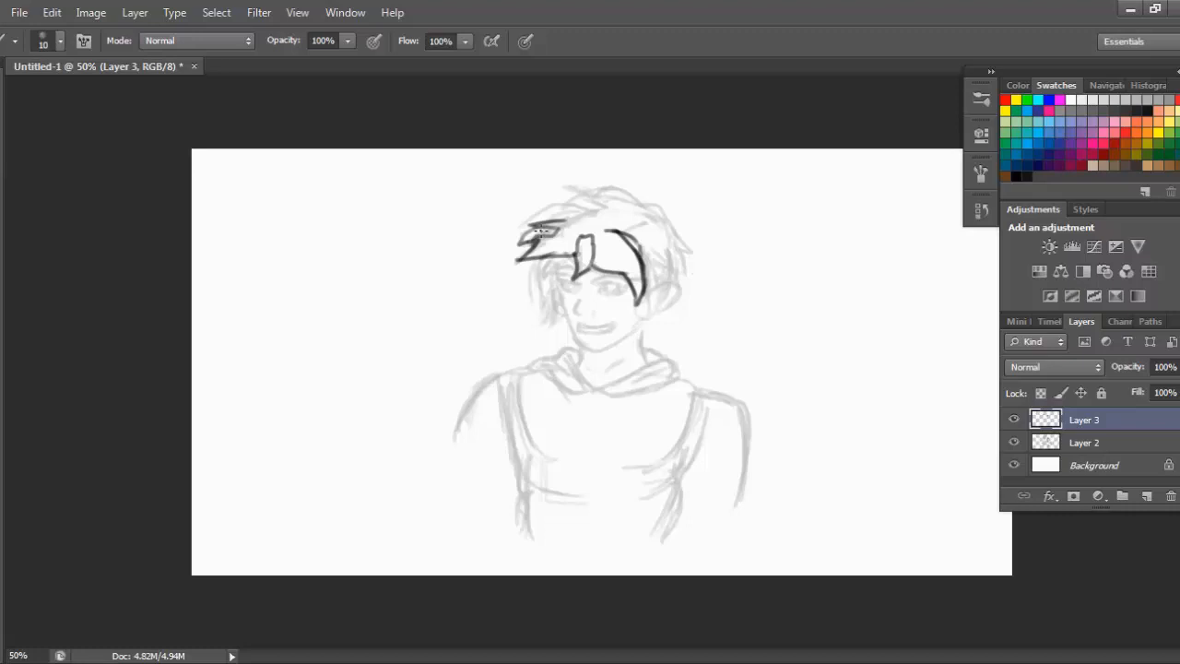
Ink the hair strands in dark lines over the rough figure sketch.
{"action": "left_click_drag", "start_coordinate": [554, 231], "coordinate": [627, 388]}
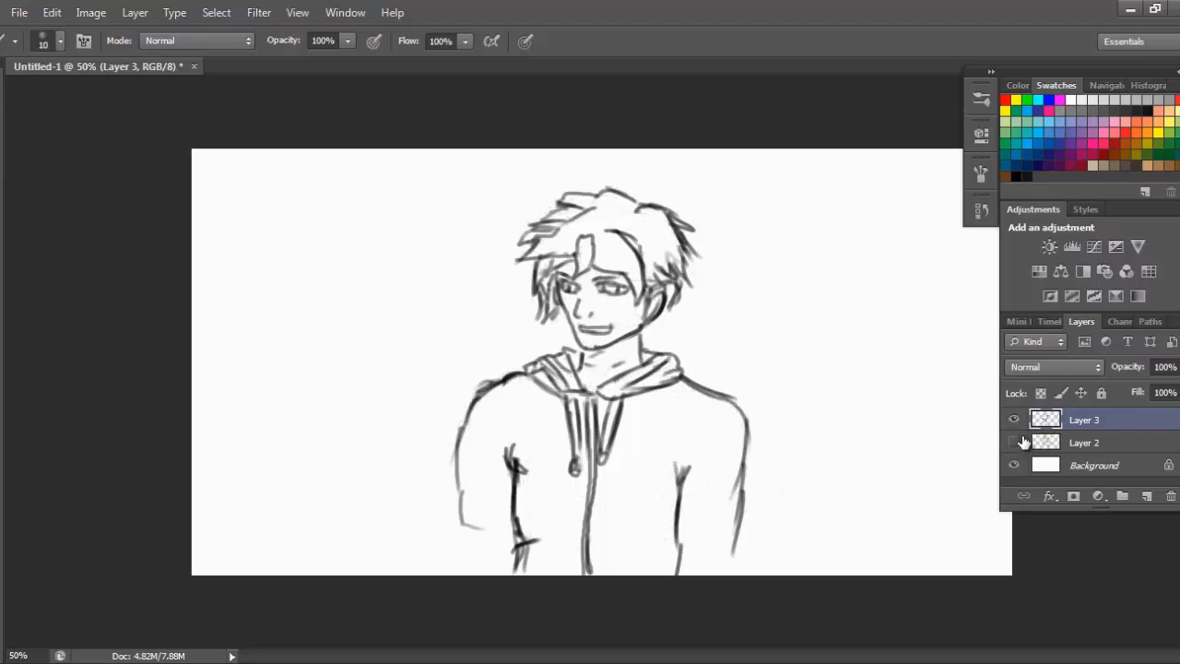
Hide the rough sketch layer, close the Brush settings, and add empty Layer 4.
{"action": "left_click", "coordinate": [1015, 443]}
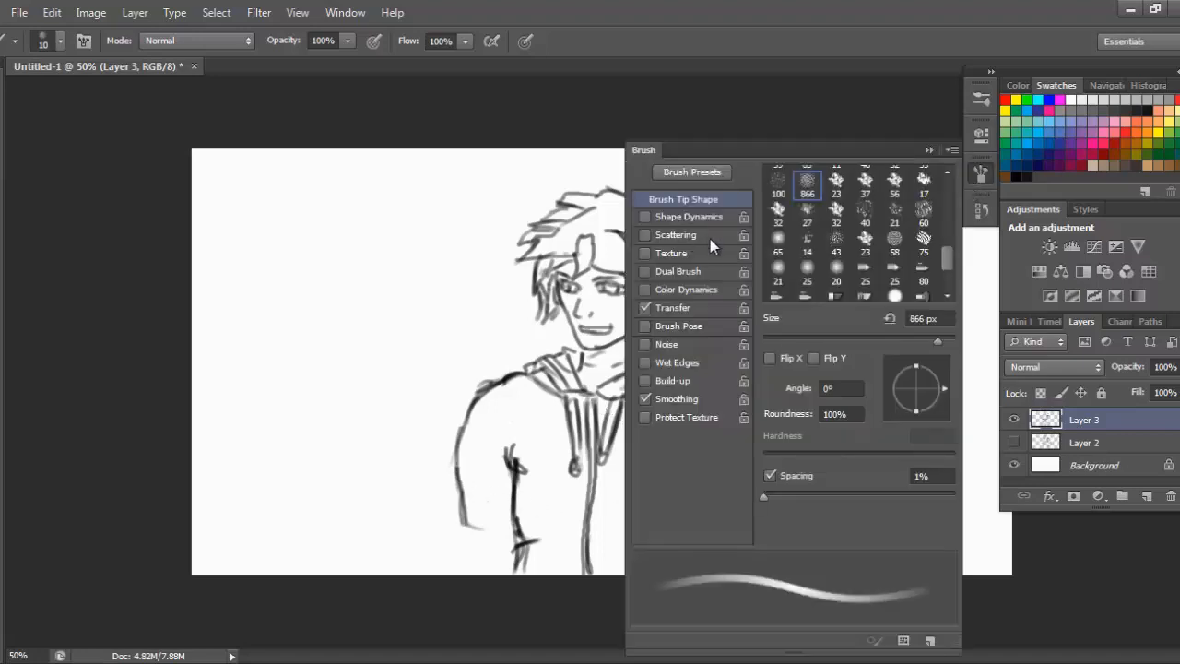
{"action": "left_click", "coordinate": [644, 215]}
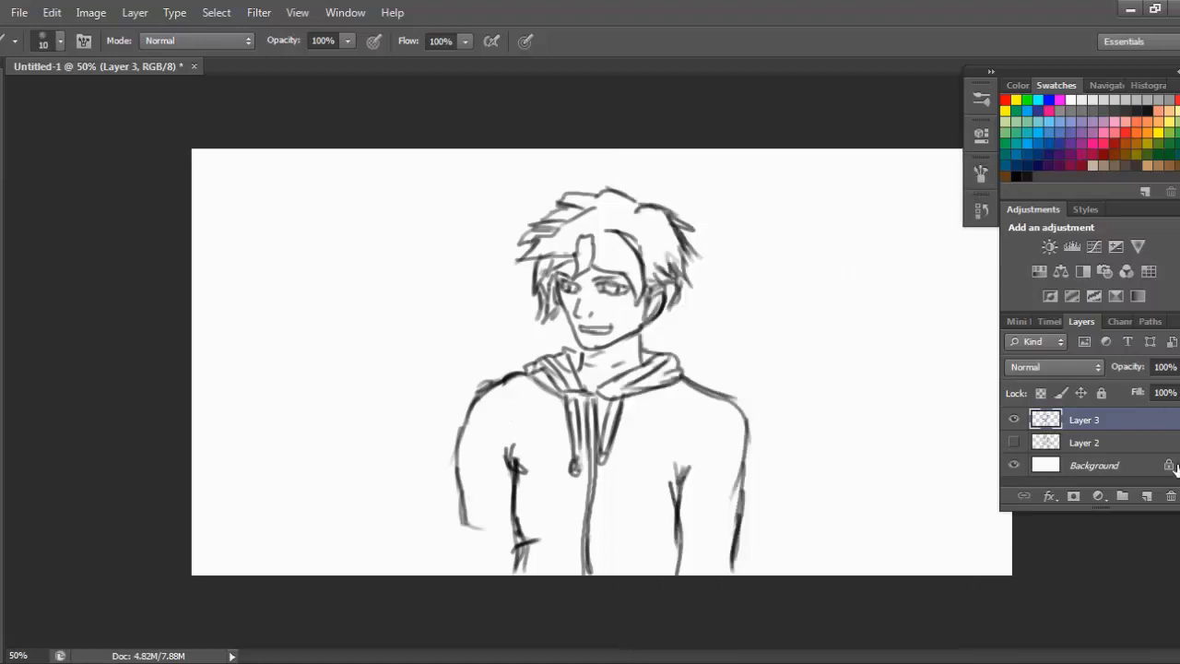
{"action": "left_click", "coordinate": [1122, 496]}
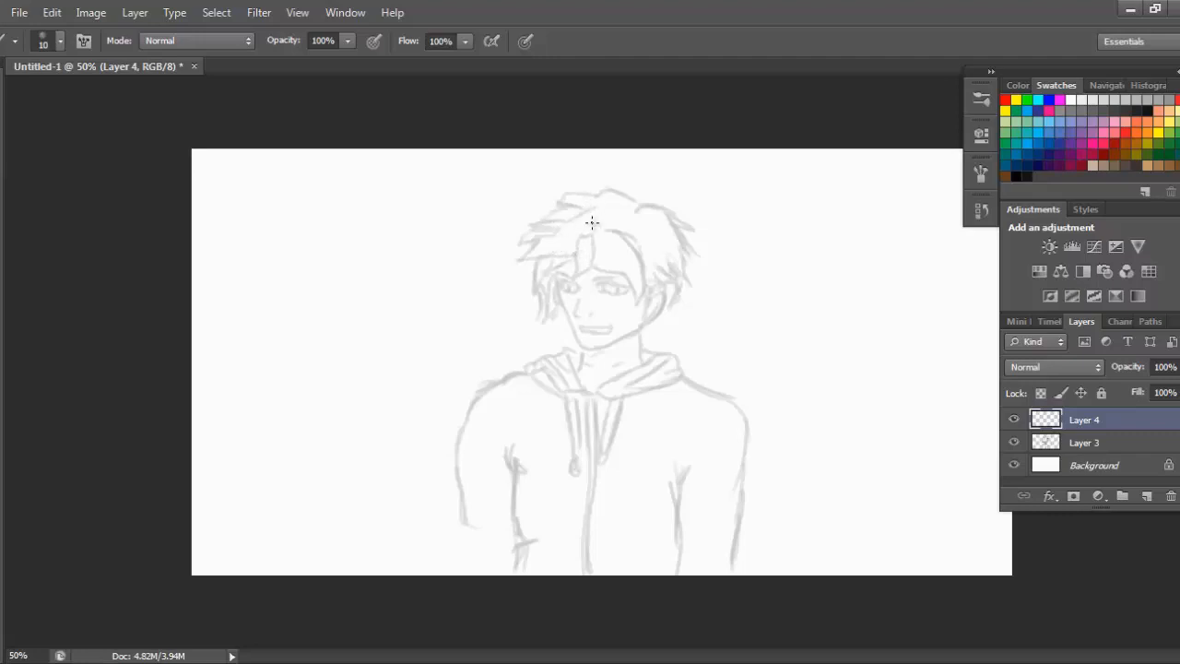
Ink the spiky left fringe, the side hair lock and the hair's top edge on Layer 4.
{"action": "left_click_drag", "start_coordinate": [595, 217], "coordinate": [553, 231]}
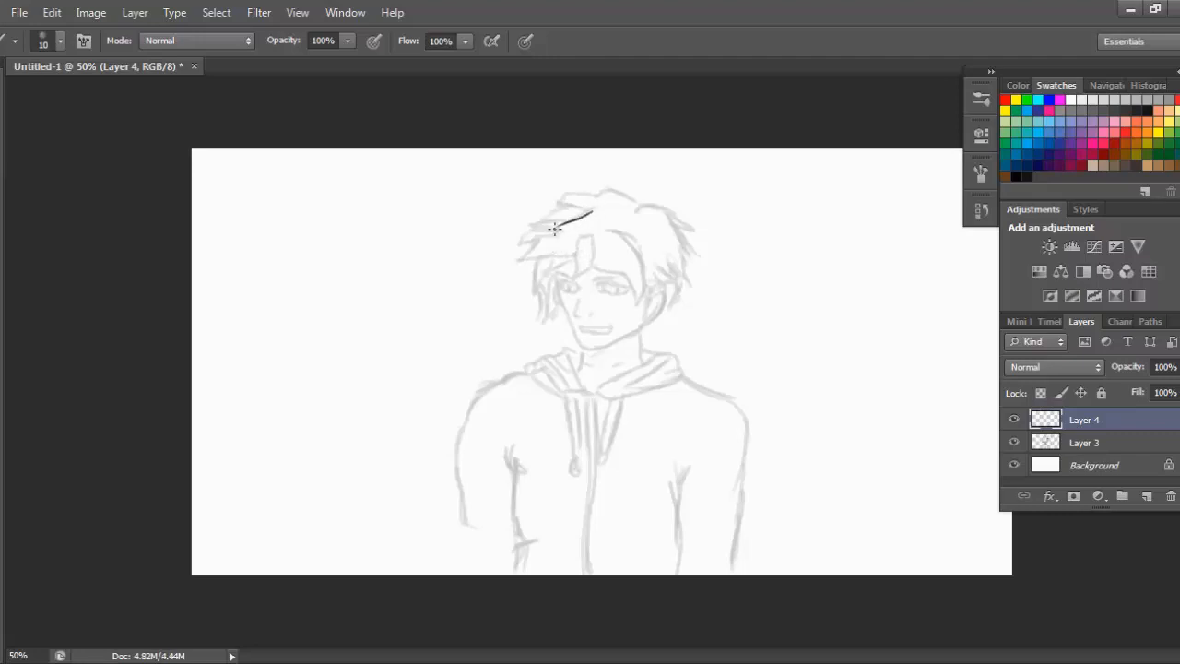
{"action": "left_click_drag", "start_coordinate": [581, 221], "coordinate": [519, 263]}
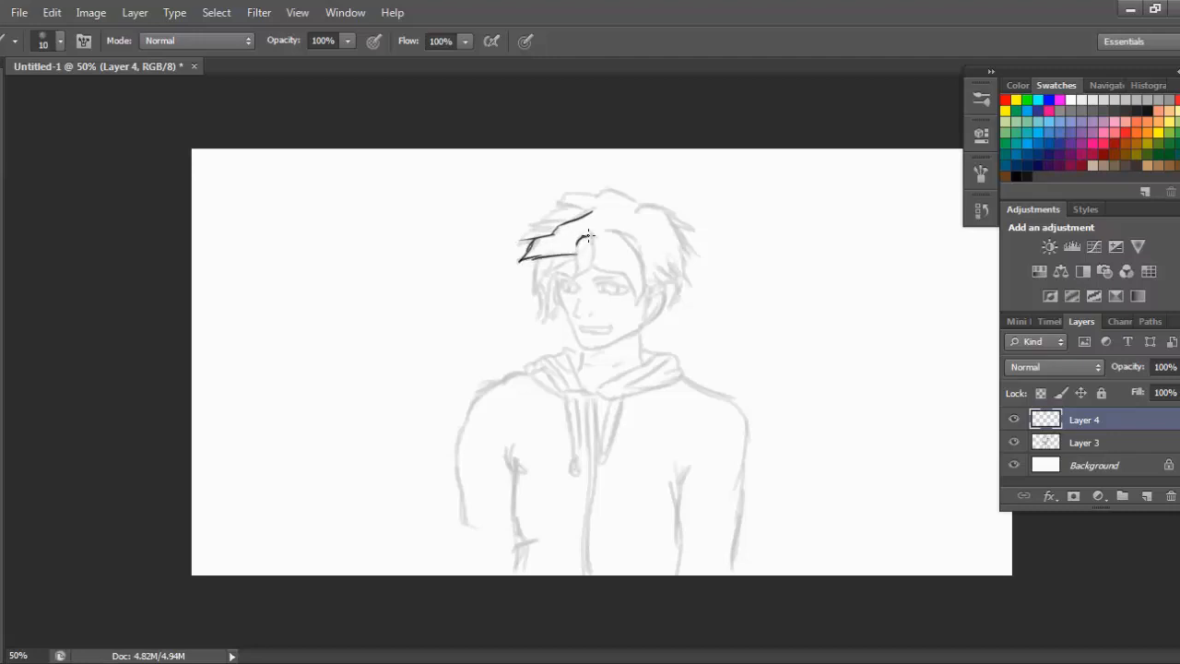
{"action": "left_click_drag", "start_coordinate": [586, 235], "coordinate": [576, 277]}
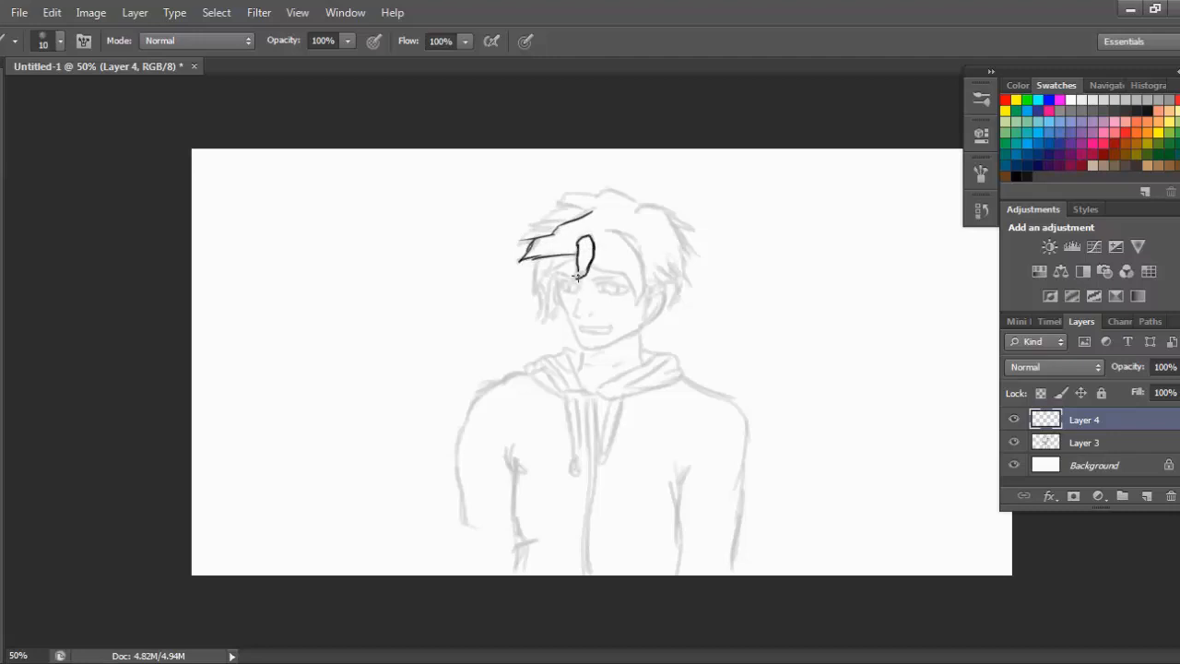
{"action": "left_click_drag", "start_coordinate": [525, 235], "coordinate": [572, 249]}
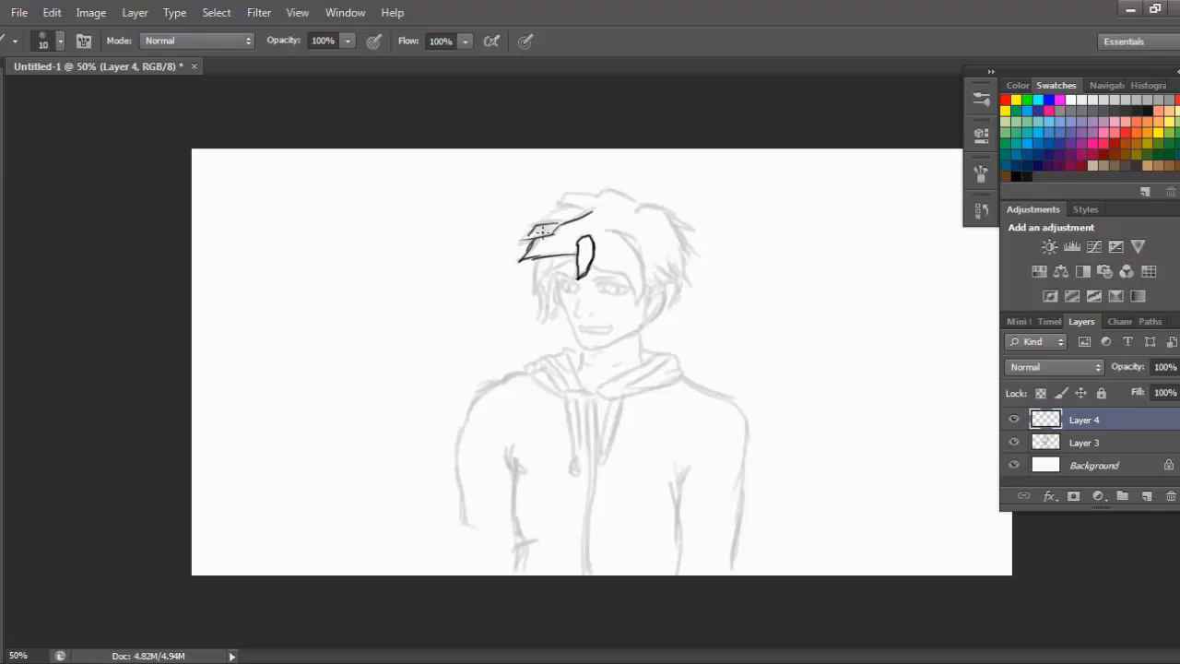
{"action": "left_click_drag", "start_coordinate": [553, 226], "coordinate": [525, 253]}
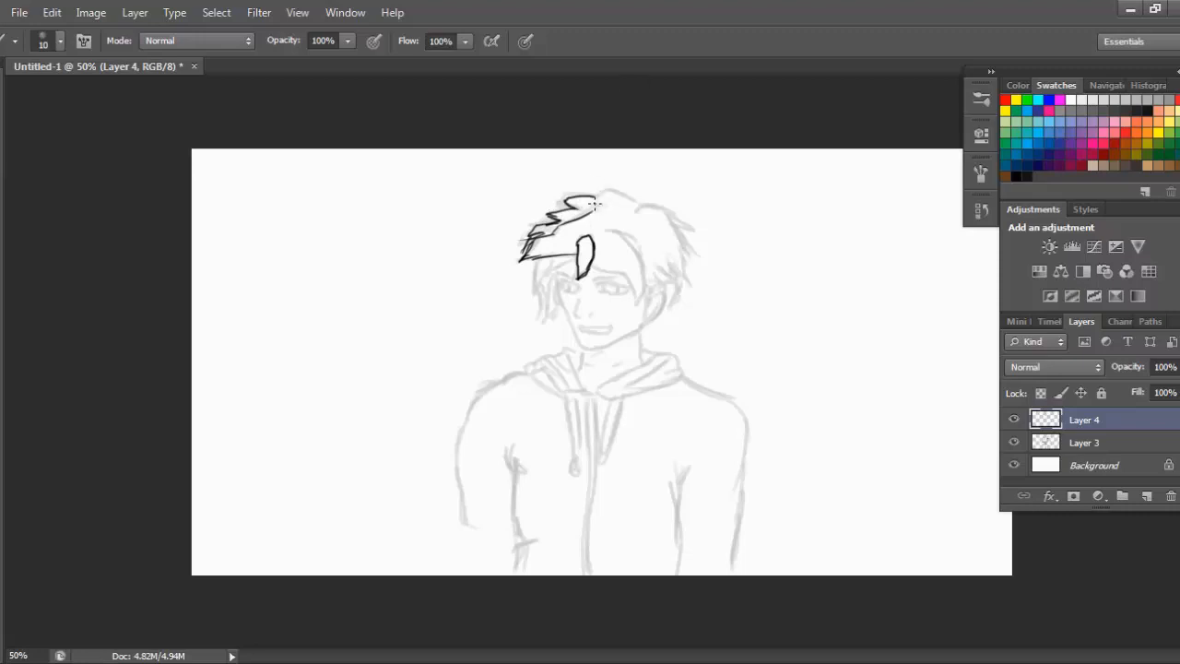
{"action": "left_click_drag", "start_coordinate": [599, 194], "coordinate": [687, 230]}
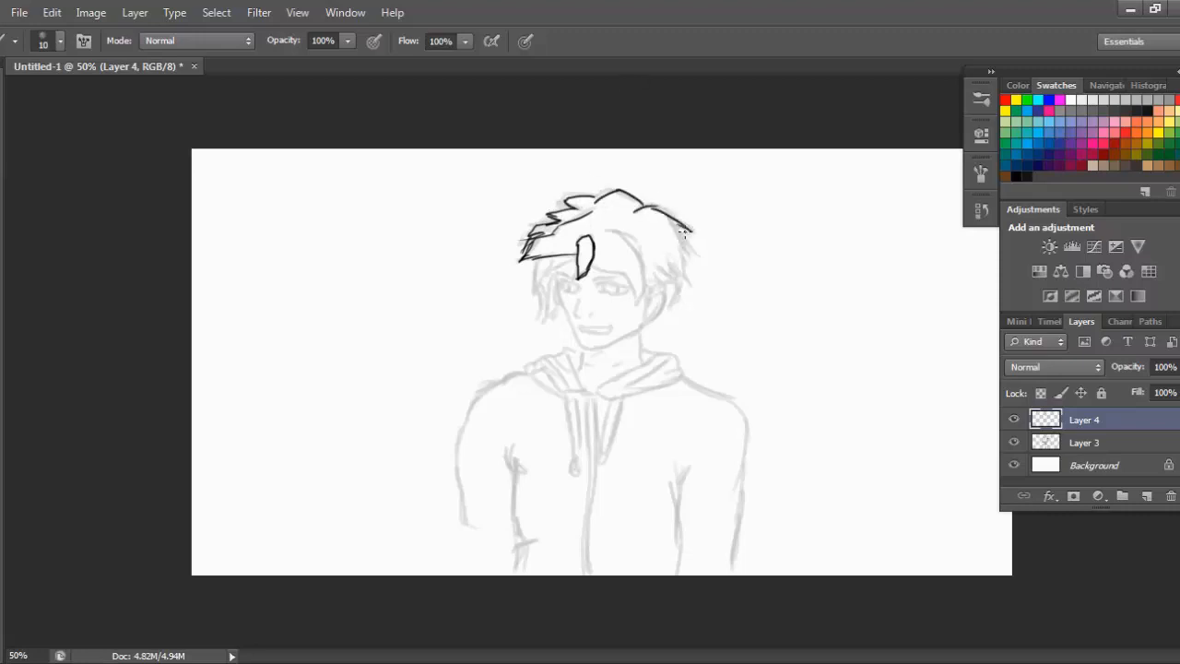